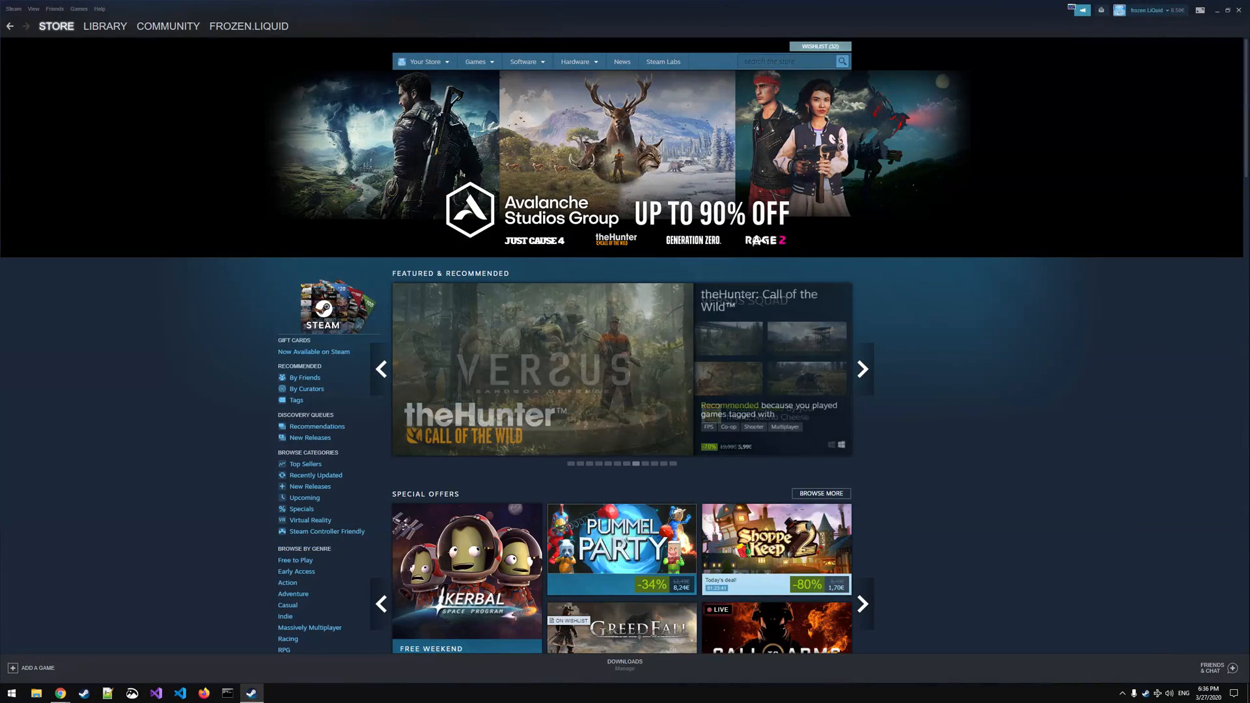
Step: Search the Steam library for 'wargroov' so only Wargroove is listed
{"action": "left_click", "coordinate": [105, 26]}
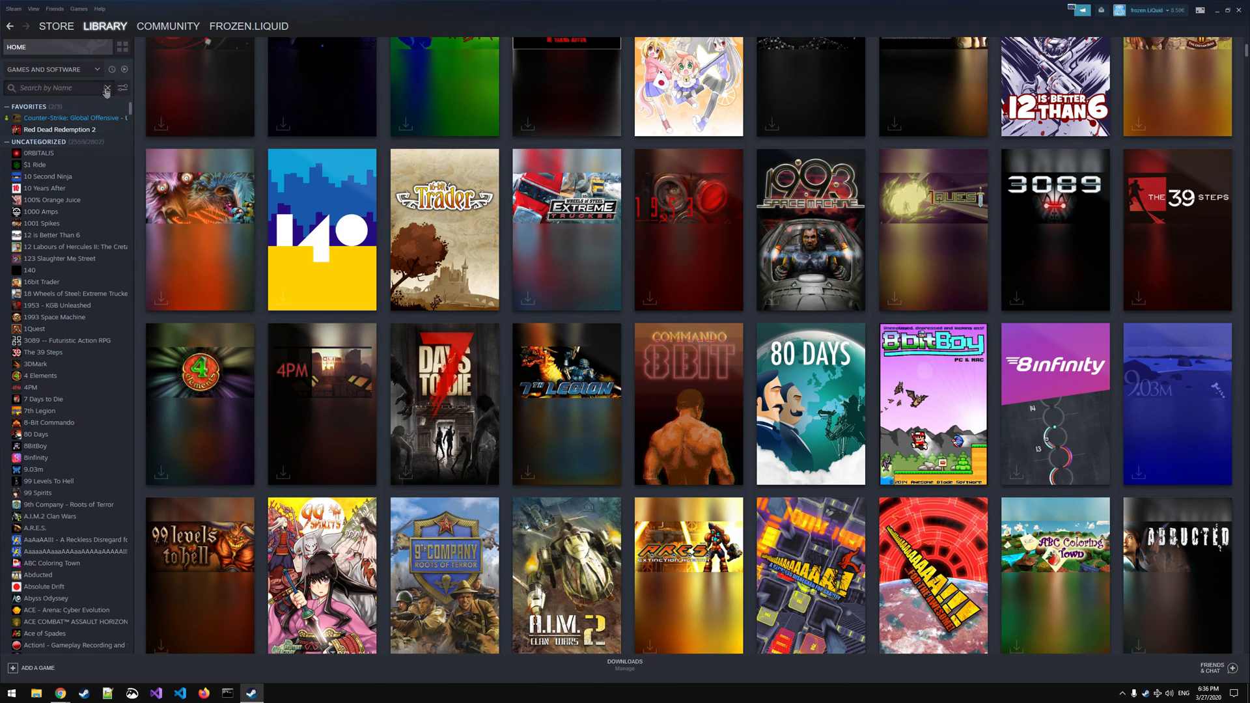
{"action": "left_click", "coordinate": [55, 87]}
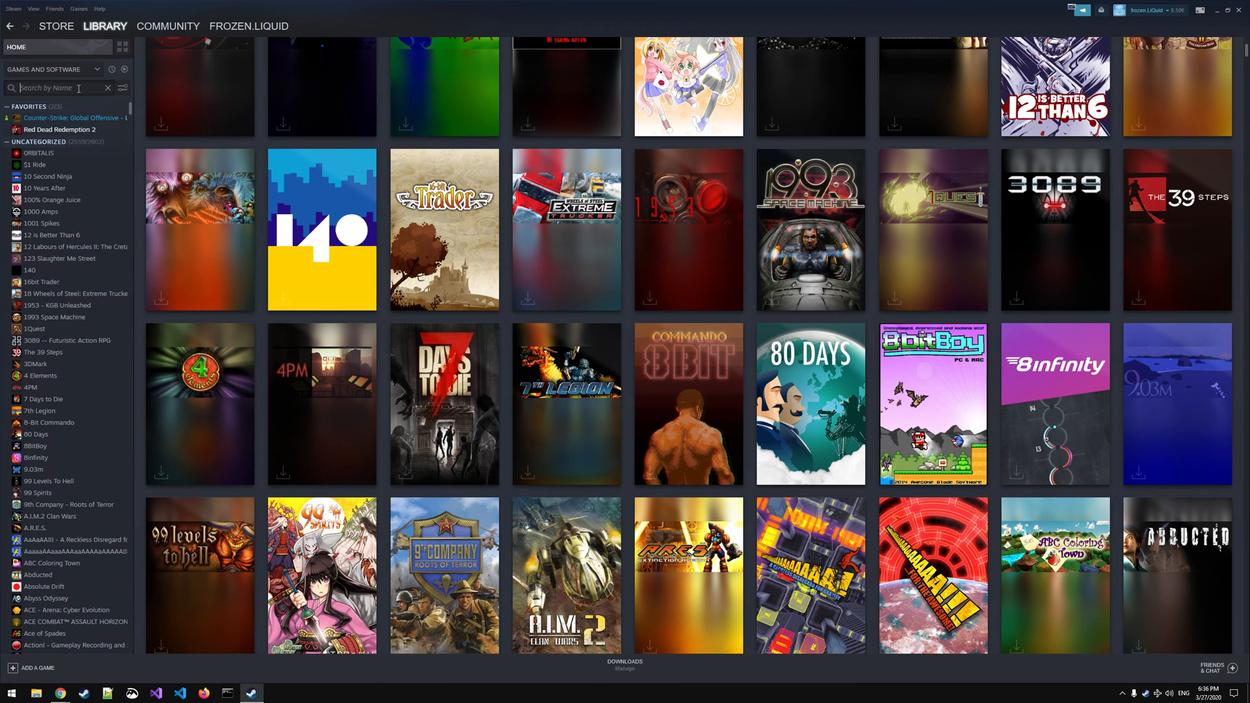
{"action": "type", "text": "wargroove"}
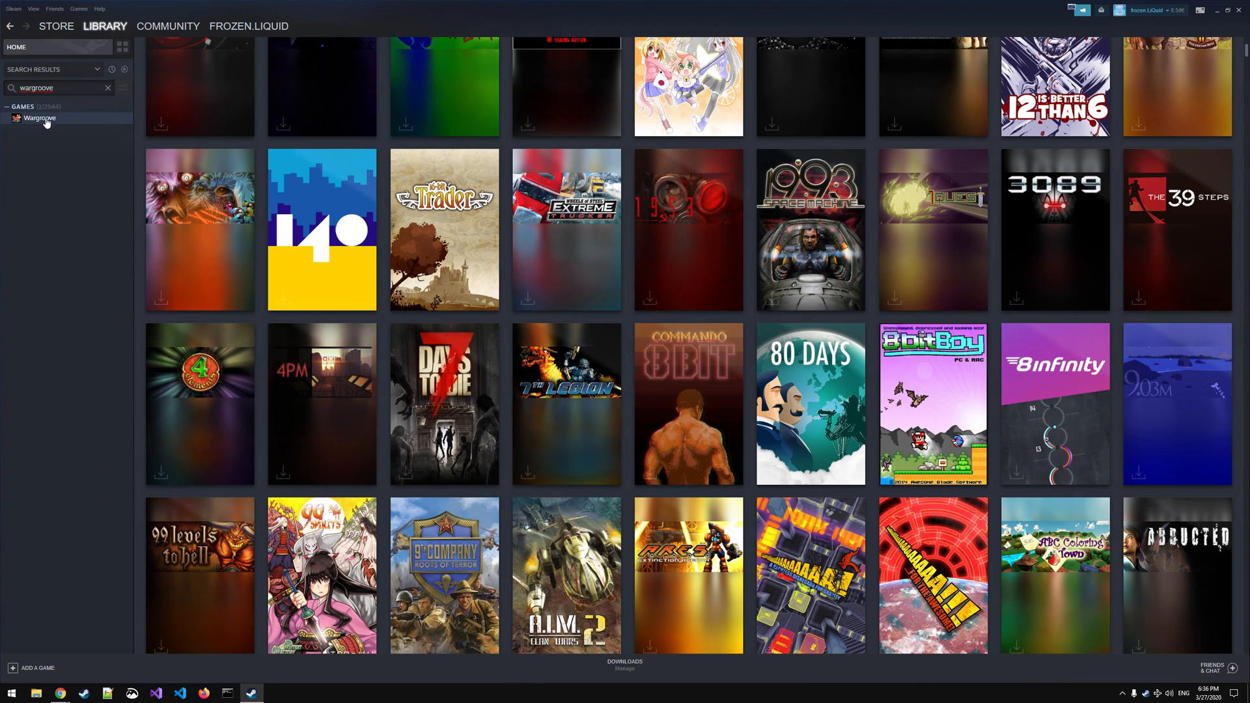
Step: Open Wargroove's Steam Properties on the LOCAL FILES tab
{"action": "left_click", "coordinate": [38, 118]}
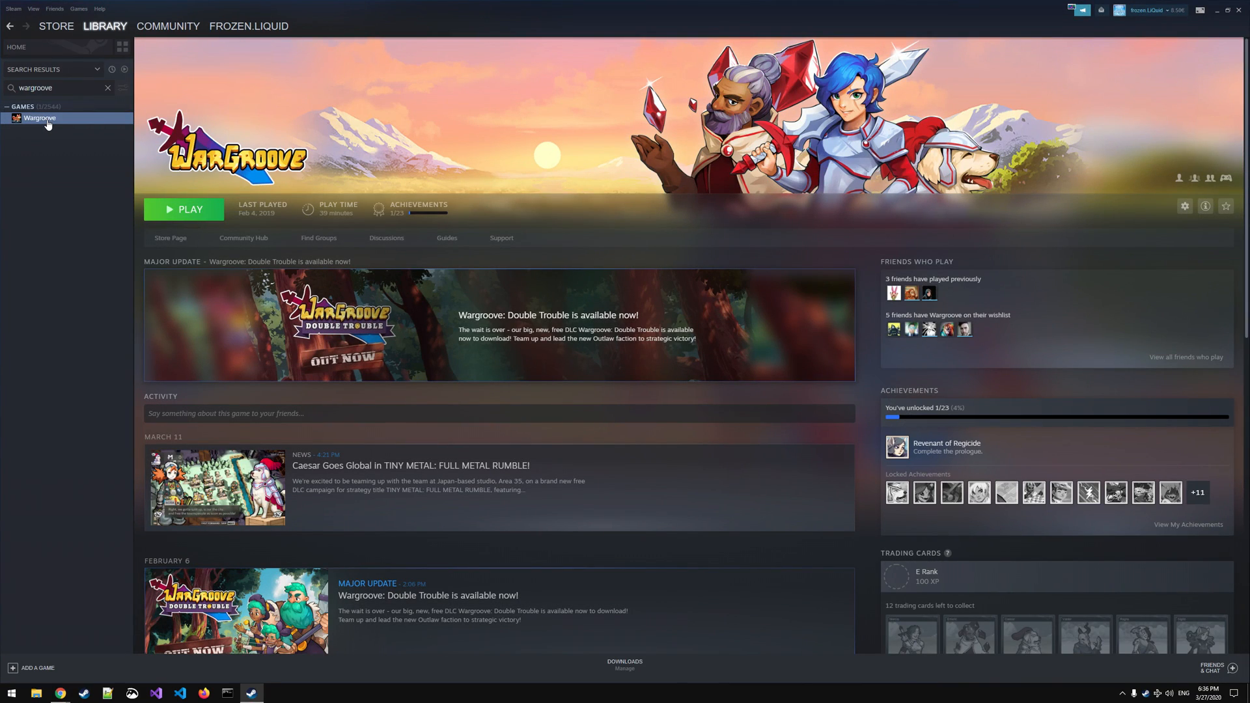
{"action": "mouse_move", "coordinate": [62, 121]}
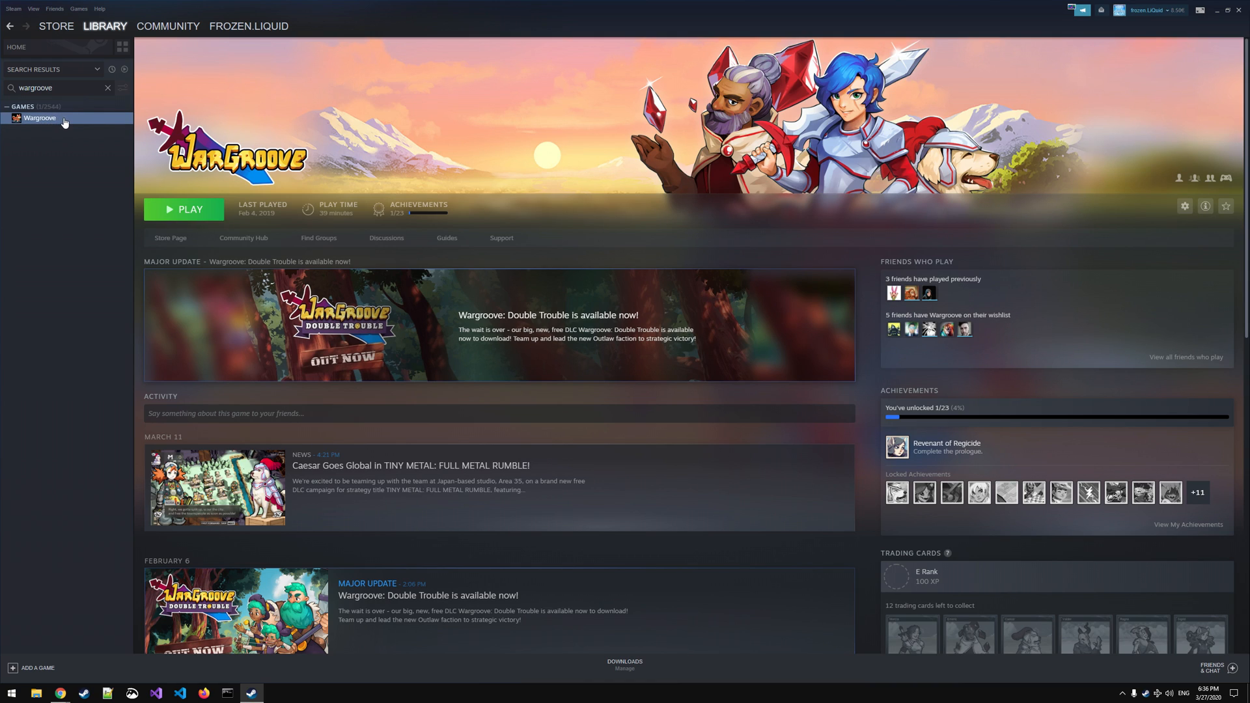
{"action": "right_click", "coordinate": [41, 118]}
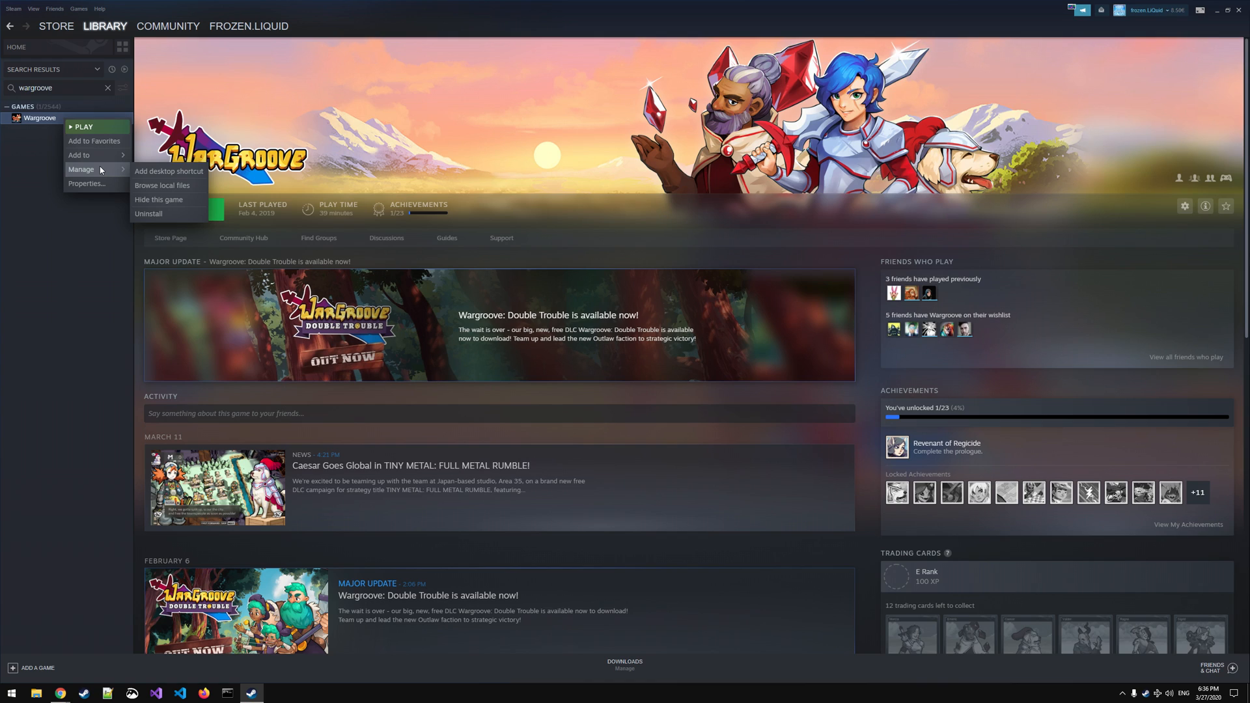
{"action": "mouse_move", "coordinate": [171, 172]}
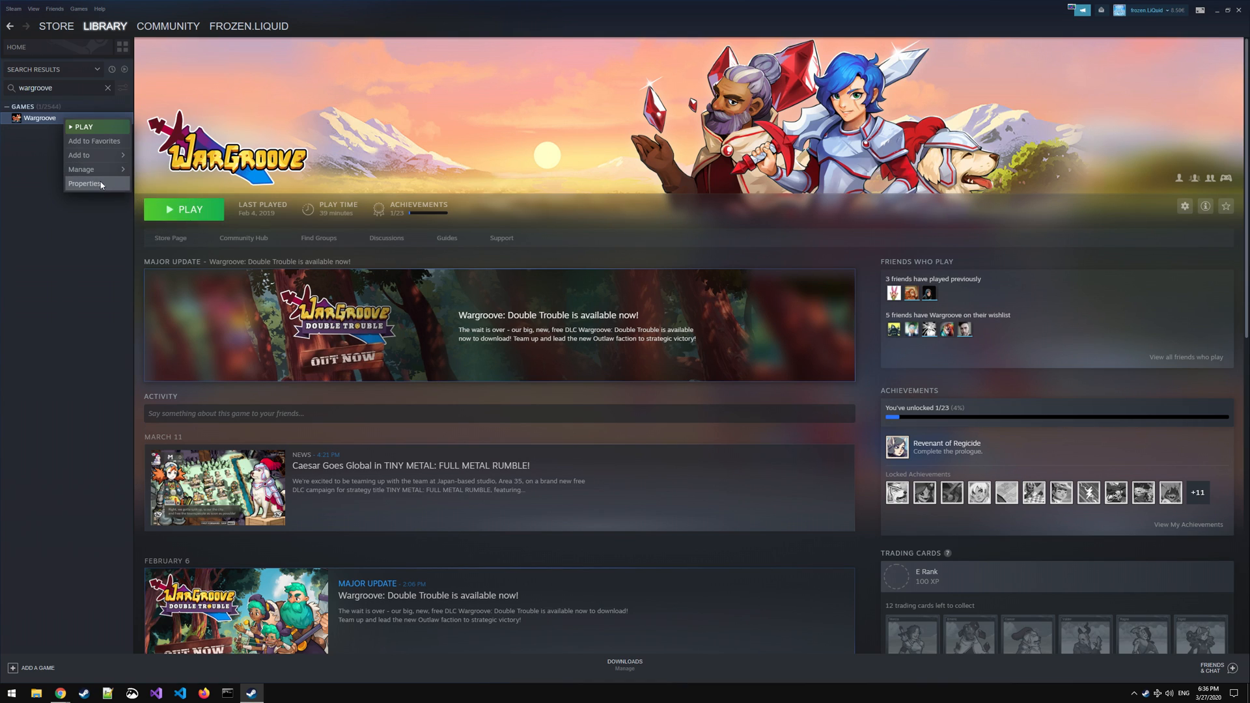
{"action": "left_click", "coordinate": [83, 183]}
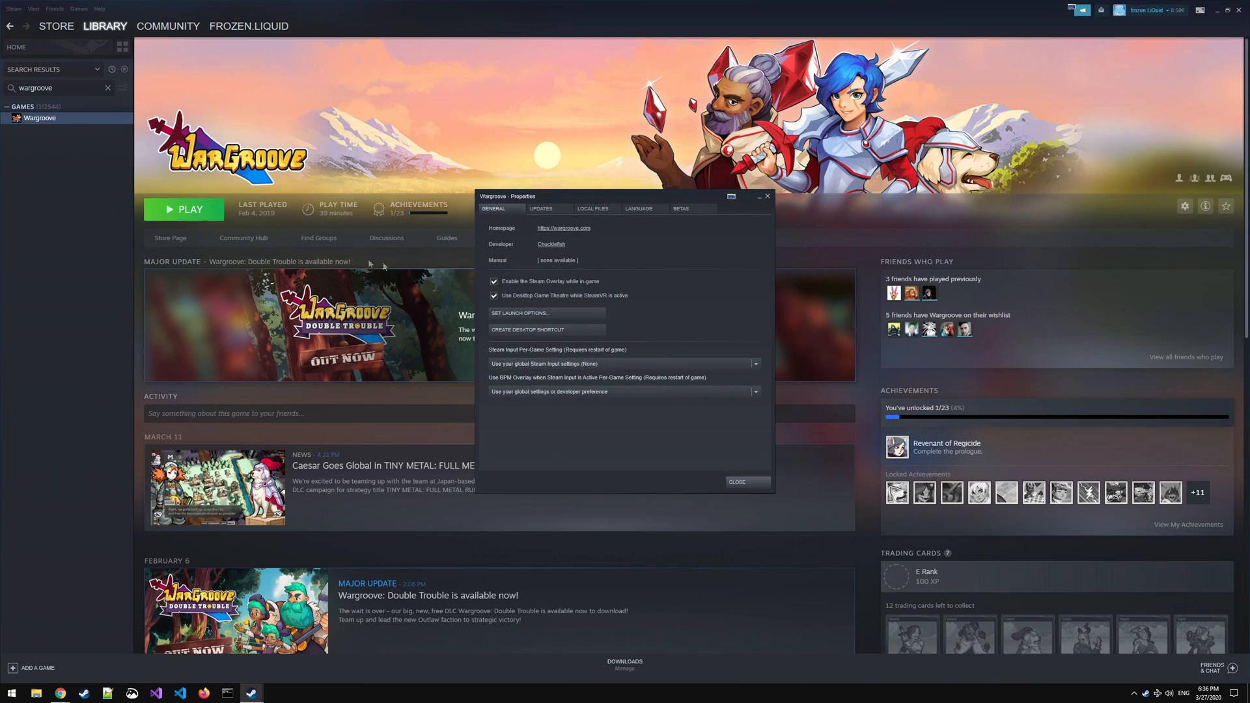
{"action": "mouse_move", "coordinate": [578, 293]}
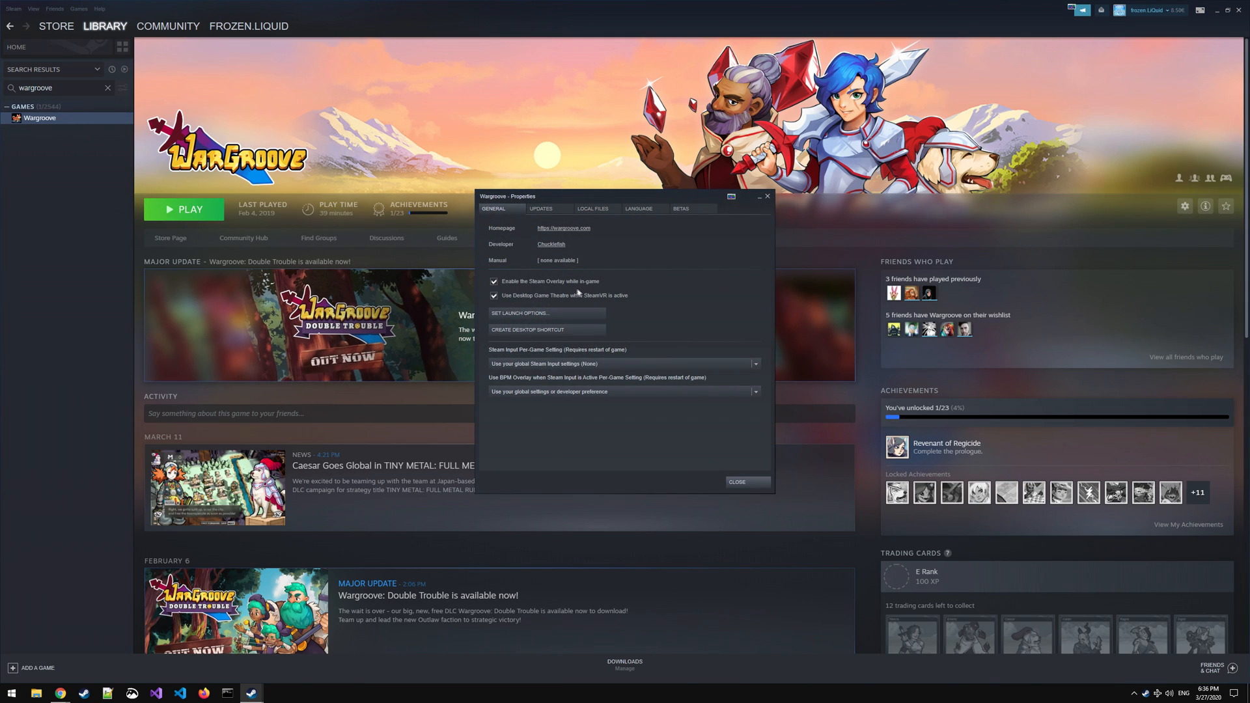
{"action": "left_click", "coordinate": [596, 208]}
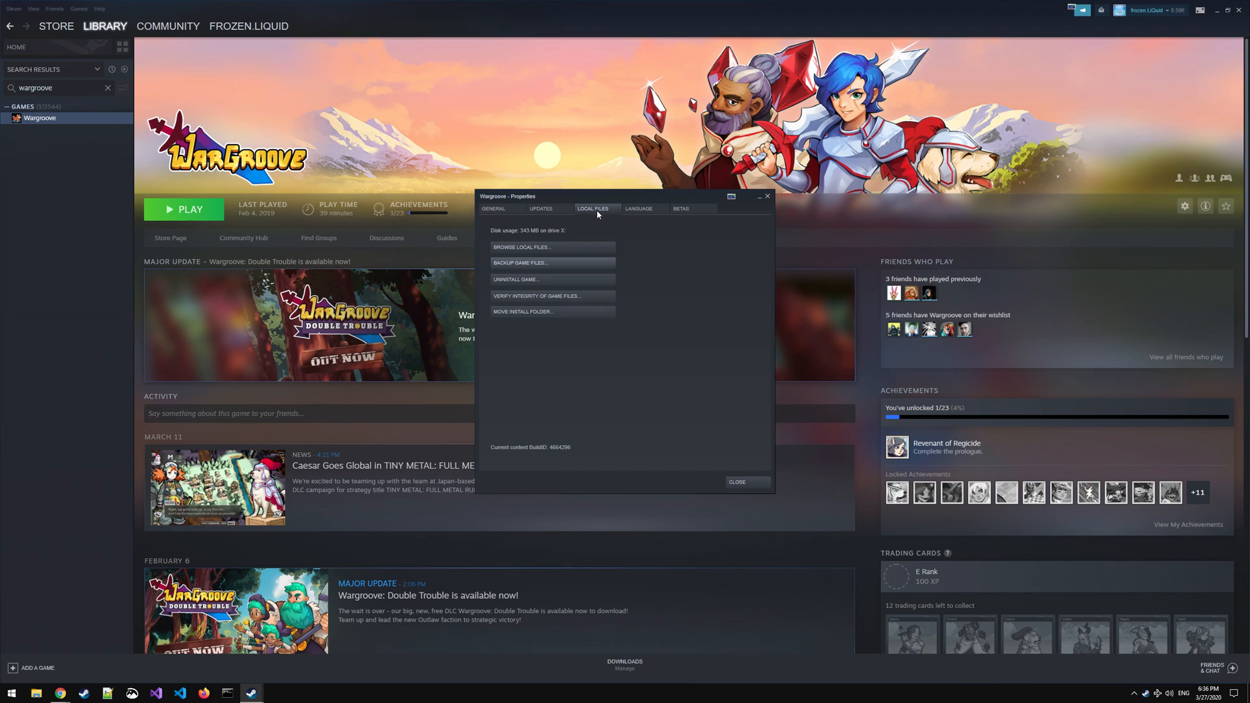
{"action": "mouse_move", "coordinate": [576, 312]}
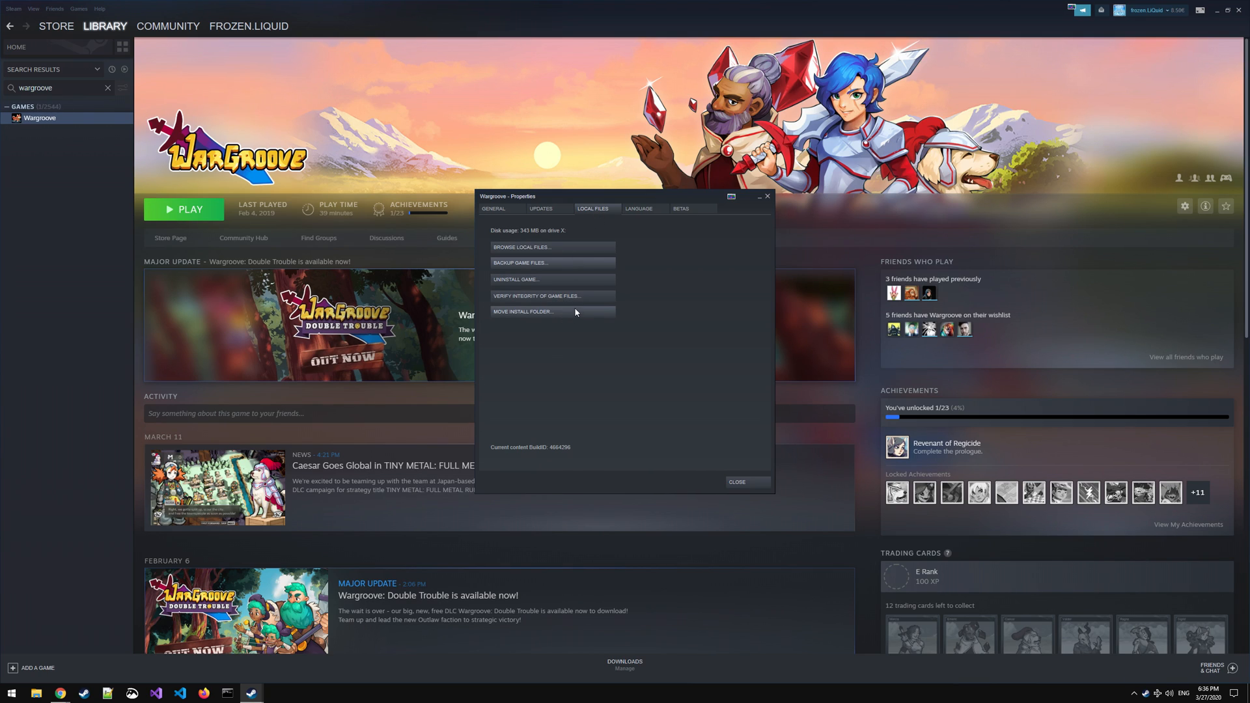
{"action": "mouse_move", "coordinate": [556, 251]}
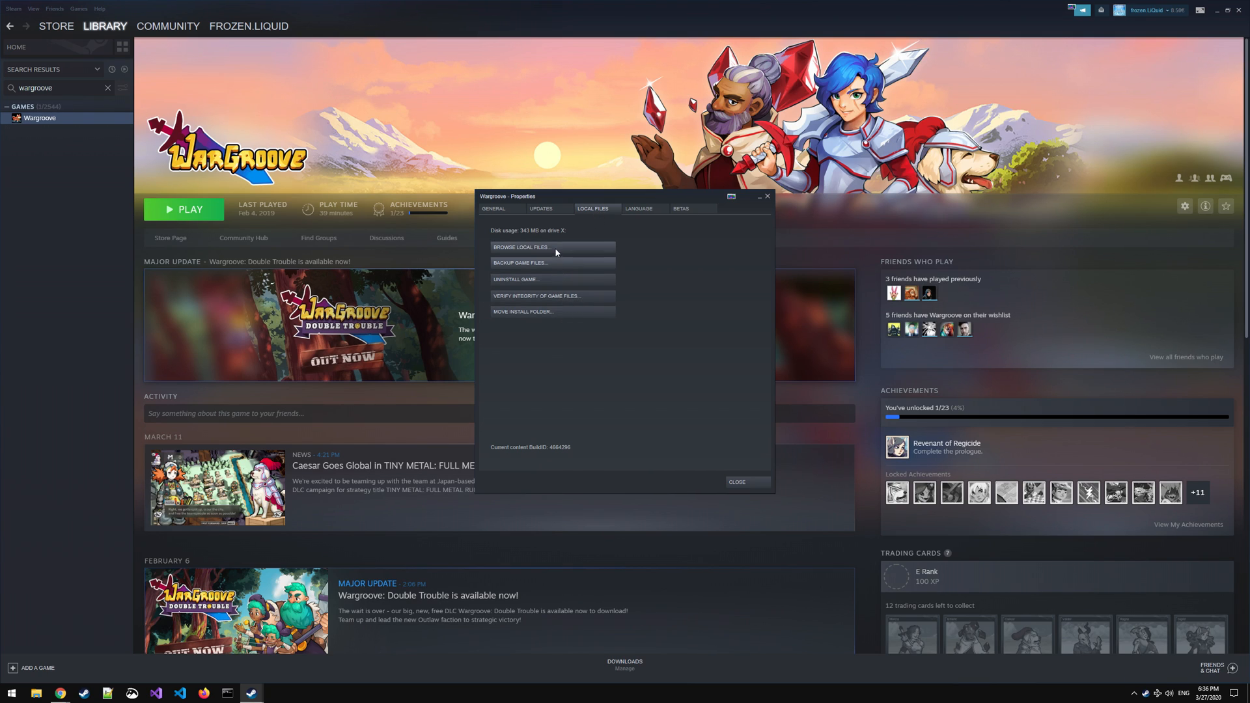
Step: Browse Wargroove's local files and open the win64_bin folder showing wargroove64.exe
{"action": "left_click", "coordinate": [522, 247]}
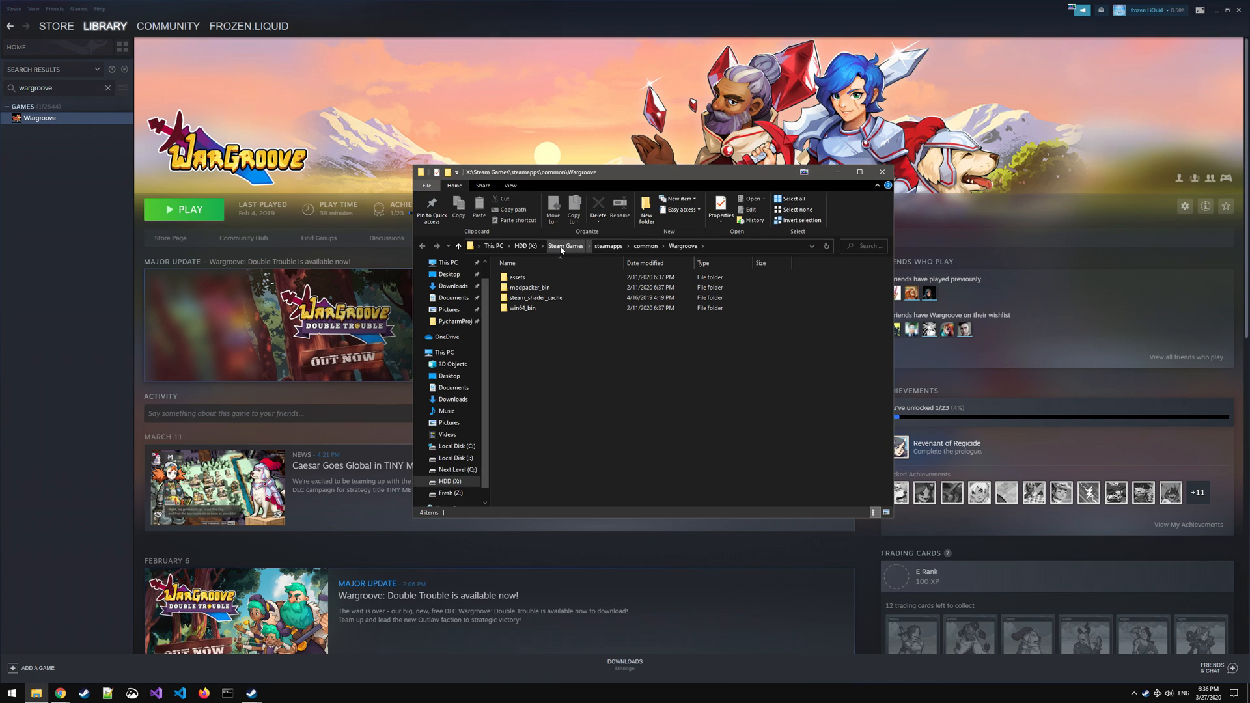
{"action": "left_click", "coordinate": [882, 172]}
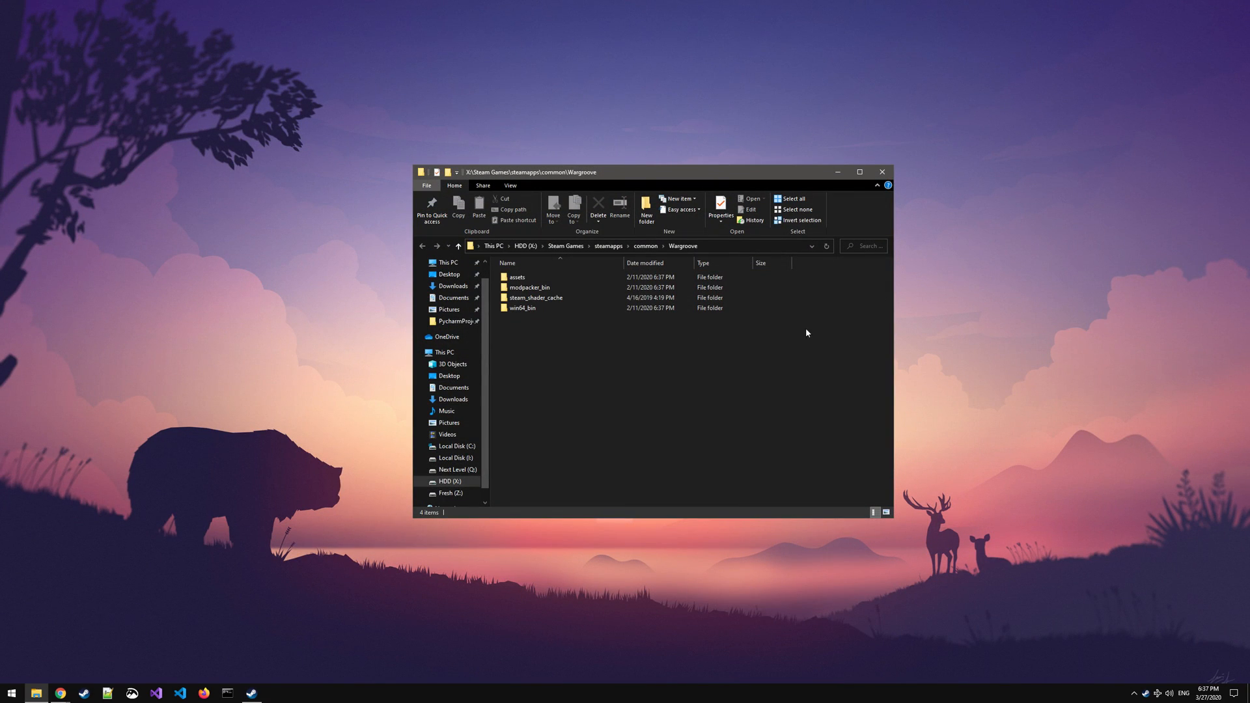
{"action": "mouse_move", "coordinate": [678, 338]}
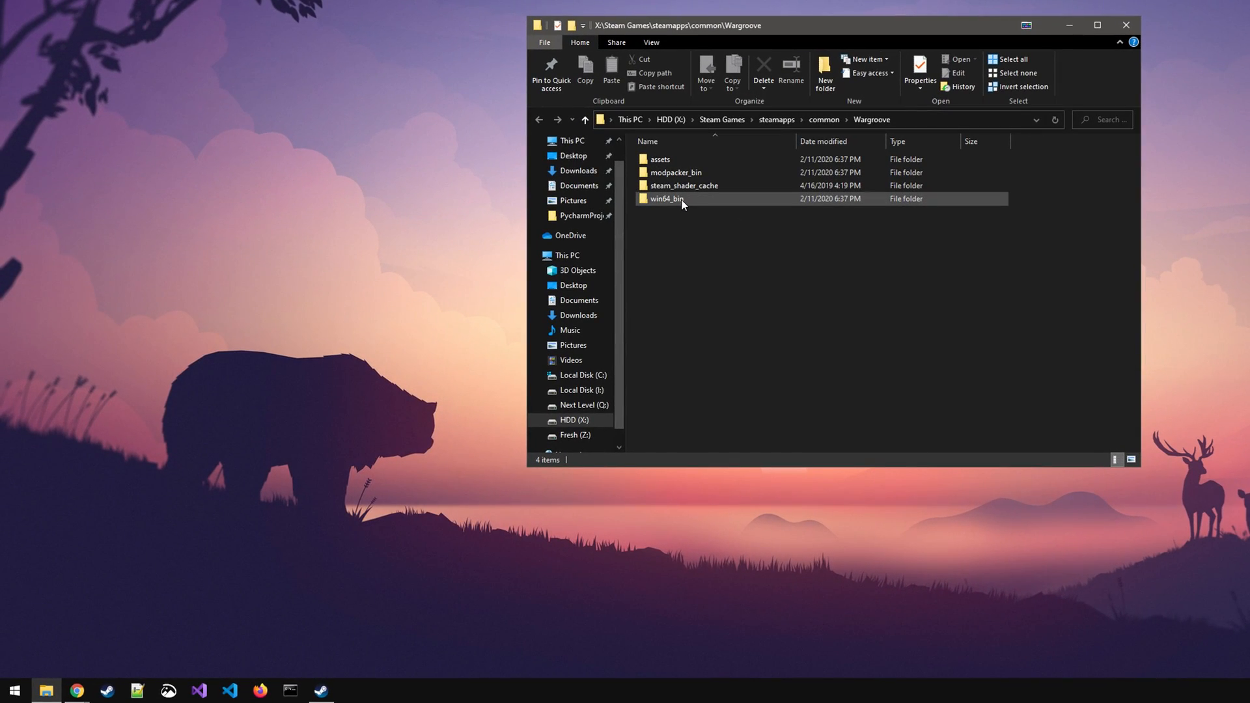
{"action": "double_click", "coordinate": [665, 198]}
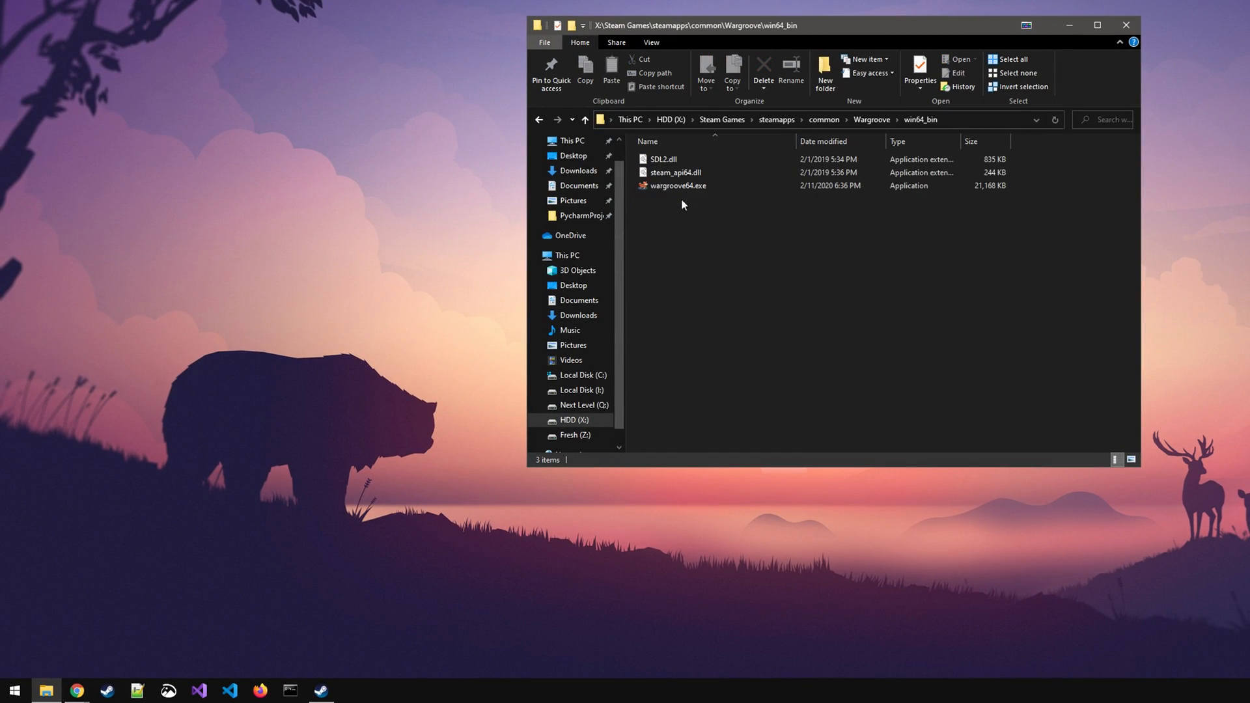
{"action": "mouse_move", "coordinate": [706, 191]}
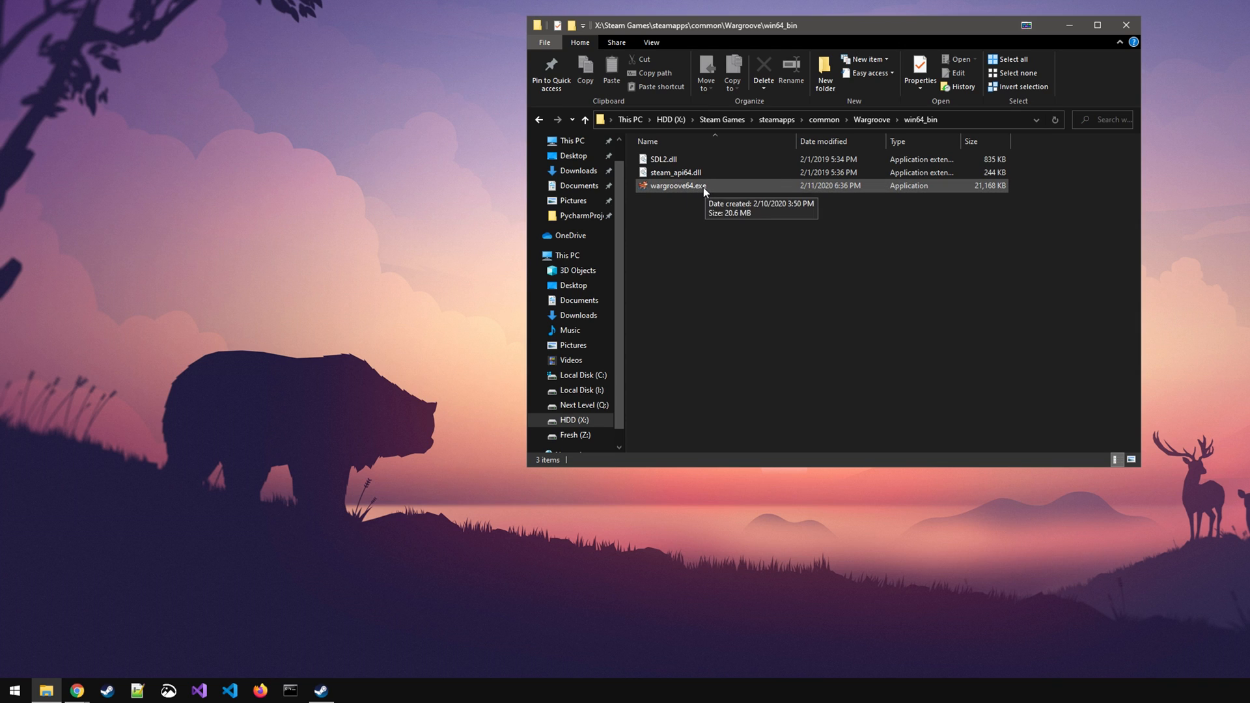
{"action": "right_click", "coordinate": [704, 185]}
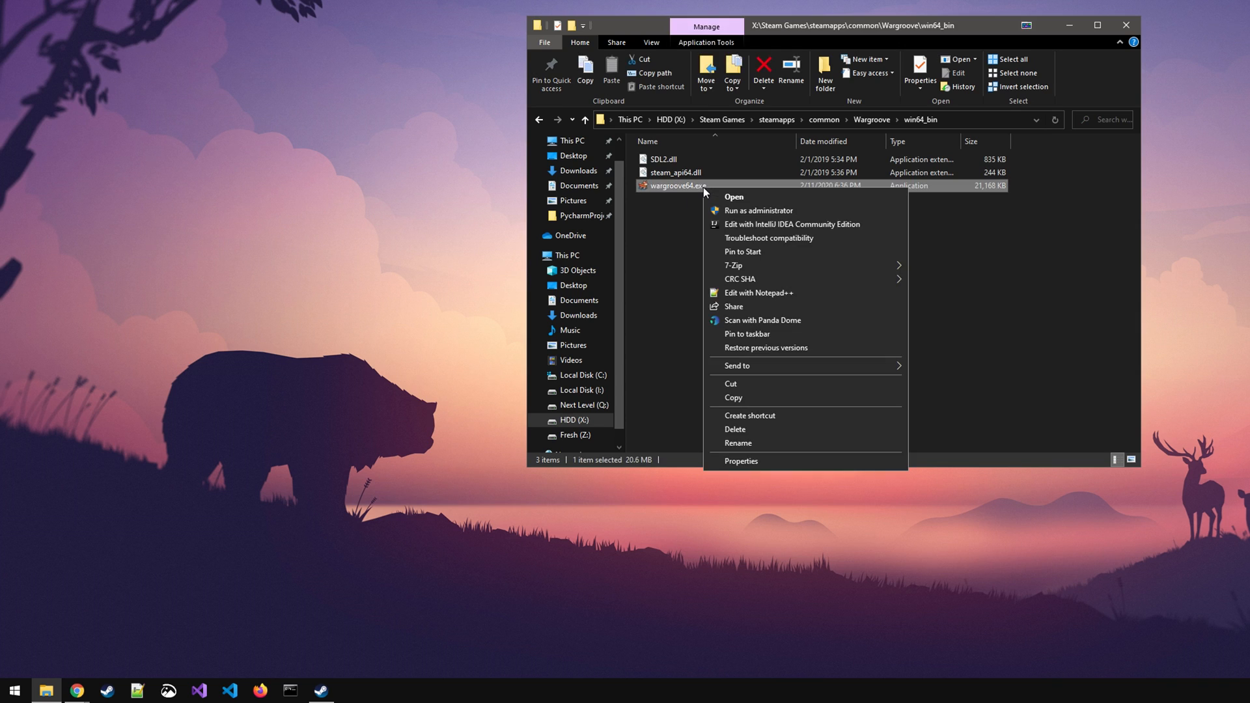
{"action": "mouse_move", "coordinate": [763, 254]}
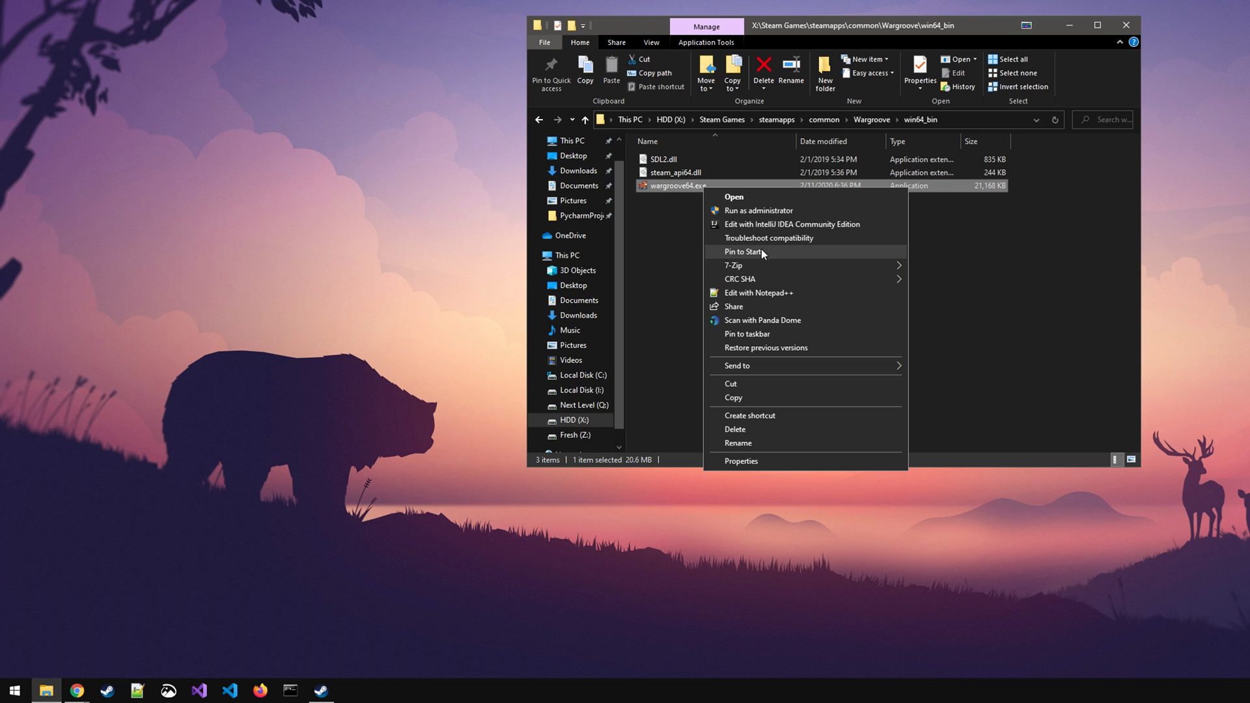
{"action": "mouse_move", "coordinate": [758, 327]}
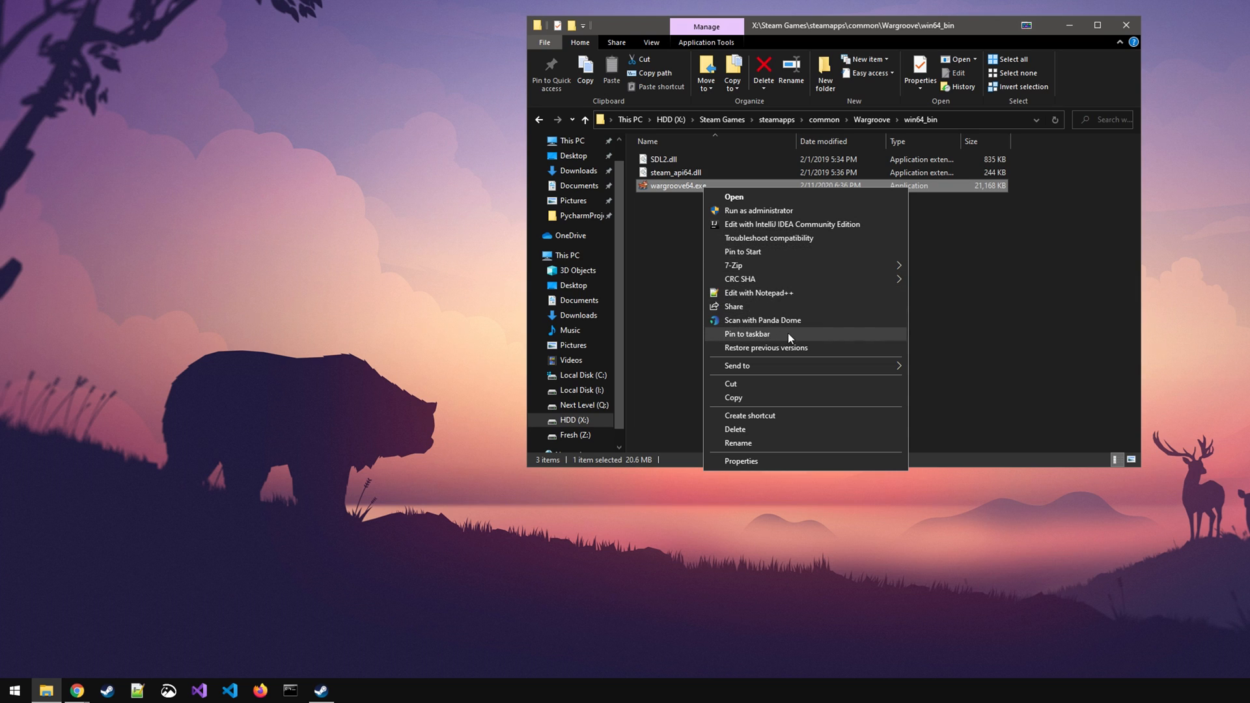
{"action": "left_click", "coordinate": [689, 256]}
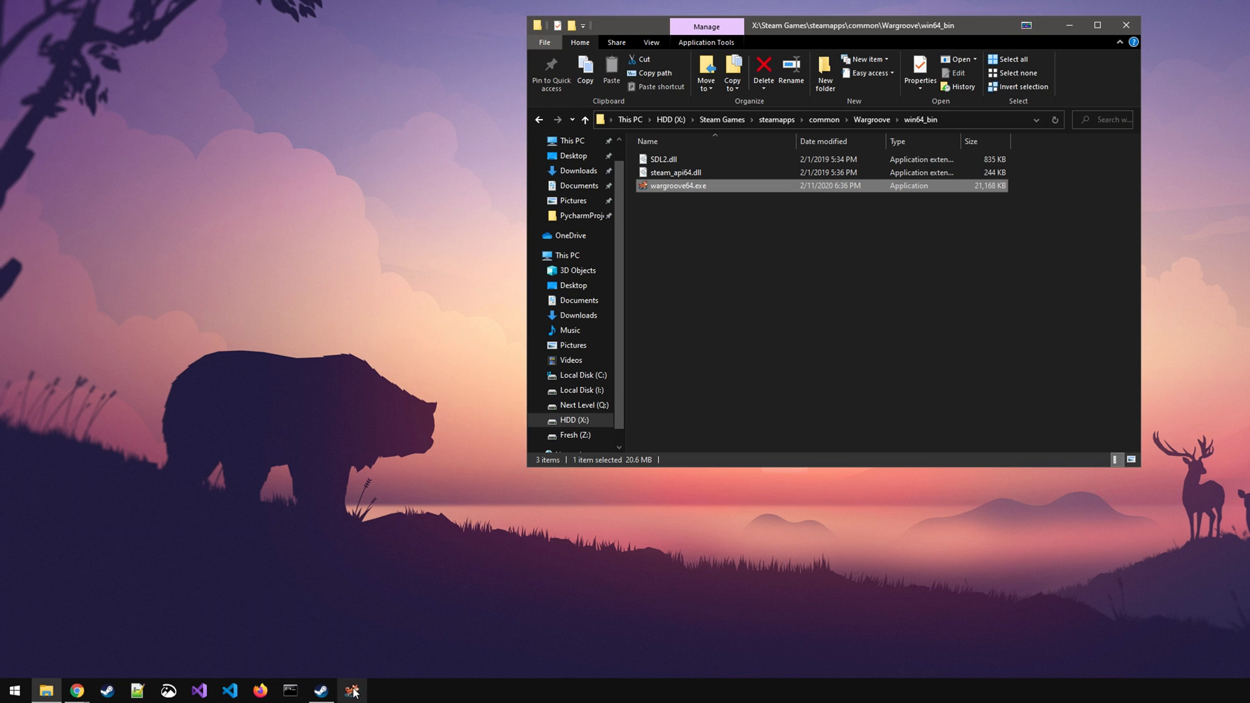
{"action": "mouse_move", "coordinate": [354, 691]}
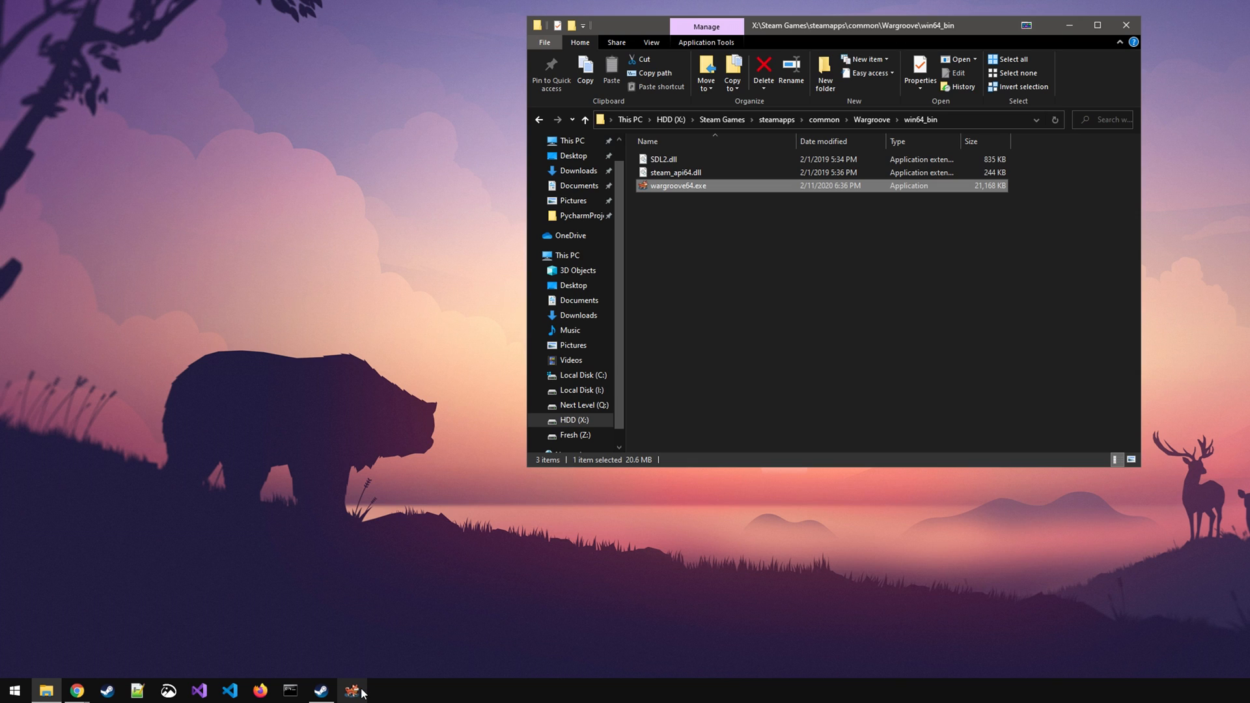
{"action": "right_click", "coordinate": [351, 690]}
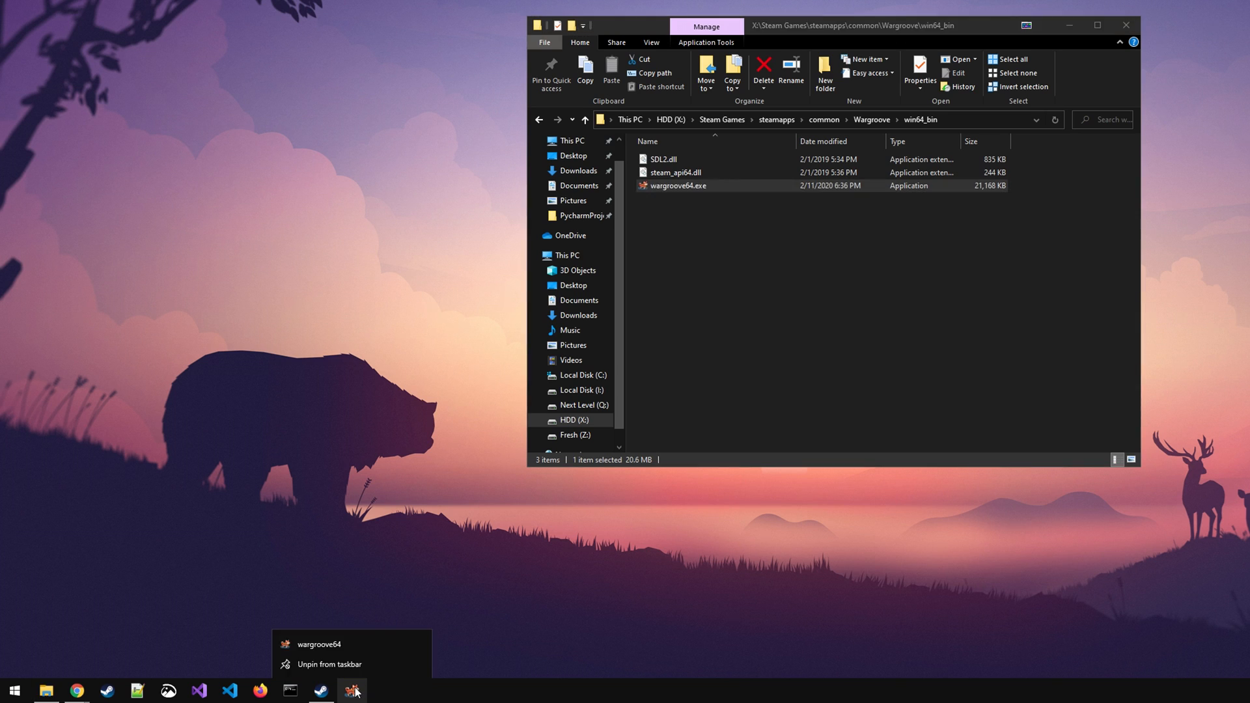
{"action": "mouse_move", "coordinate": [360, 666]}
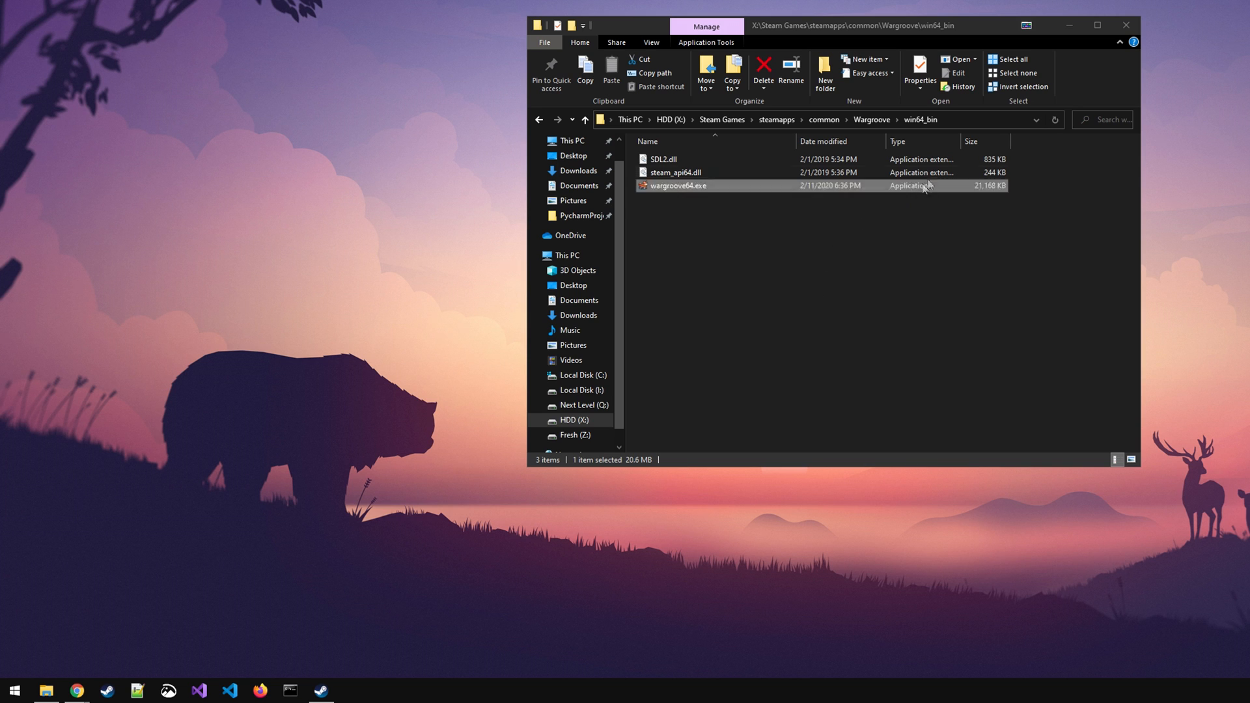
{"action": "mouse_move", "coordinate": [1127, 24]}
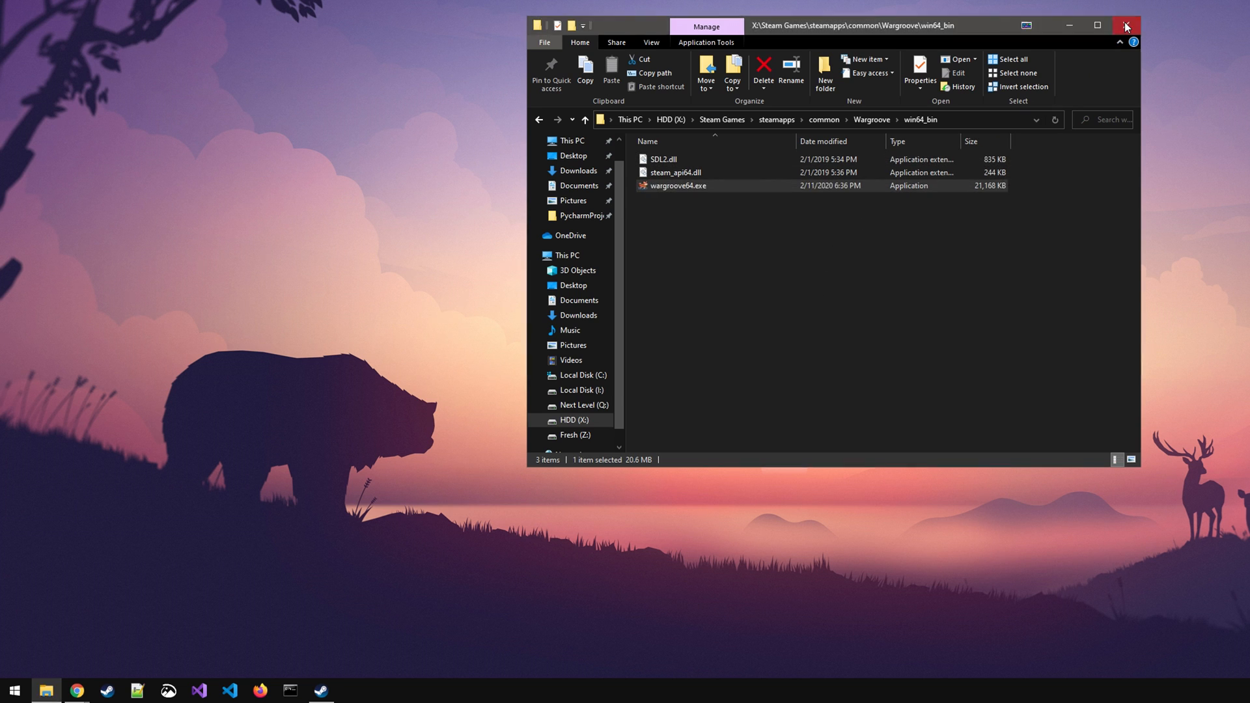
Step: Close the File Explorer window
{"action": "left_click", "coordinate": [1128, 23]}
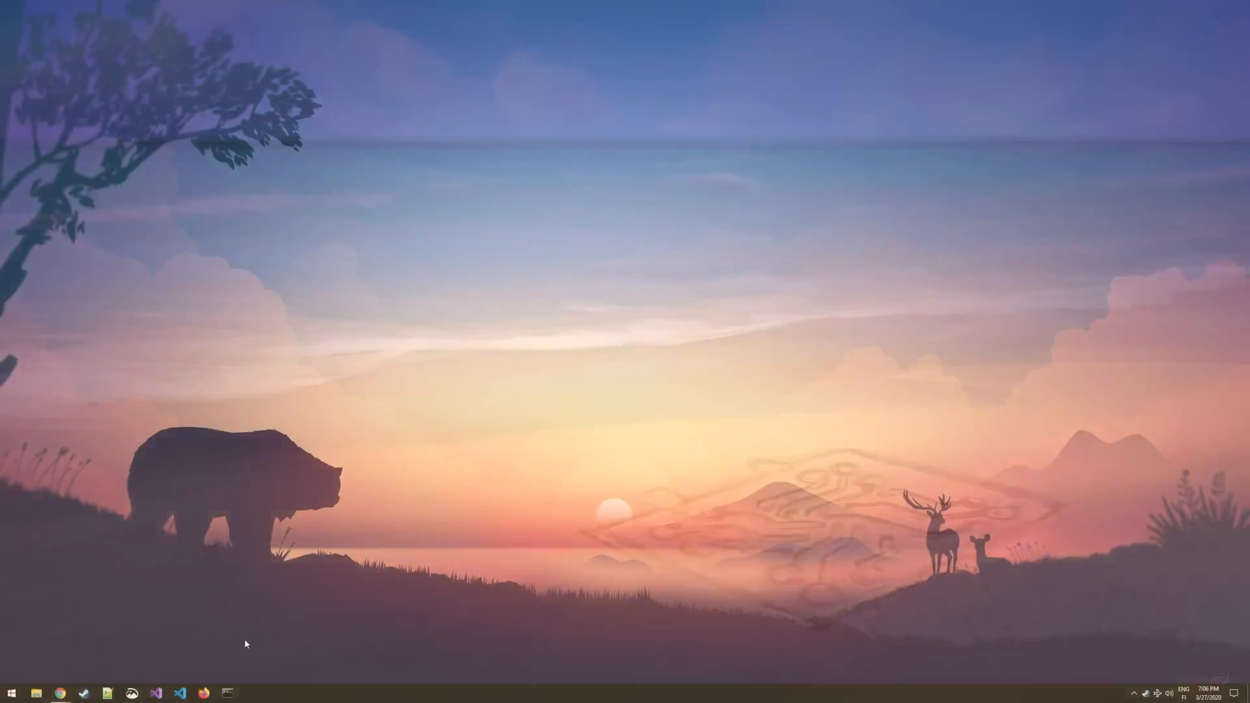
Step: In Steam's library, select Counter-Strike: Global Offensive and bring up its context menu
{"action": "left_click", "coordinate": [227, 693]}
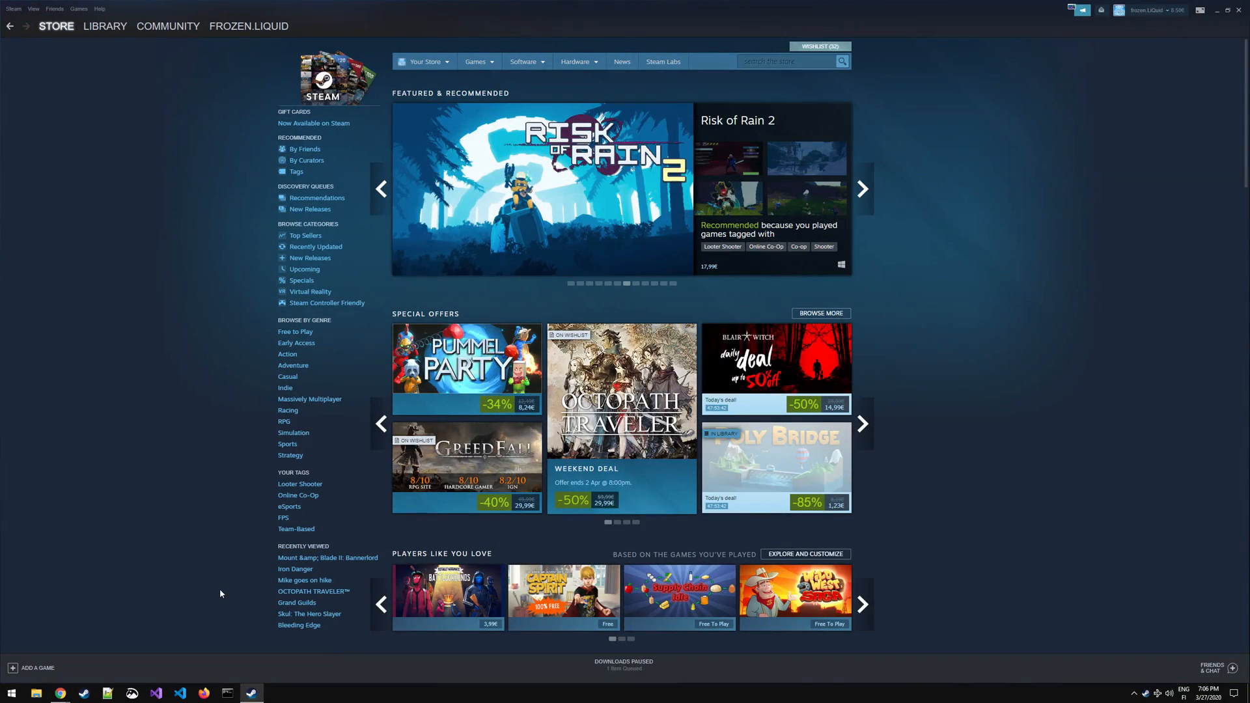
{"action": "left_click", "coordinate": [106, 26]}
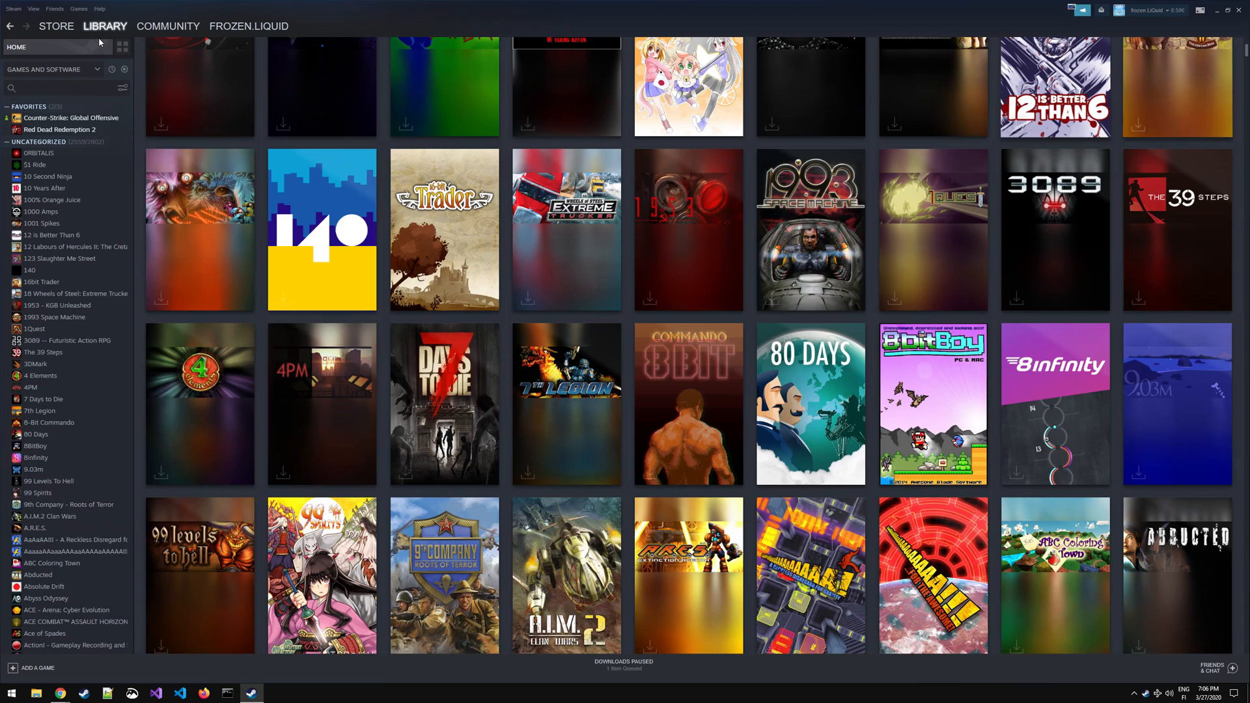
{"action": "left_click", "coordinate": [69, 118]}
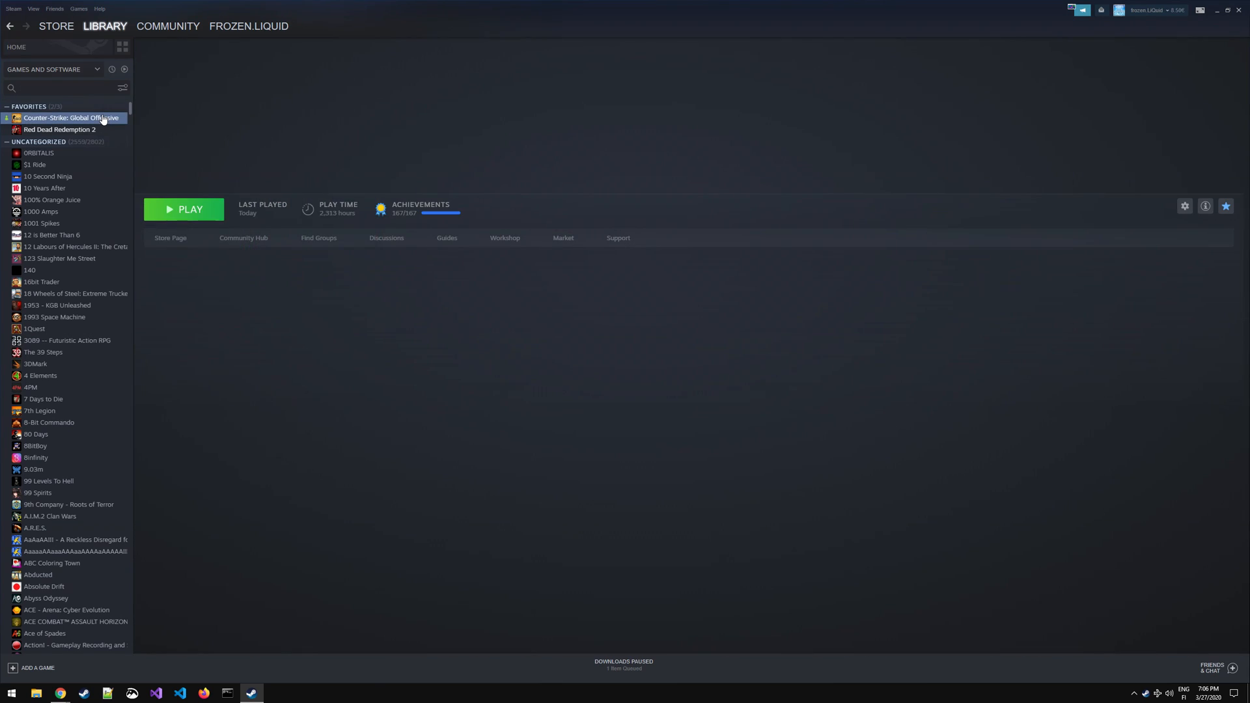
{"action": "right_click", "coordinate": [71, 118]}
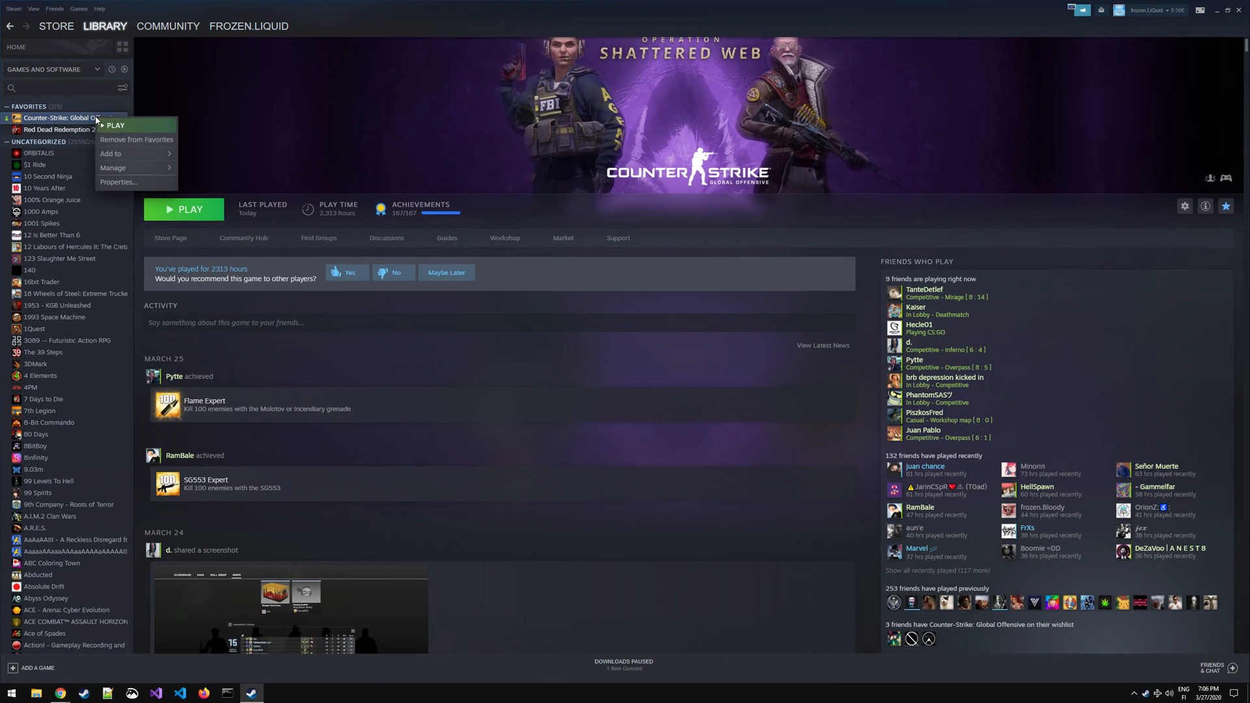
{"action": "mouse_move", "coordinate": [133, 154]}
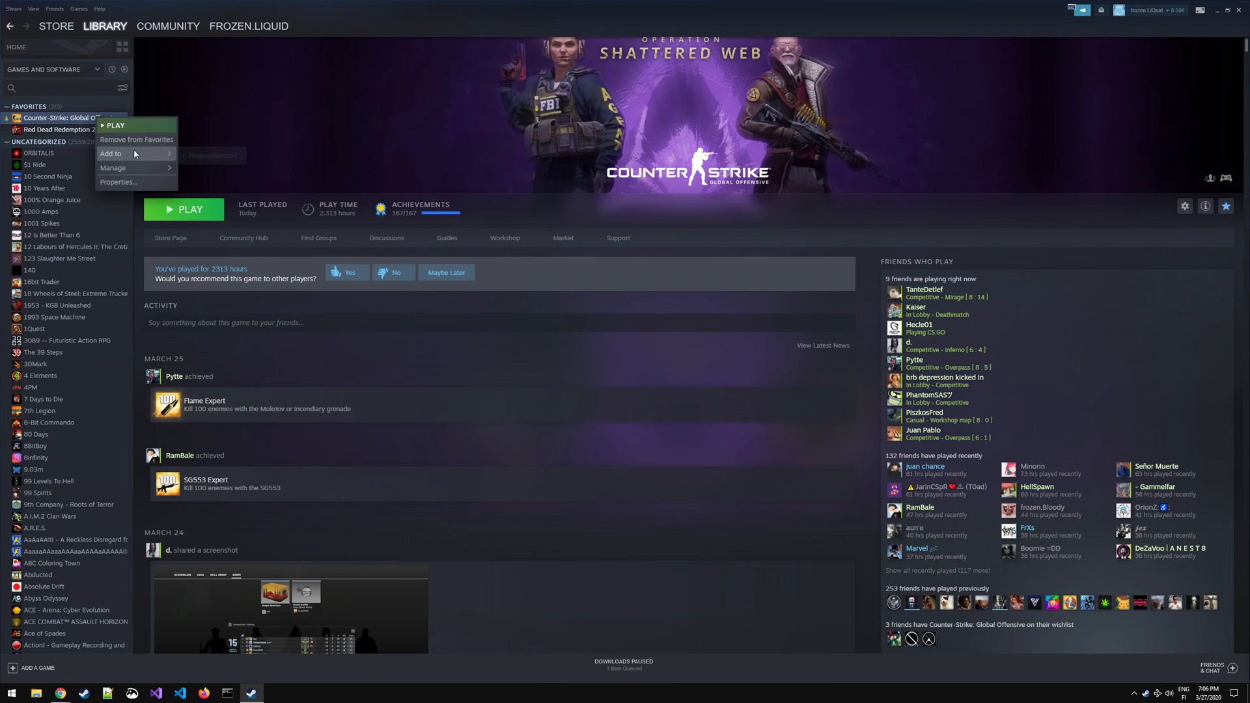
{"action": "mouse_move", "coordinate": [123, 168]}
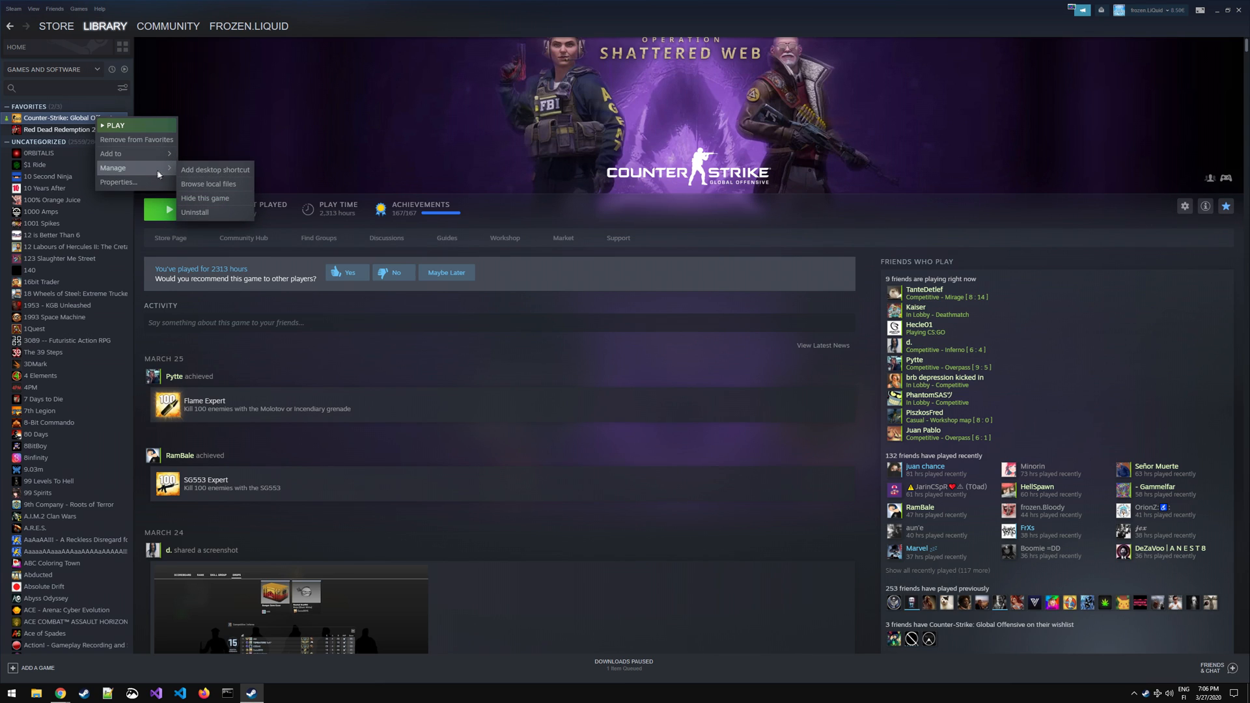
{"action": "mouse_move", "coordinate": [241, 170]}
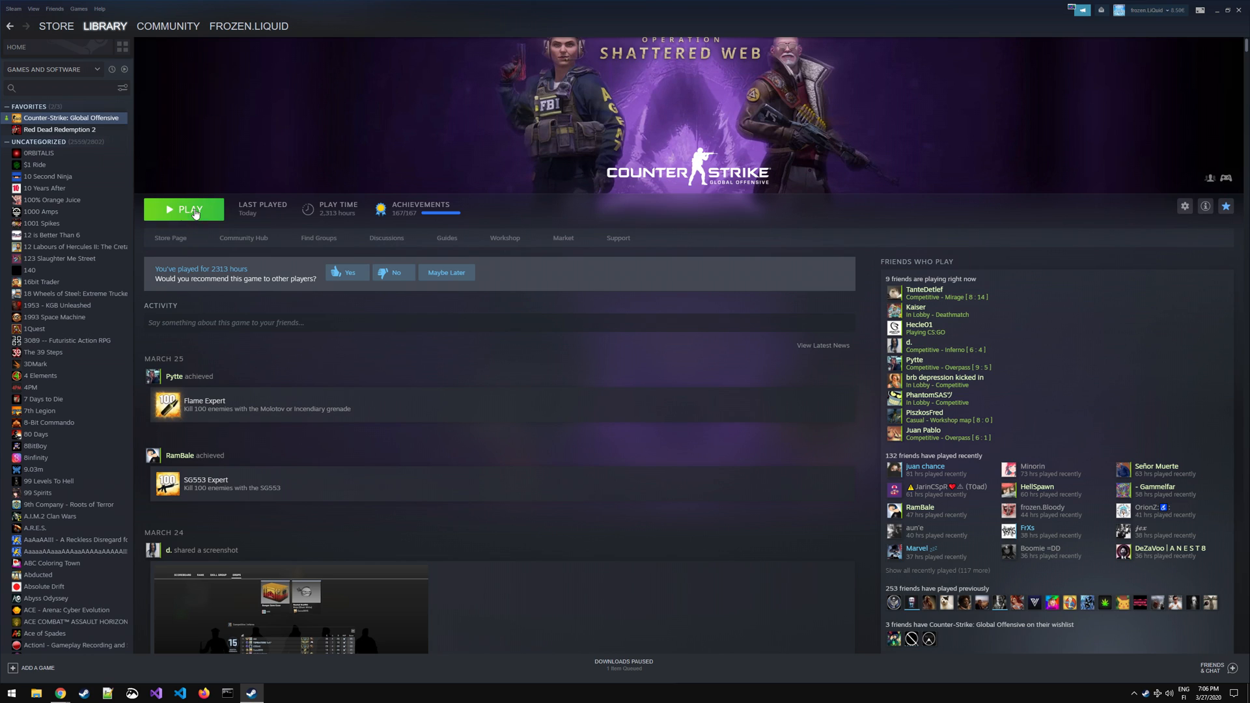
Step: Launch Counter-Strike: Global Offensive and pin its csgo.exe icon to the taskbar
{"action": "left_click", "coordinate": [183, 209]}
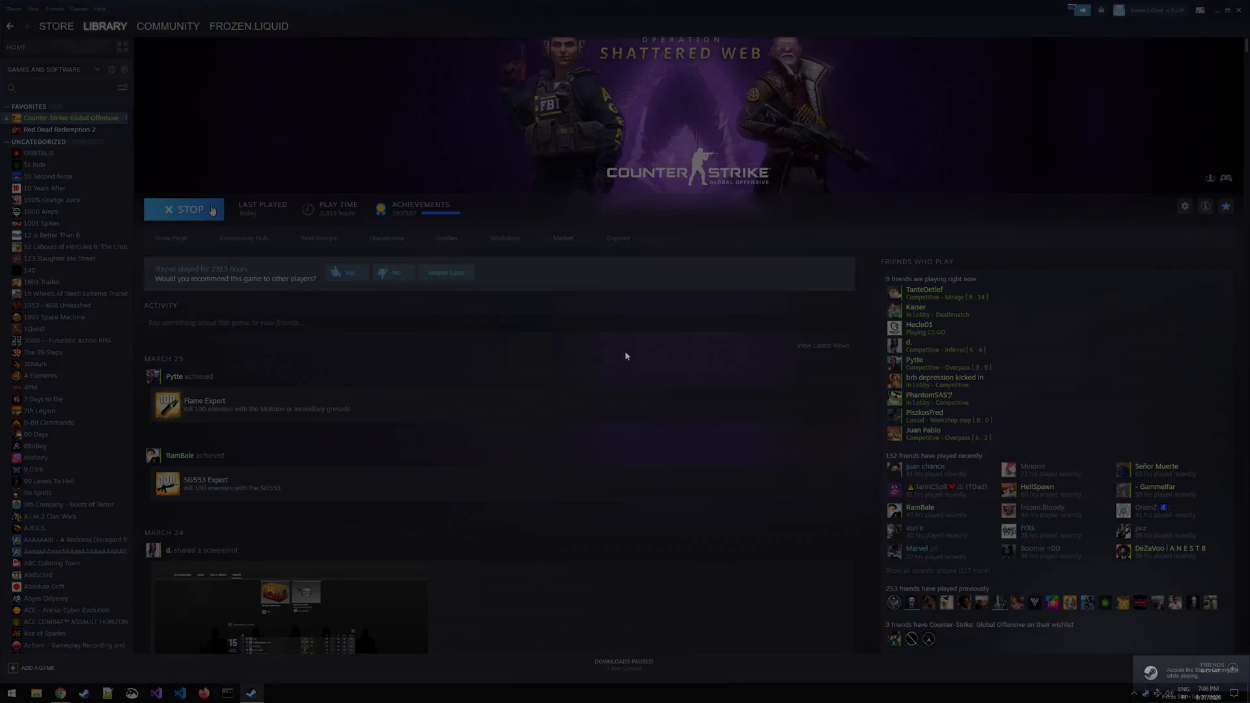
{"action": "left_click", "coordinate": [184, 209]}
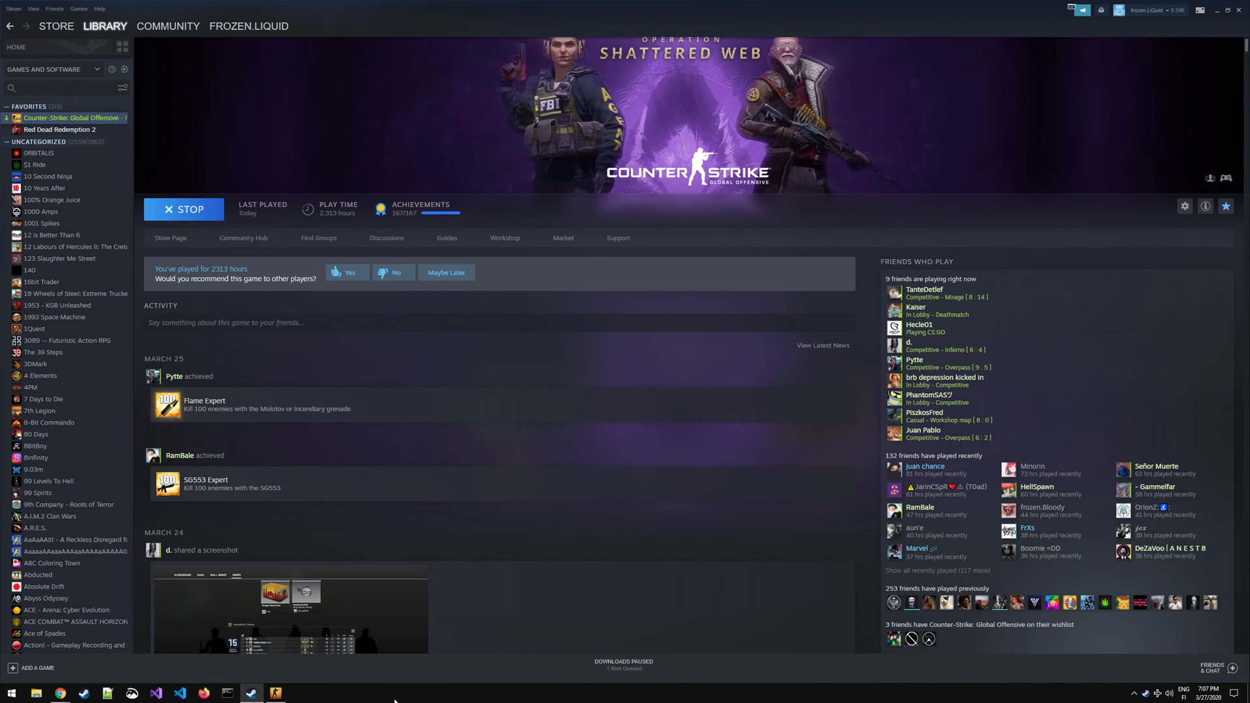
{"action": "right_click", "coordinate": [273, 693]}
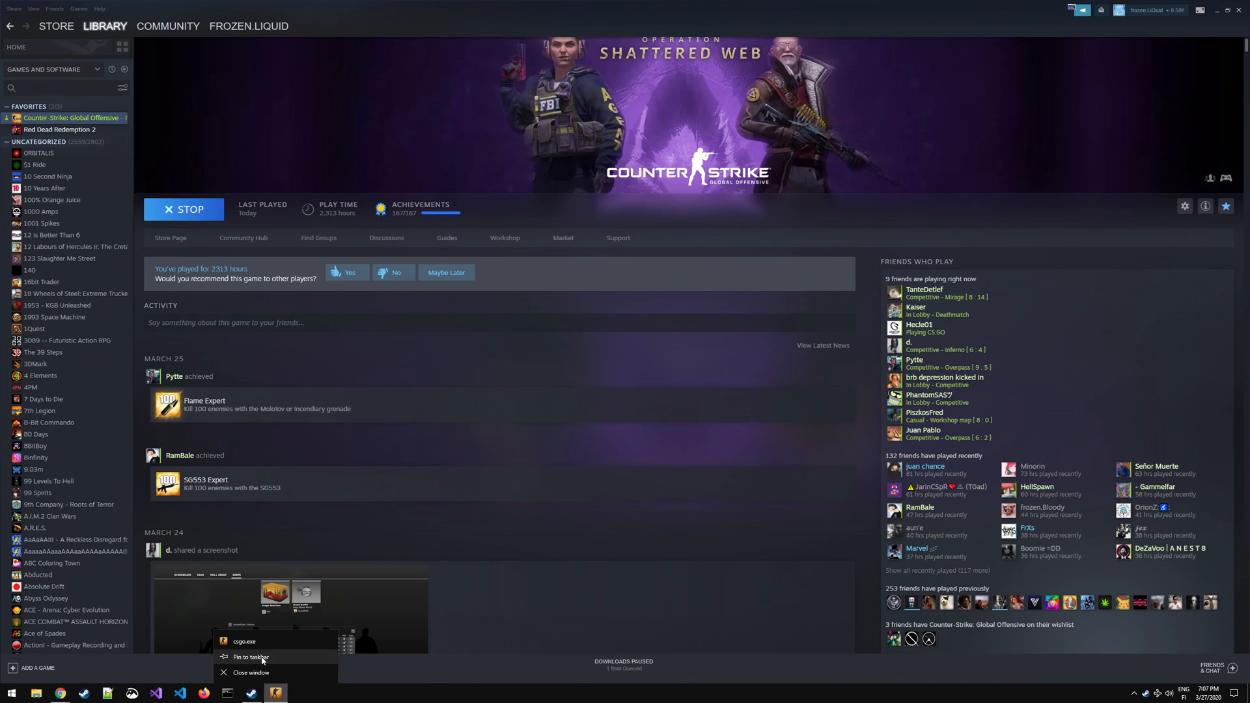
{"action": "left_click", "coordinate": [277, 693]}
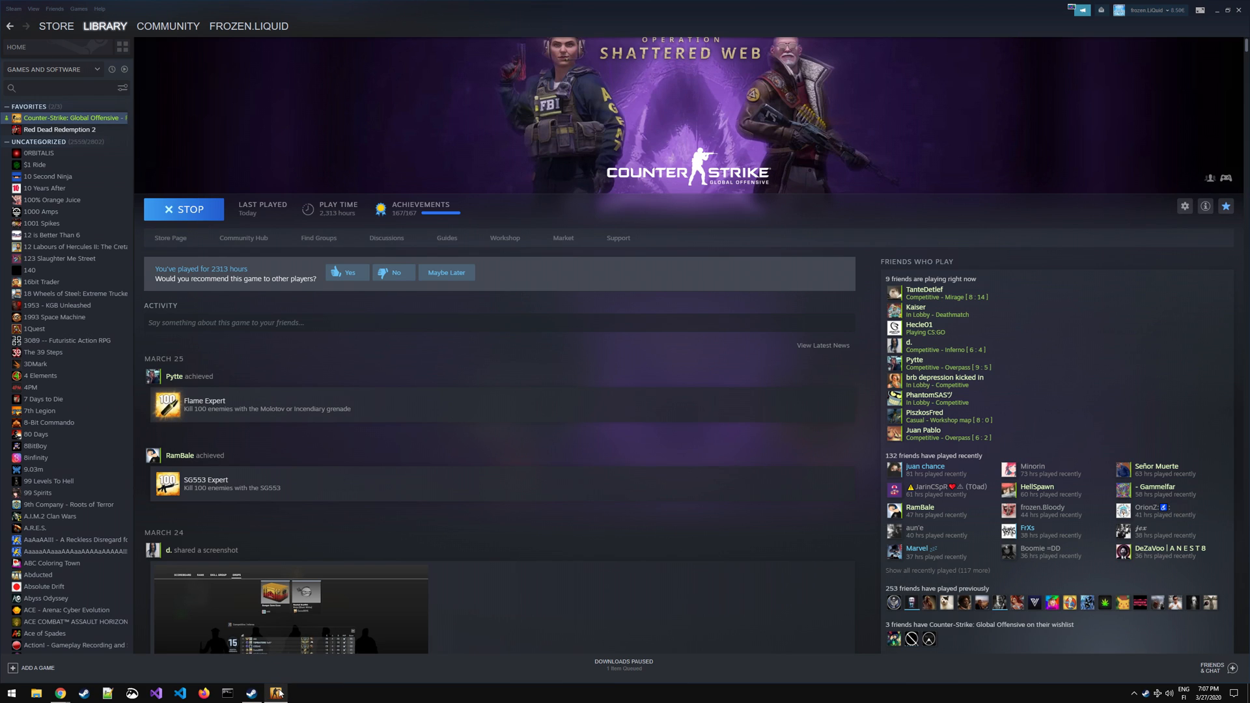
Step: Right-click the pinned CS:GO taskbar icon with the desktop shortcut in view
{"action": "right_click", "coordinate": [278, 693]}
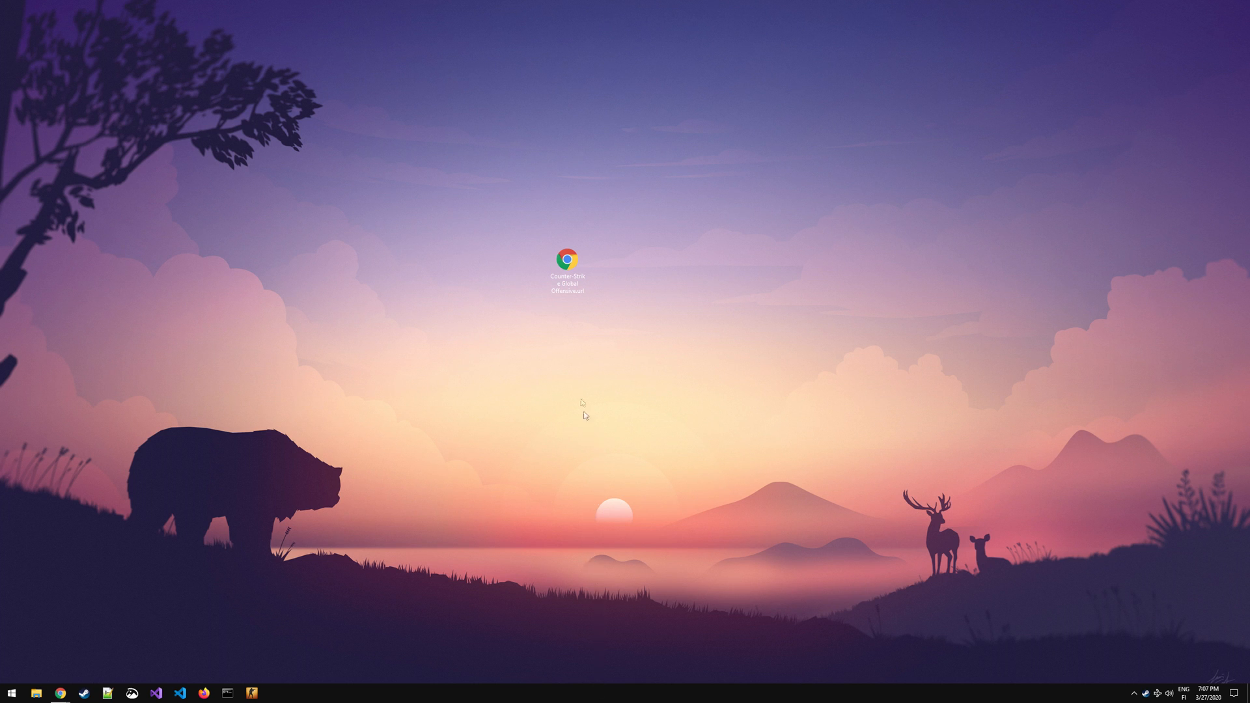
Step: Review the CS:GO desktop shortcut's properties, confirming it is a URL file, then open File Explorer
{"action": "left_click", "coordinate": [567, 271]}
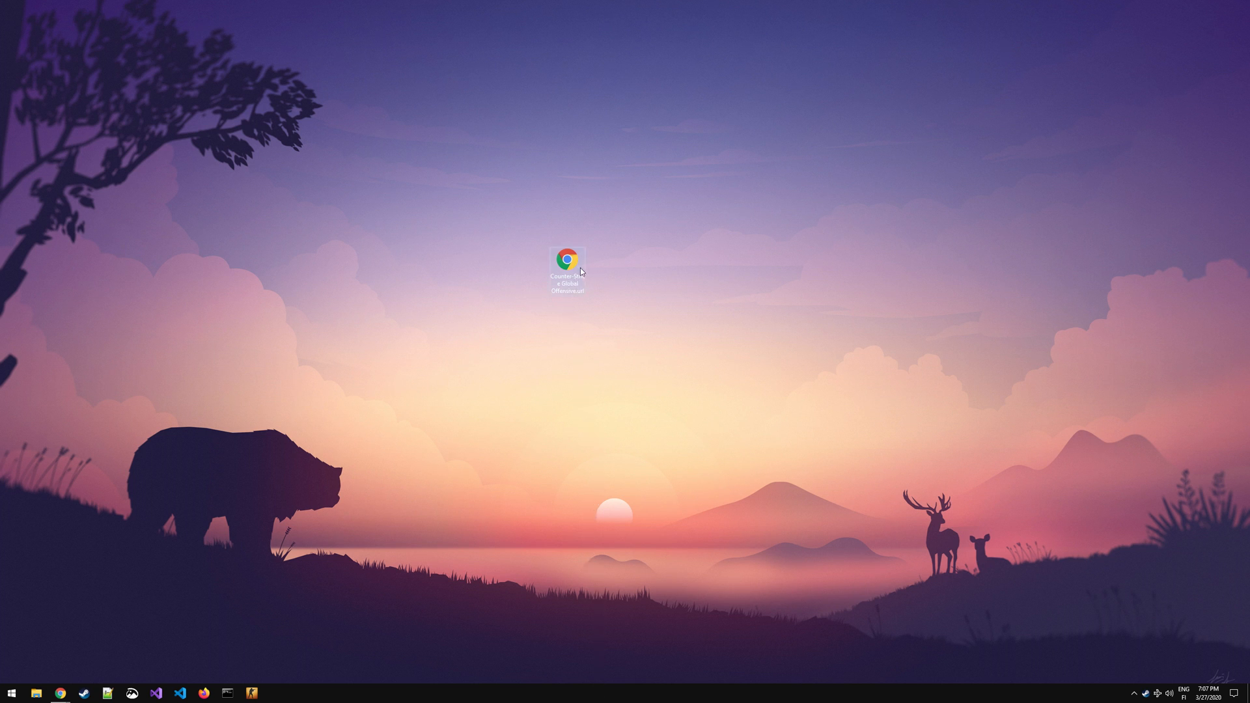
{"action": "right_click", "coordinate": [582, 273]}
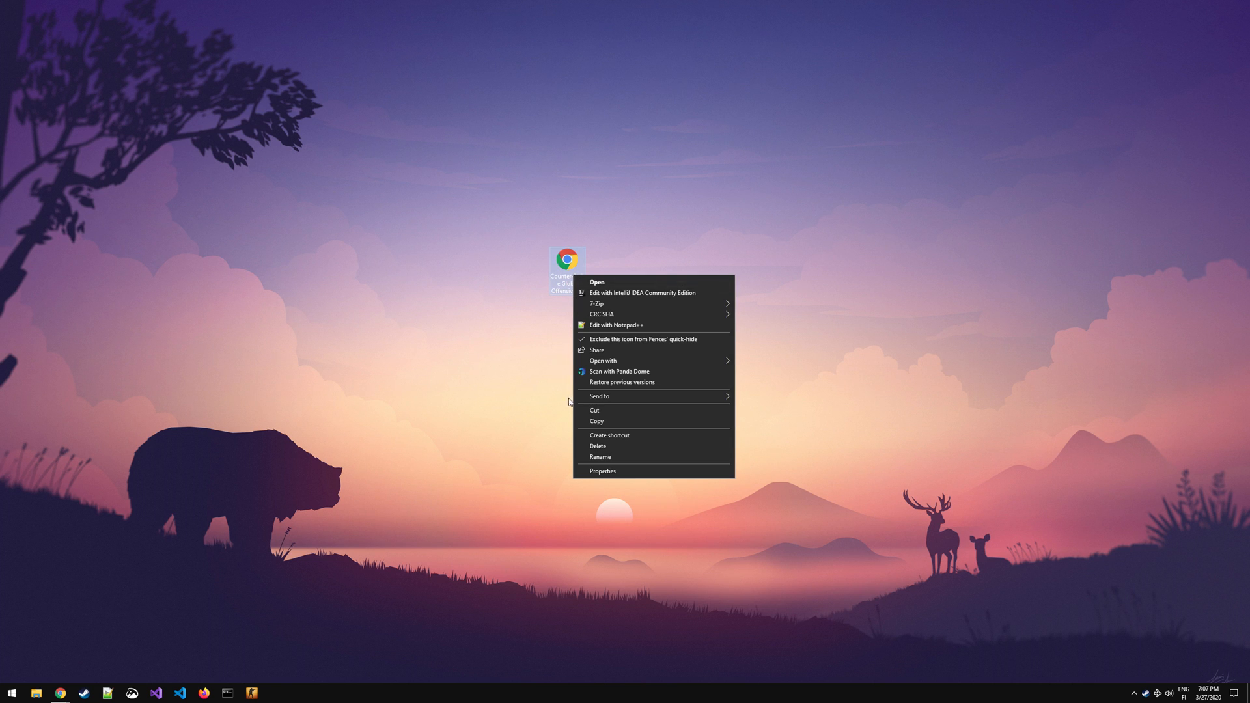
{"action": "left_click", "coordinate": [603, 471]}
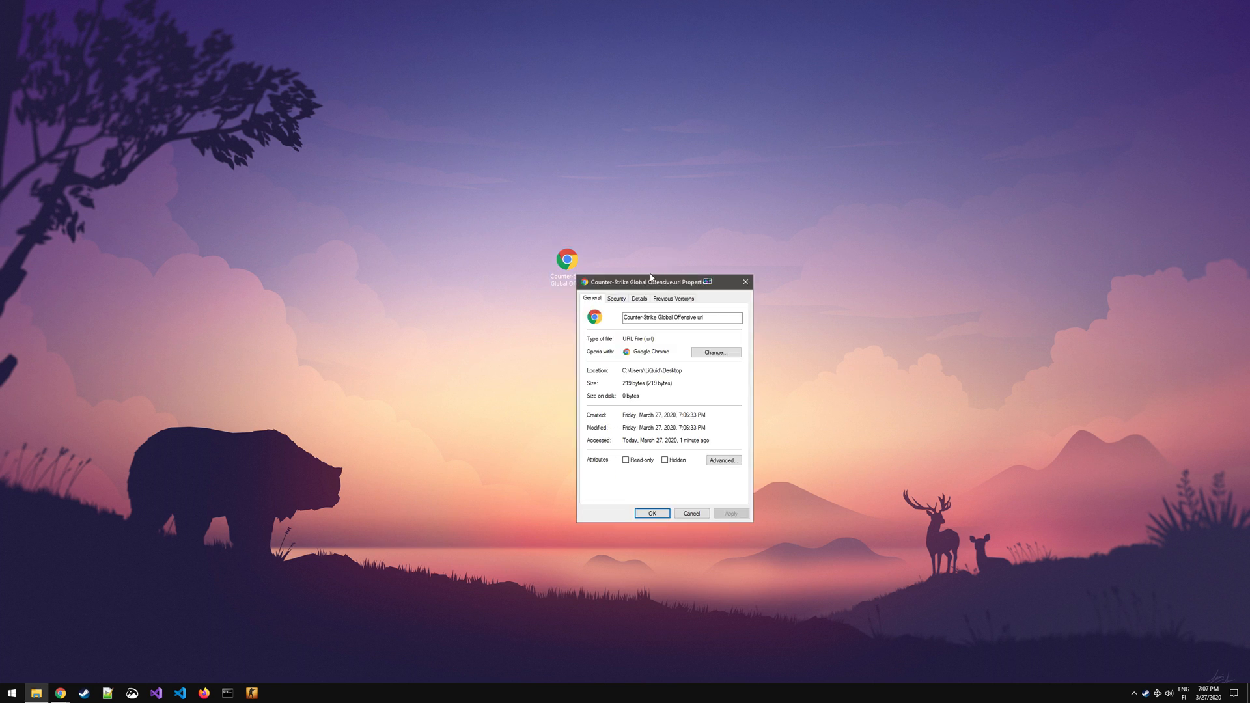
{"action": "left_click_drag", "start_coordinate": [650, 281], "coordinate": [676, 241]}
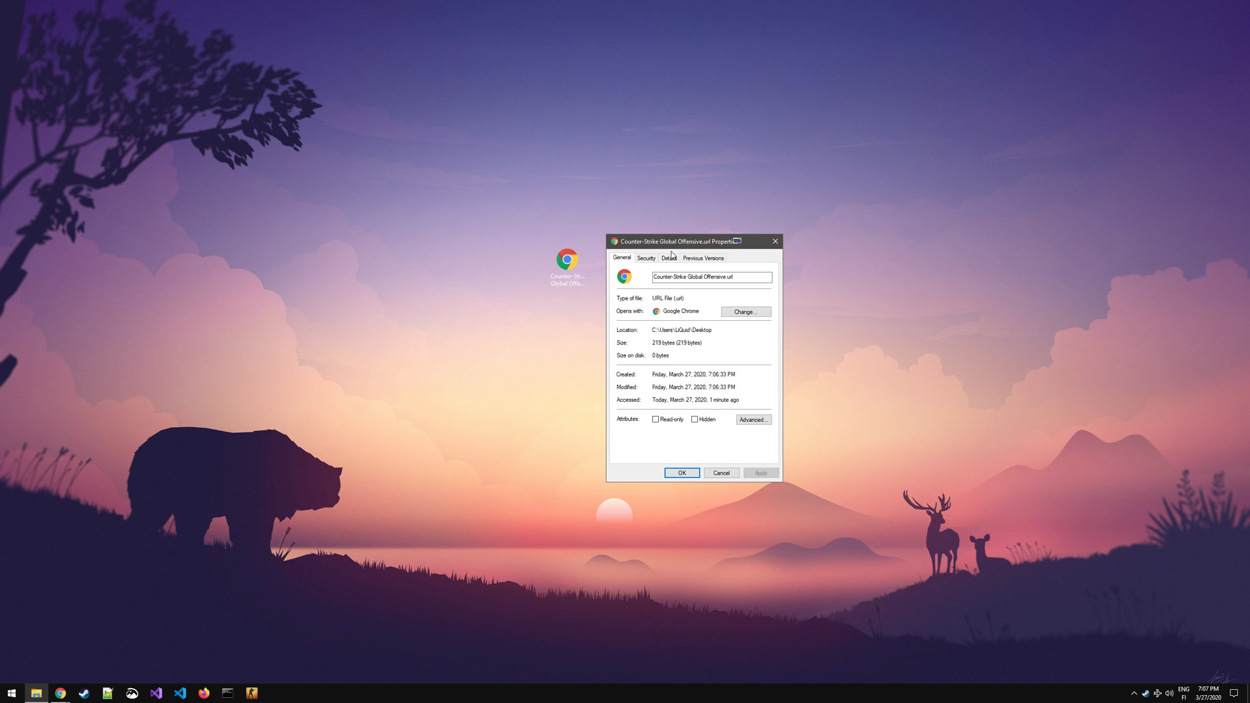
{"action": "mouse_move", "coordinate": [368, 403]}
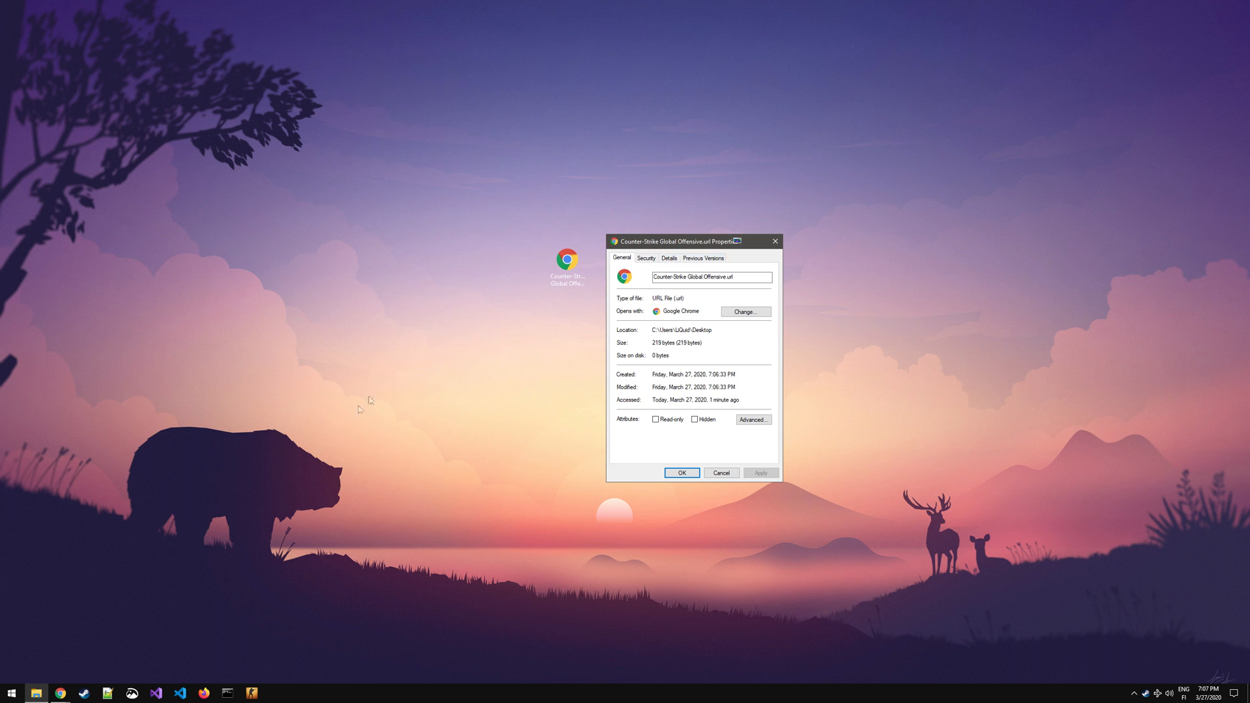
{"action": "right_click", "coordinate": [41, 693]}
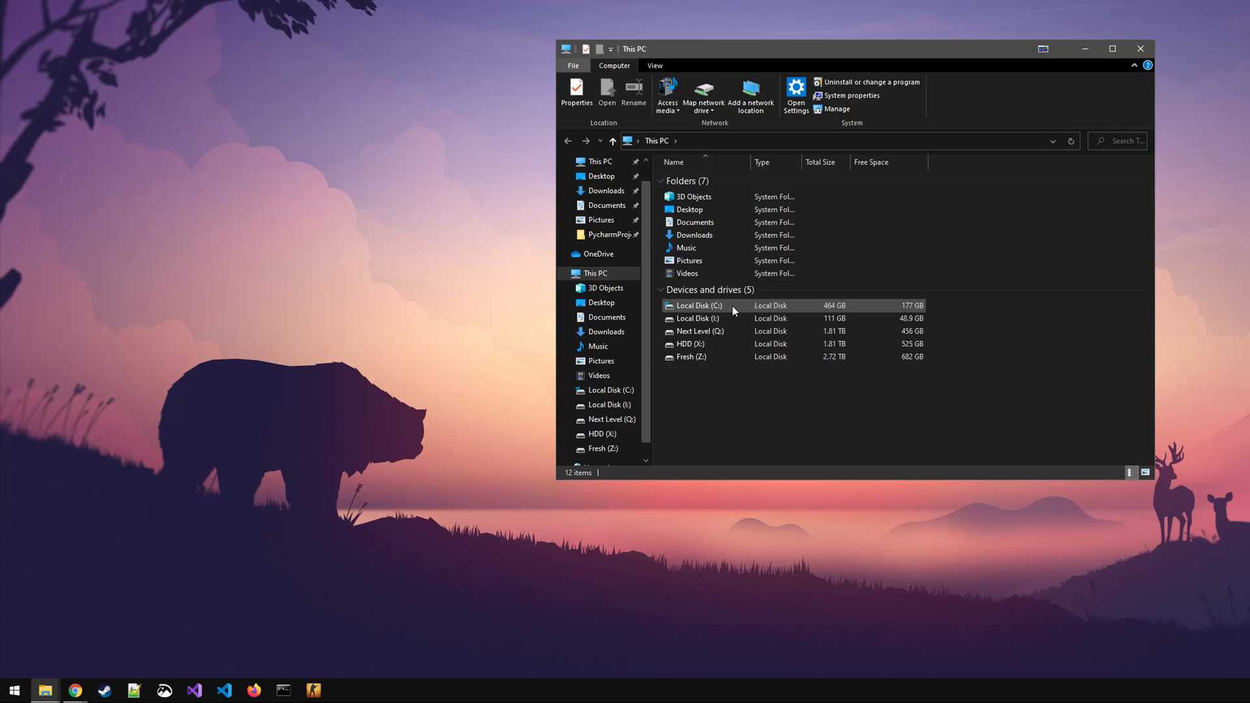
Step: Navigate to the C:\Users\LiQuid profile folder
{"action": "double_click", "coordinate": [697, 306]}
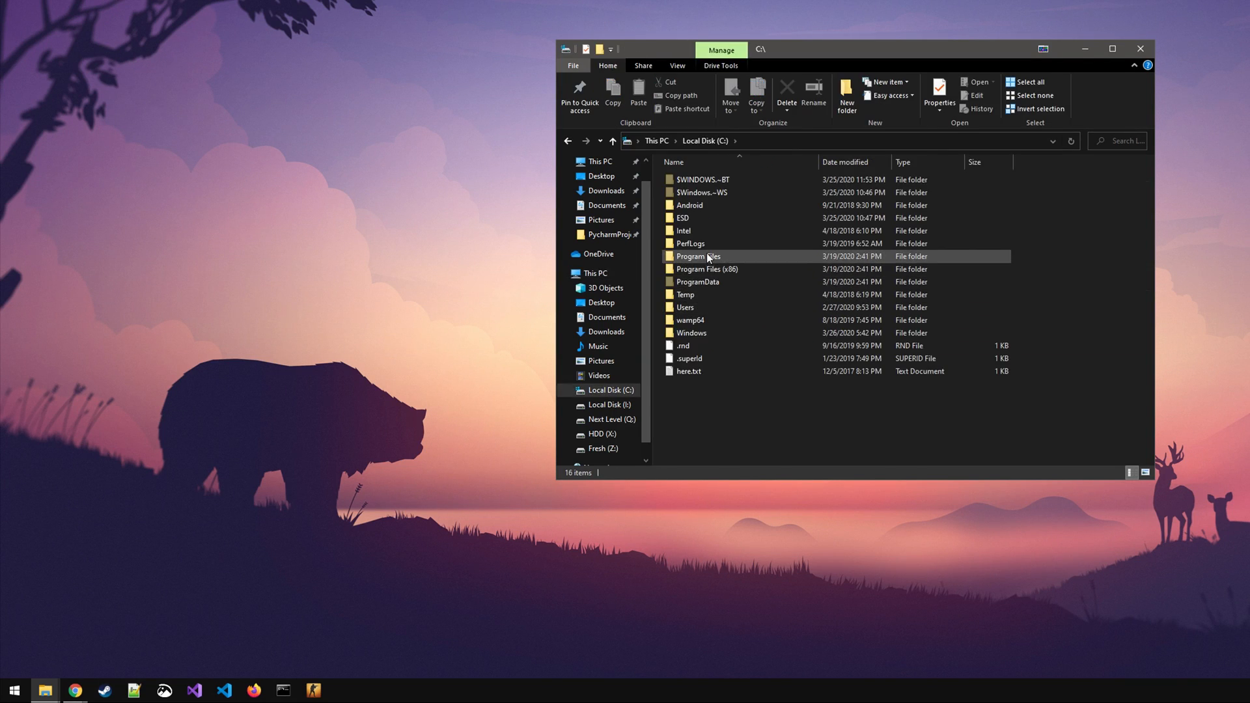
{"action": "double_click", "coordinate": [685, 308]}
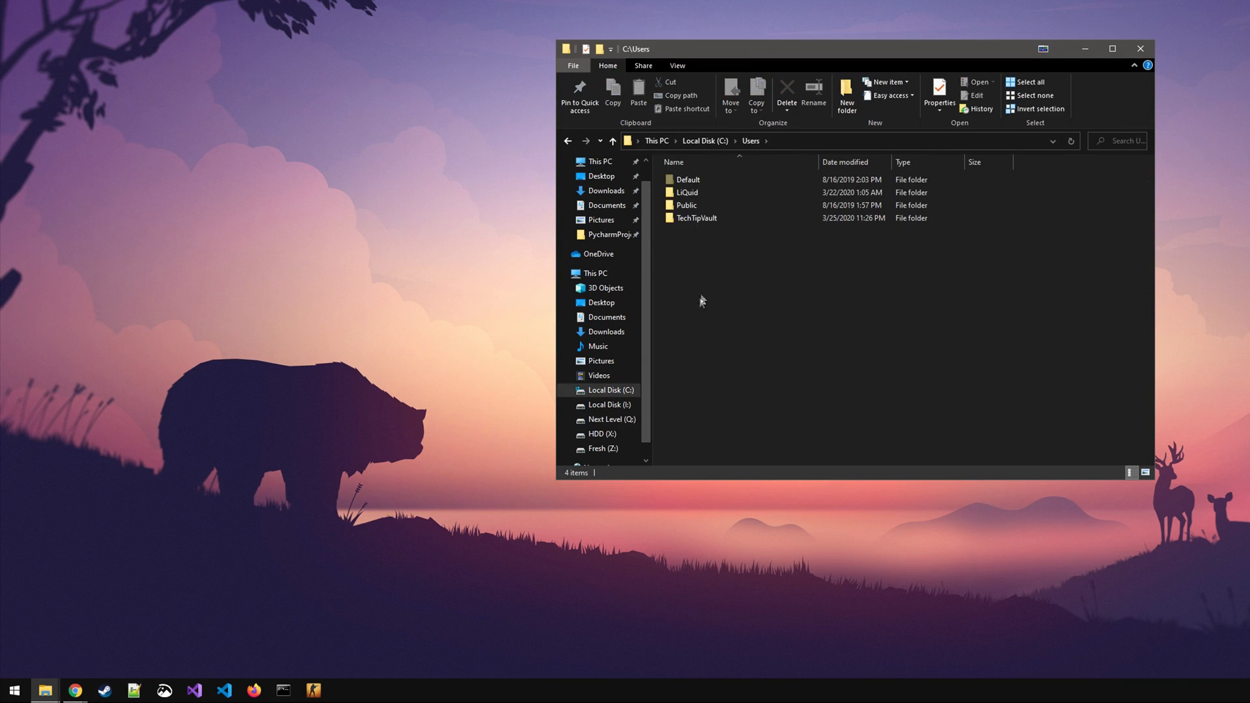
{"action": "double_click", "coordinate": [686, 191]}
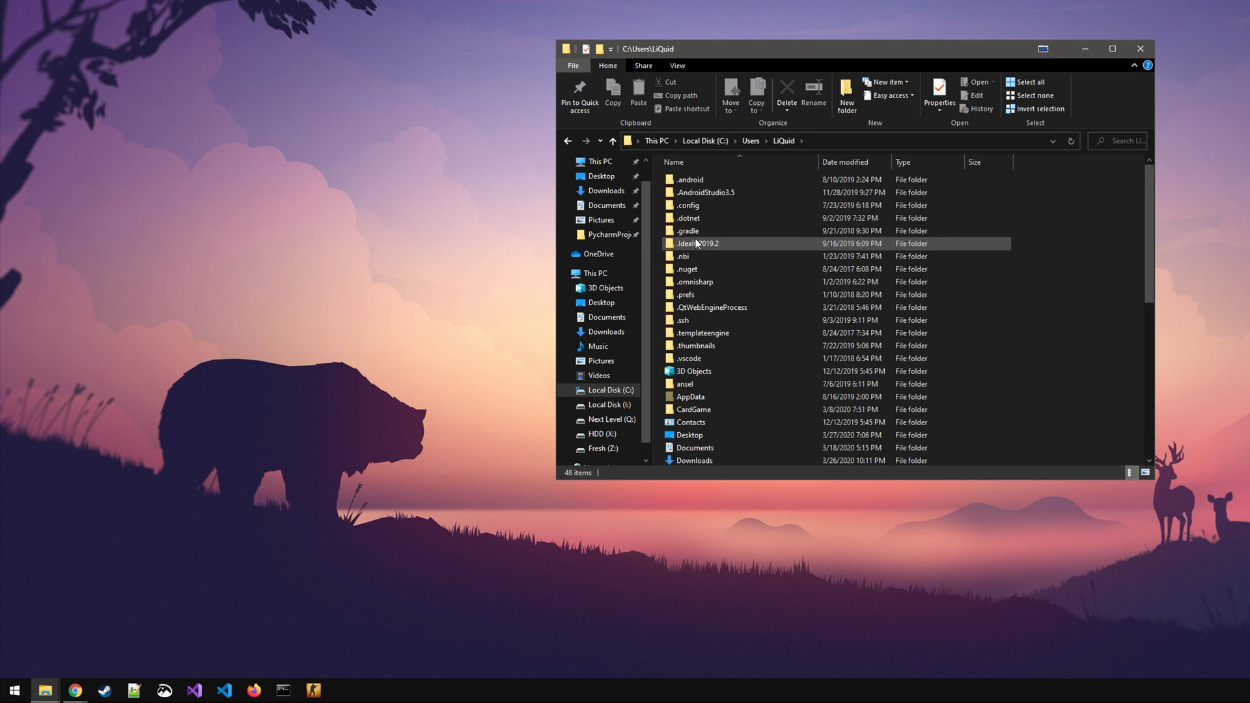
{"action": "mouse_move", "coordinate": [702, 294]}
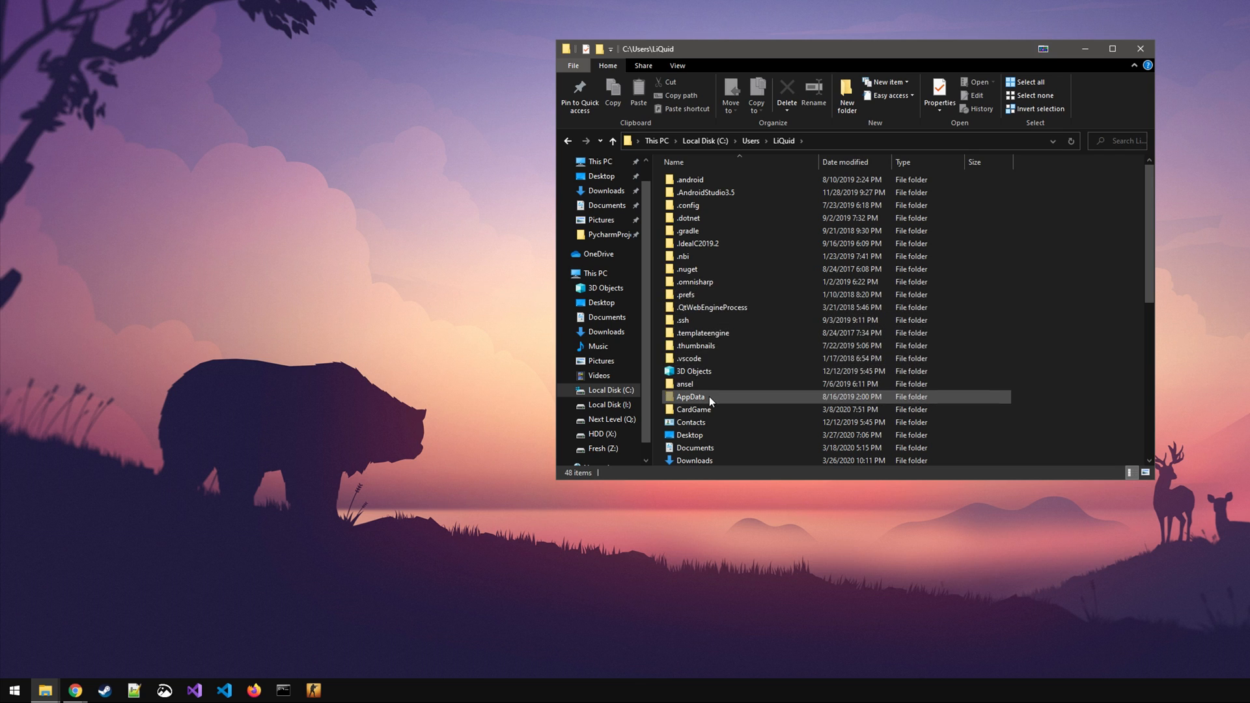
Step: Turn Hidden items on in the View options so AppData is listed
{"action": "left_click", "coordinate": [690, 397]}
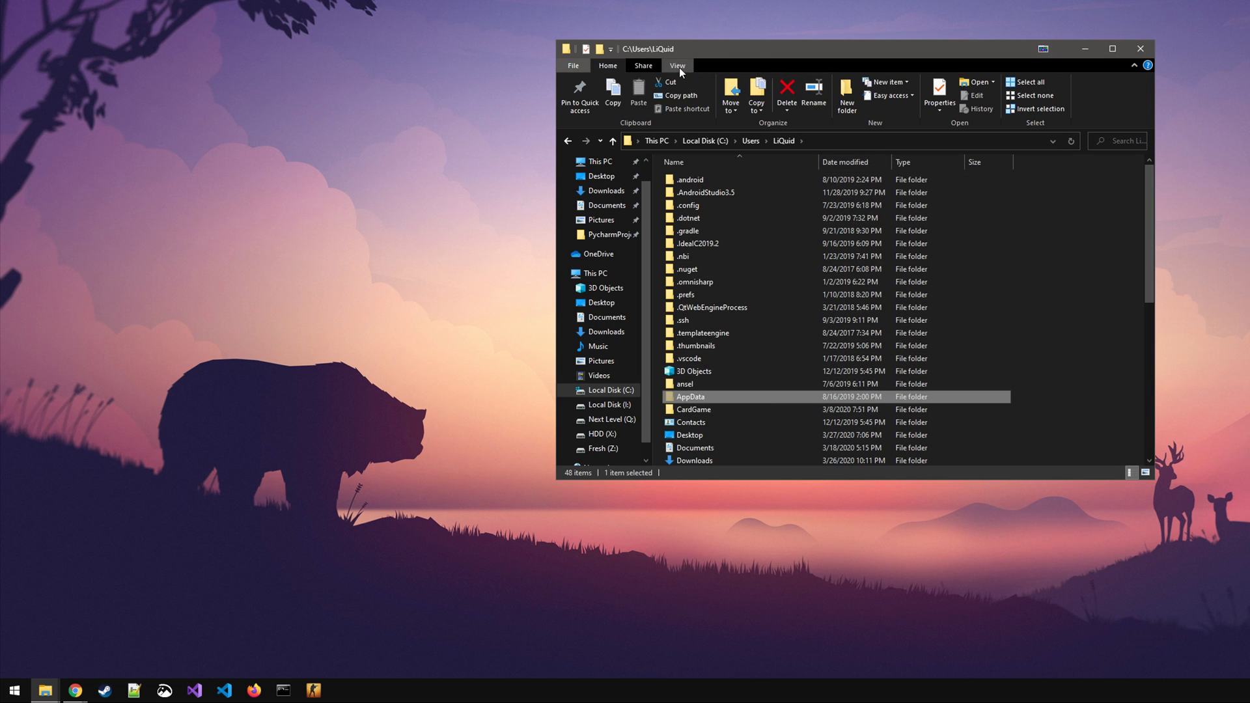
{"action": "left_click", "coordinate": [678, 66]}
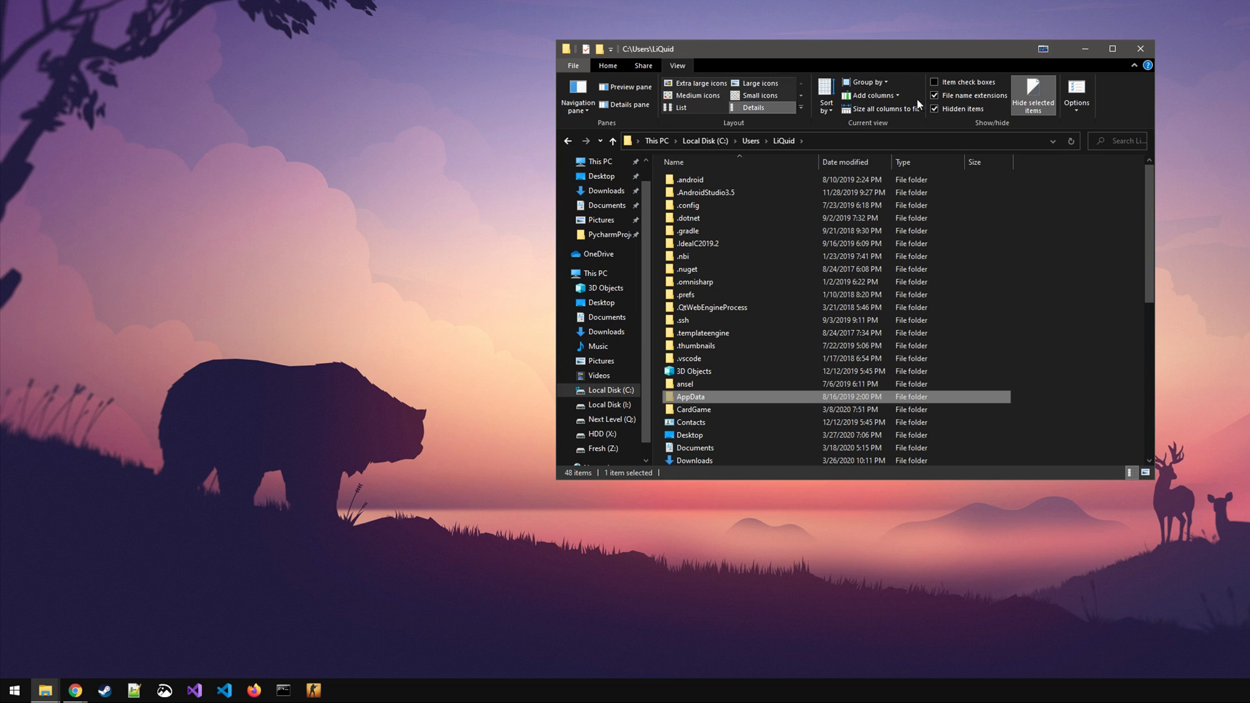
{"action": "left_click", "coordinate": [934, 109]}
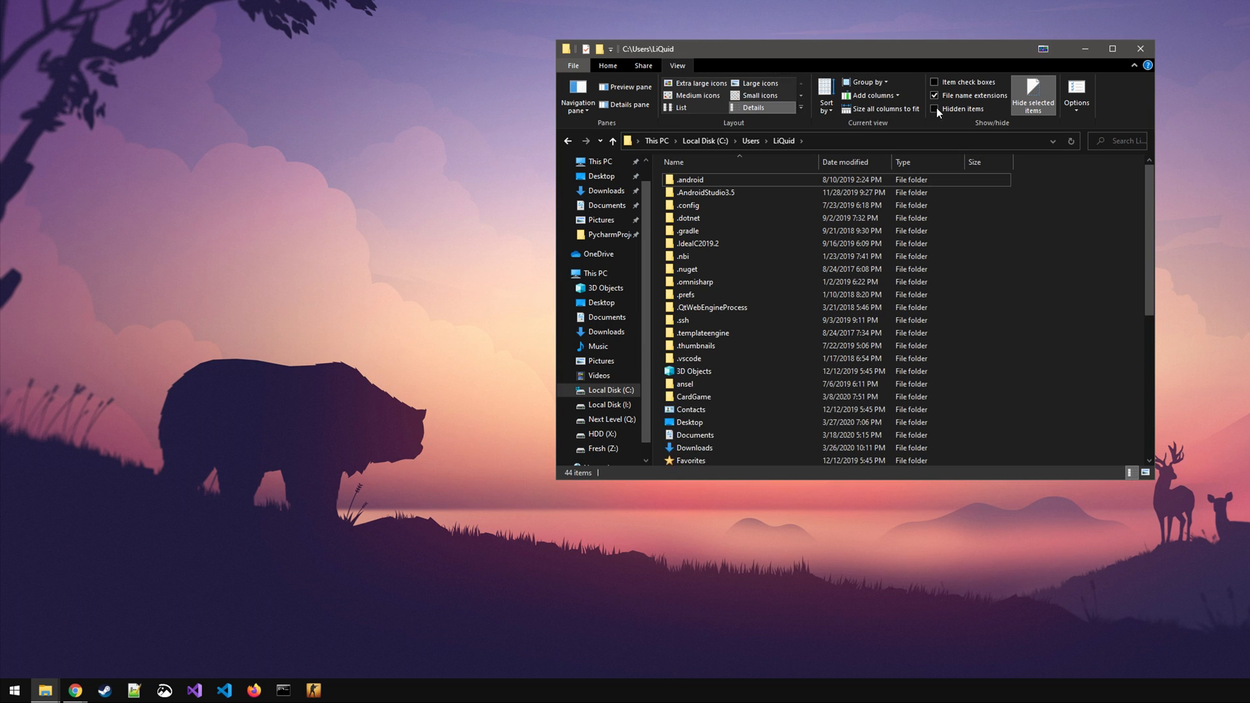
{"action": "left_click", "coordinate": [935, 109]}
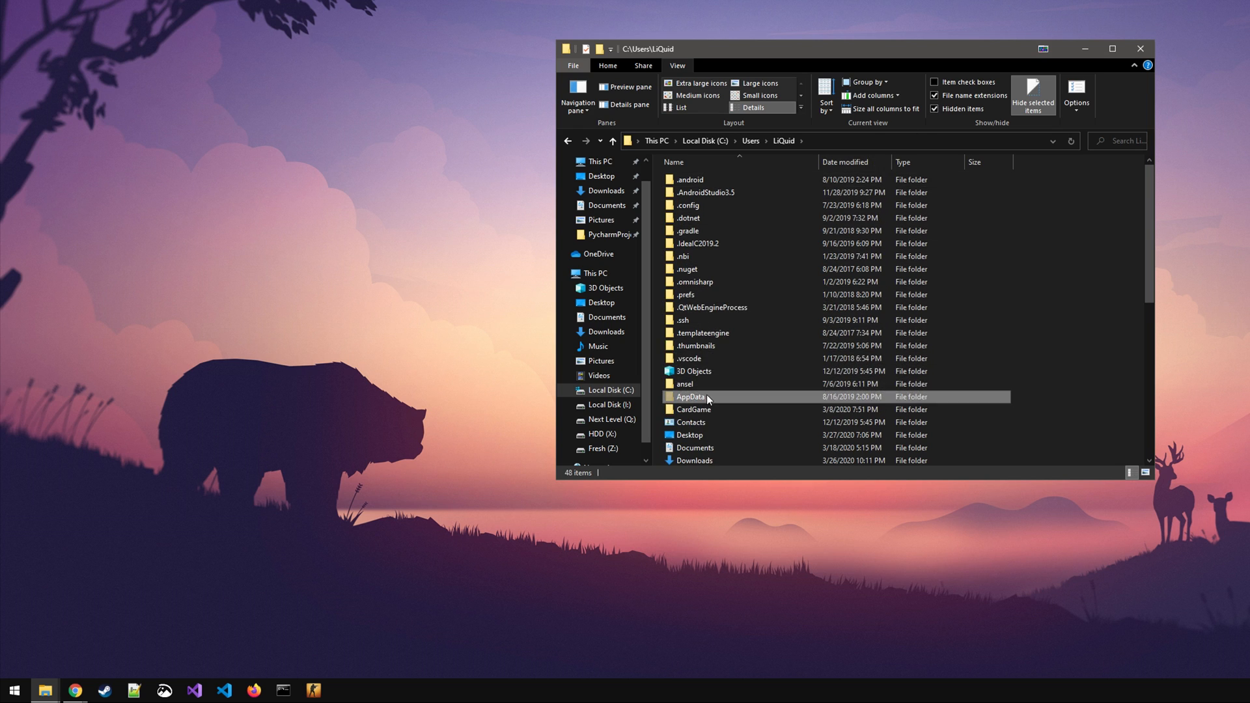
Step: Open AppData\Roaming\Microsoft\Internet Explorer\Quick Launch
{"action": "double_click", "coordinate": [692, 397]}
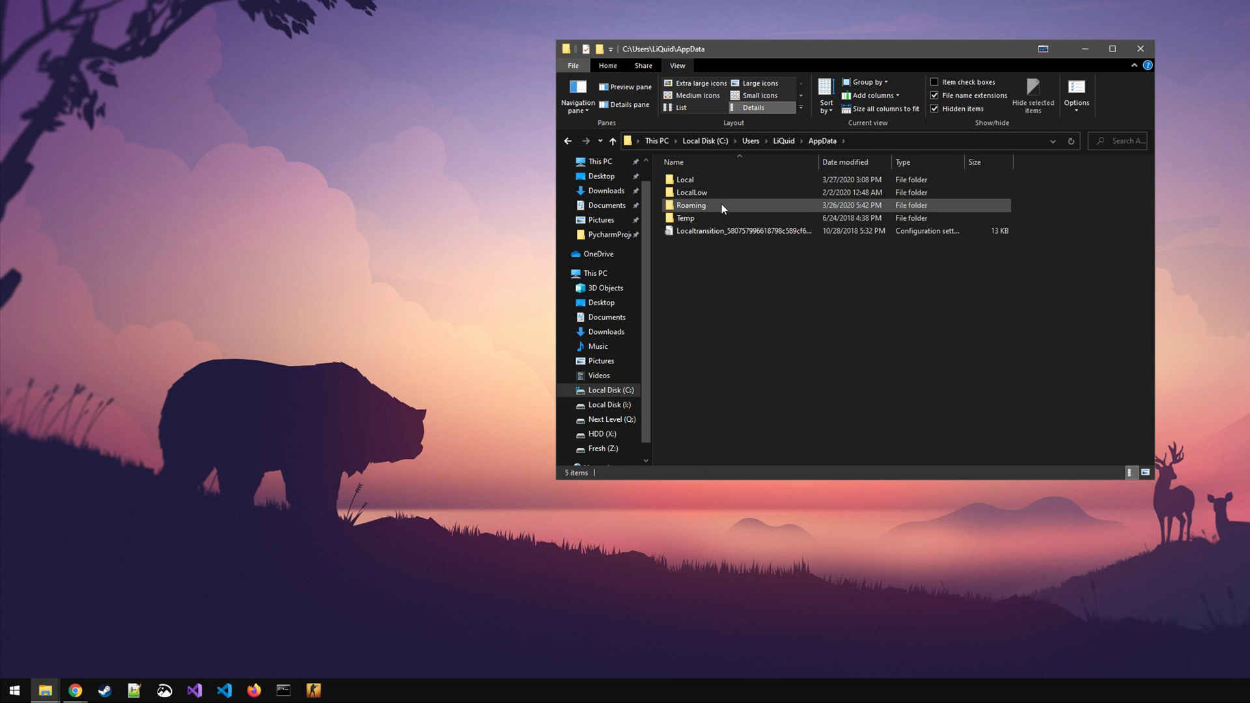
{"action": "double_click", "coordinate": [692, 206]}
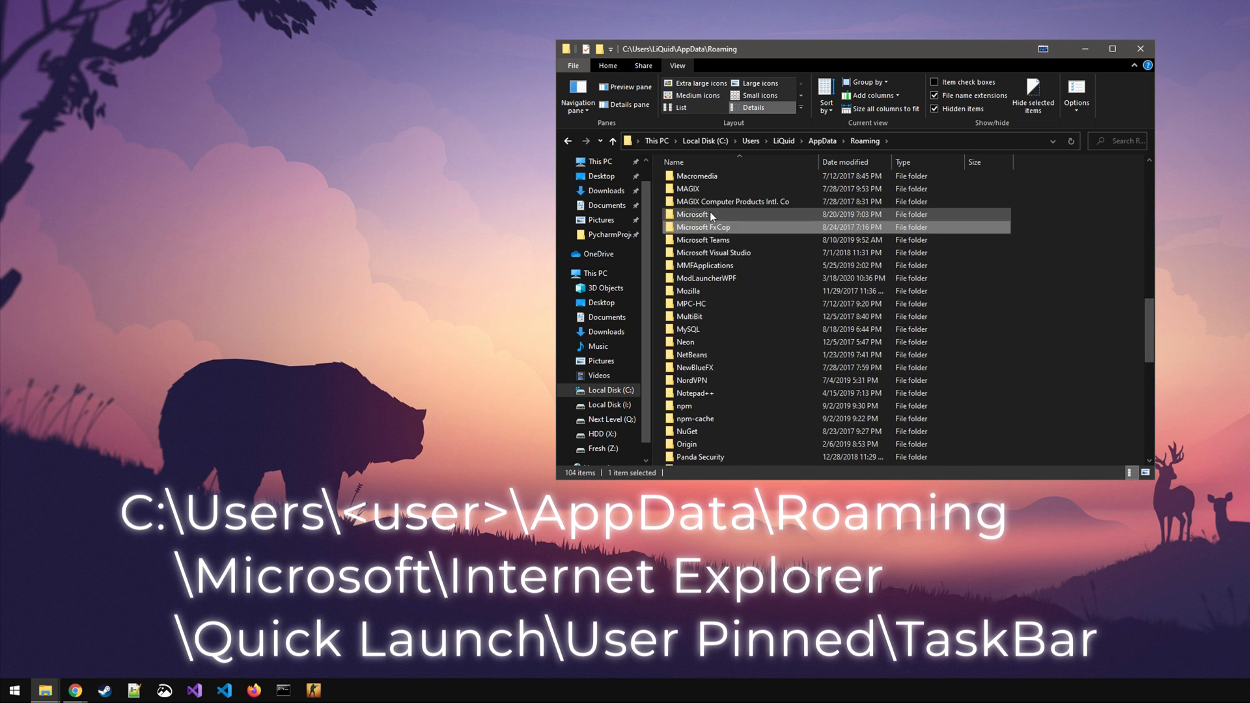
{"action": "double_click", "coordinate": [691, 215]}
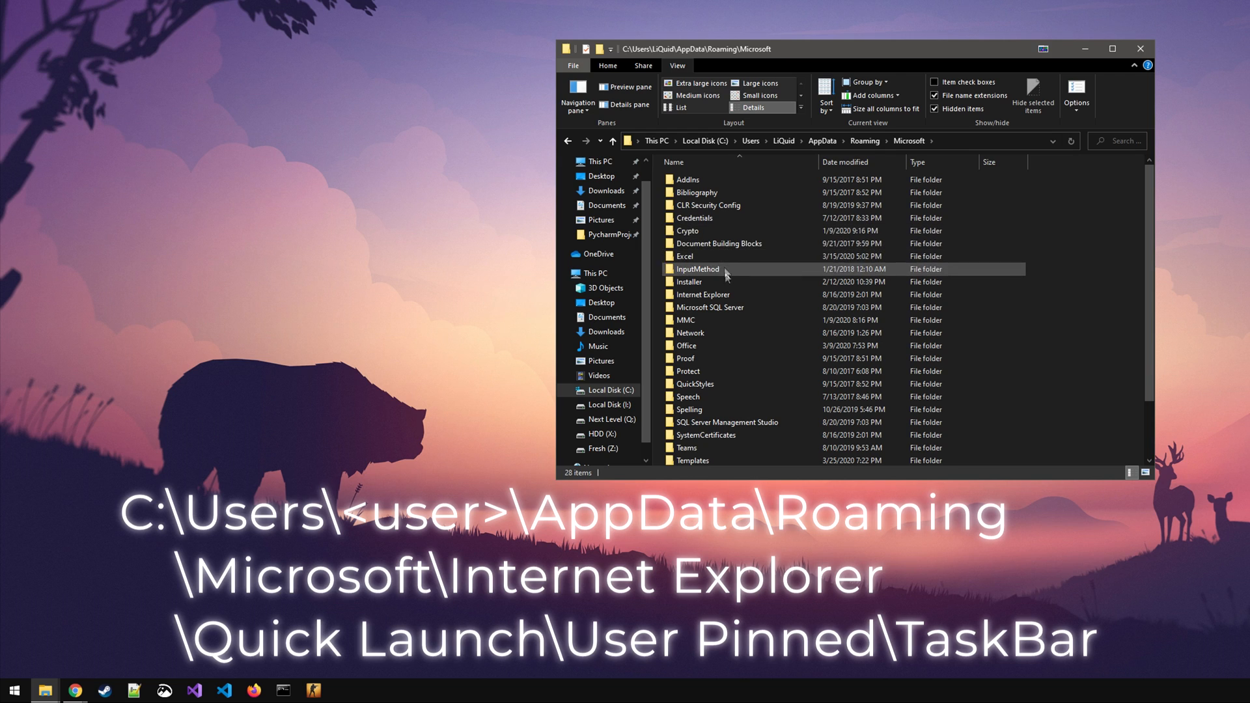
{"action": "double_click", "coordinate": [703, 295]}
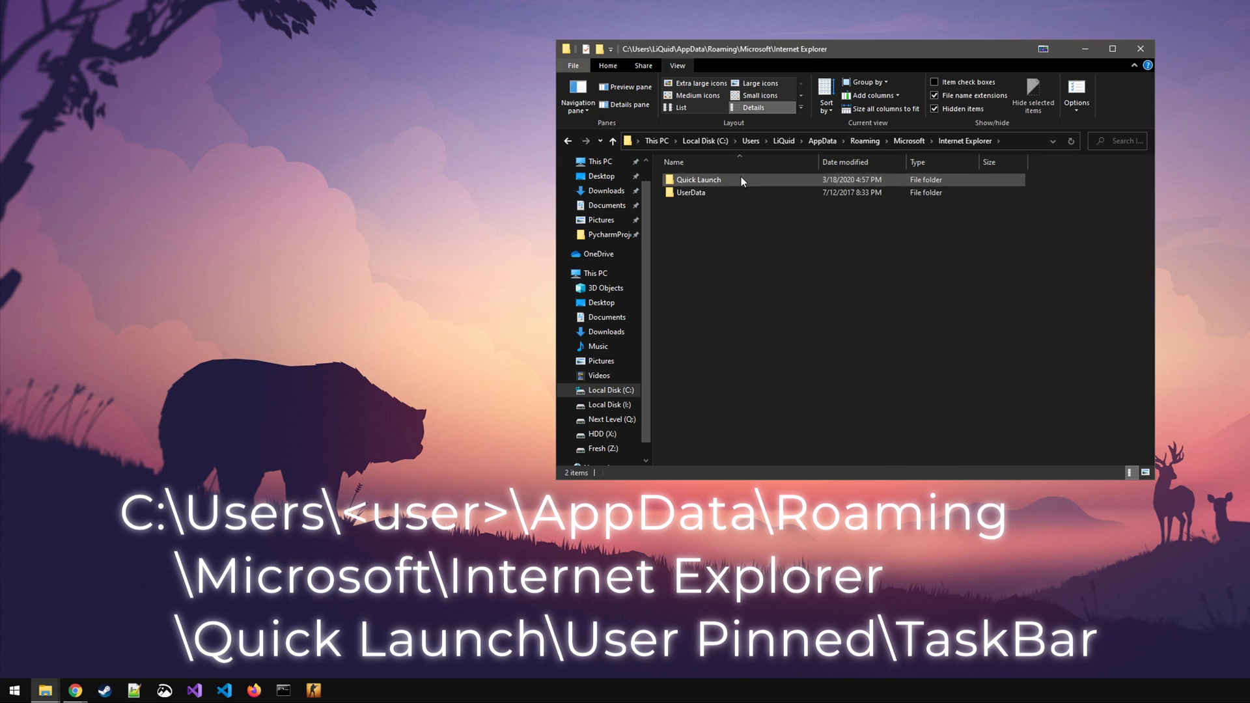
{"action": "double_click", "coordinate": [698, 179]}
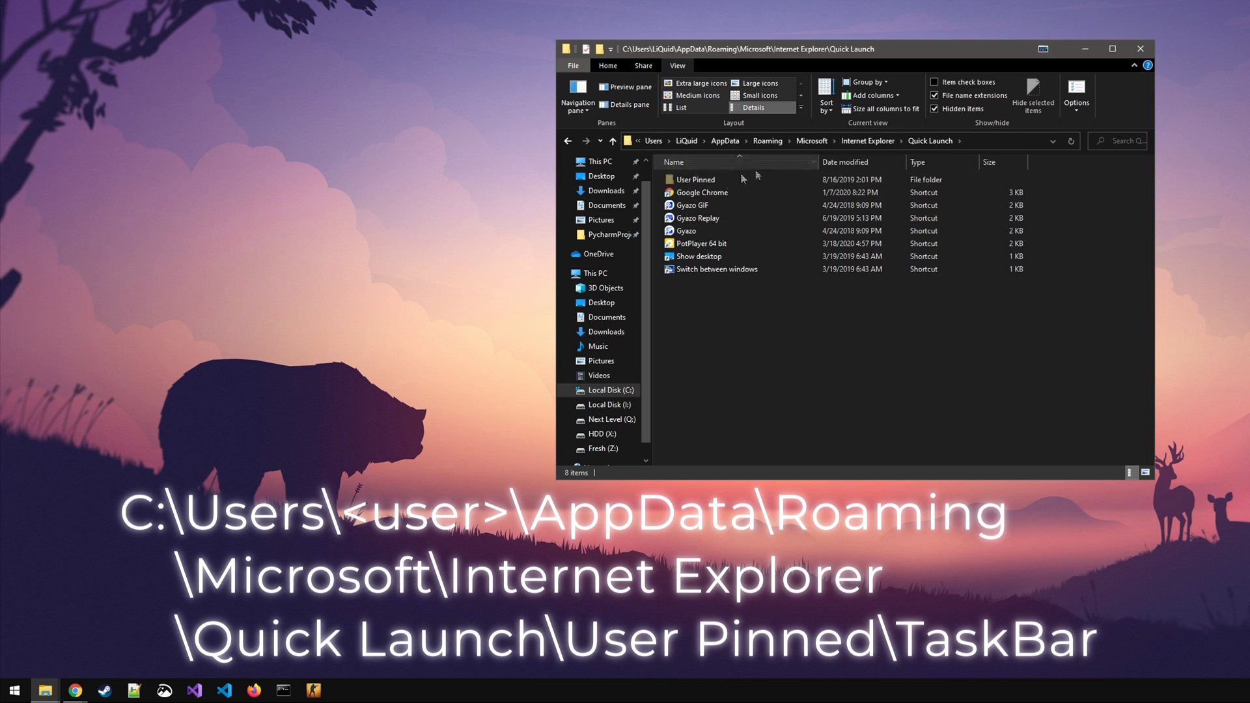
Step: Open User Pinned\TaskBar and launch CS:GO from the csgo shortcut
{"action": "double_click", "coordinate": [697, 179]}
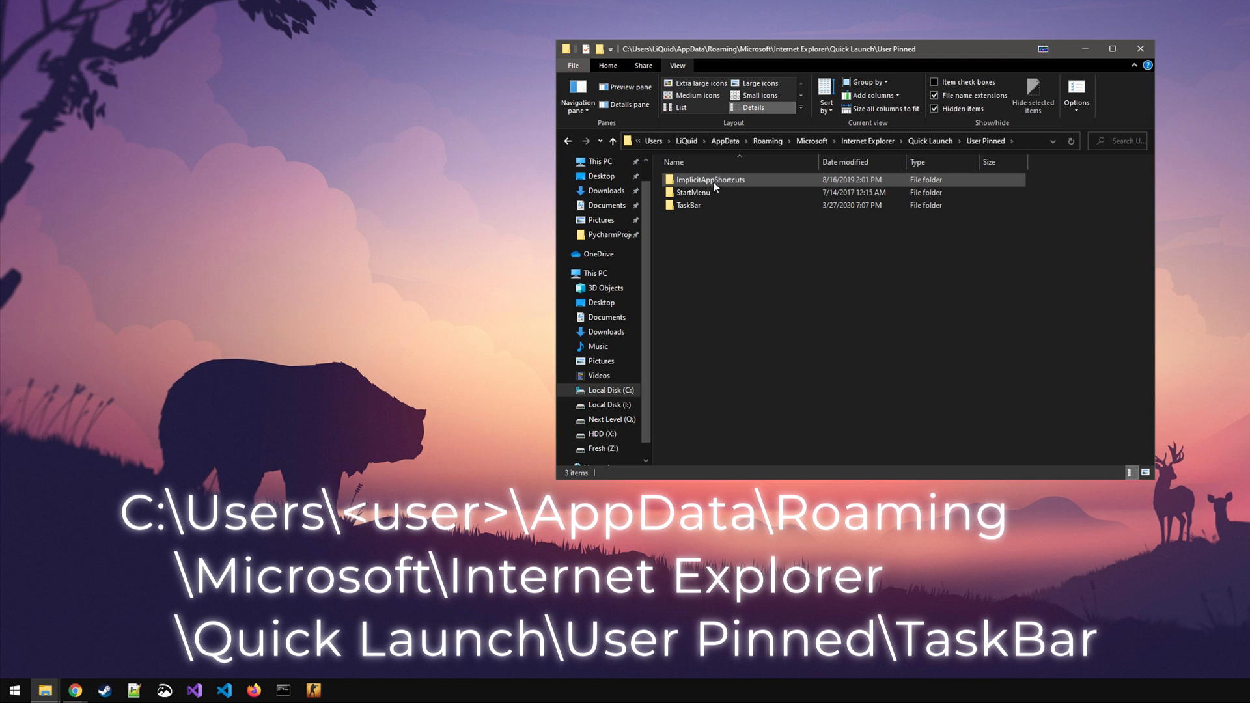
{"action": "left_click", "coordinate": [690, 206]}
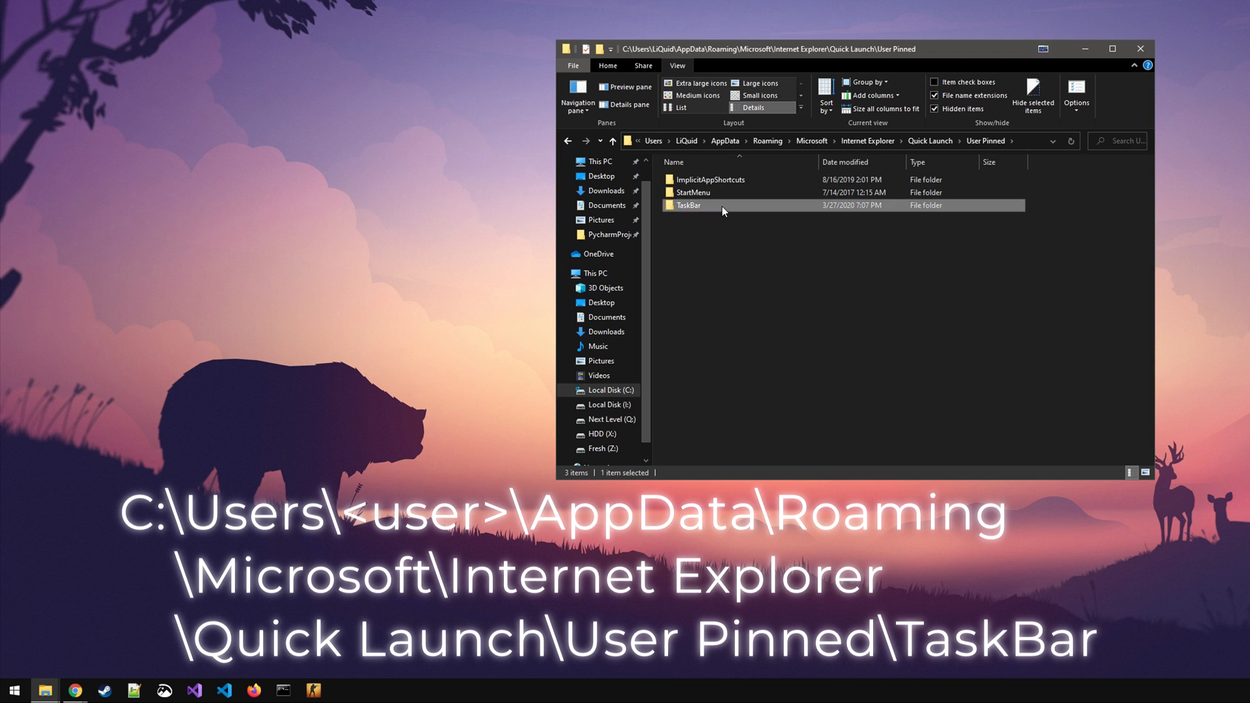
{"action": "double_click", "coordinate": [690, 205]}
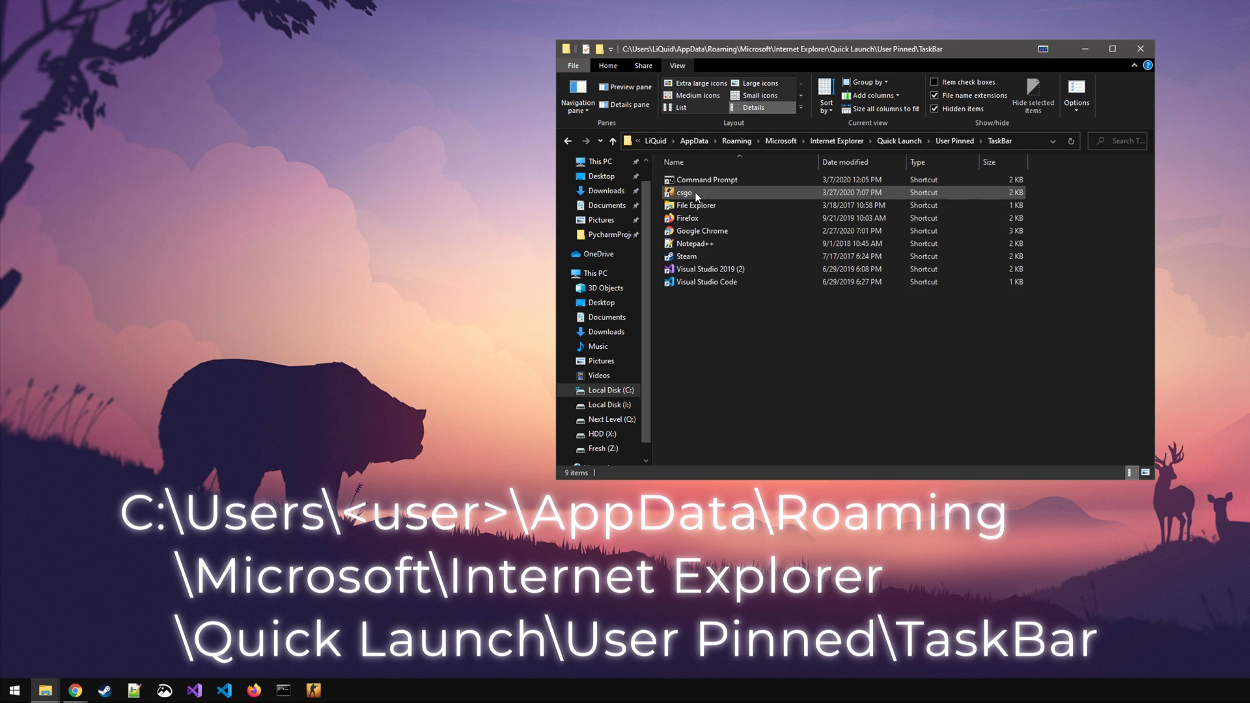
{"action": "double_click", "coordinate": [682, 193]}
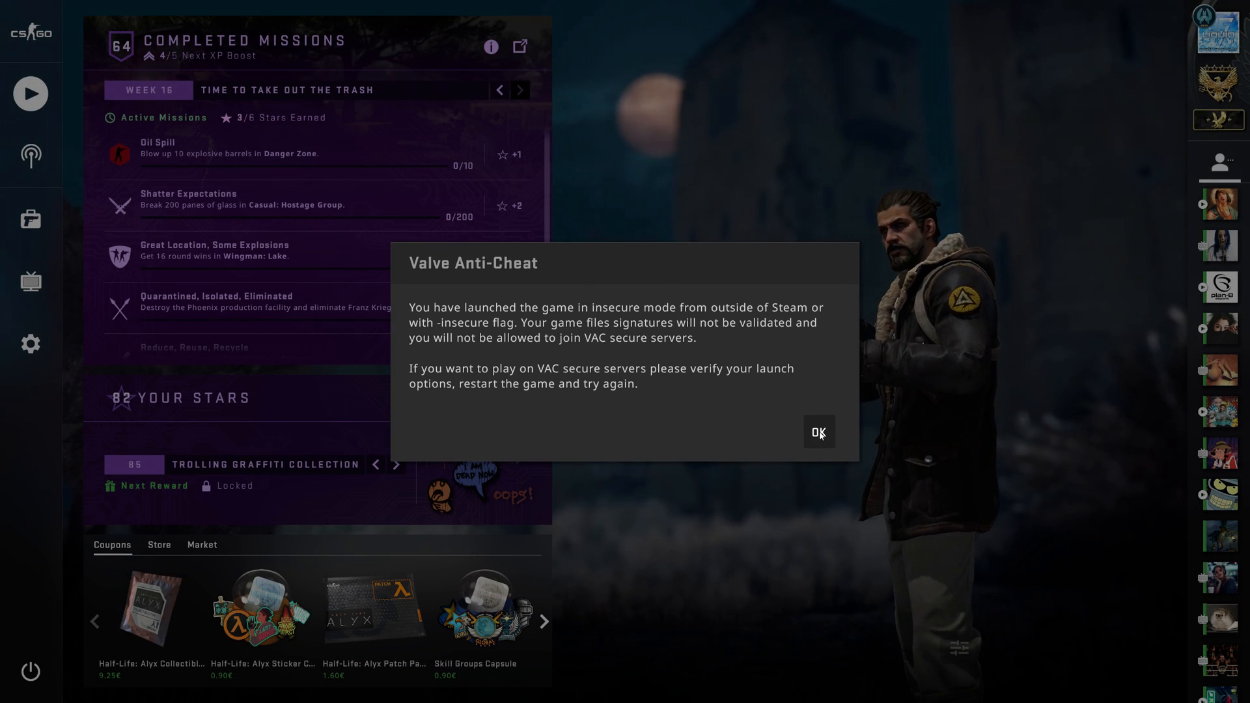
Step: Dismiss the Valve Anti-Cheat insecure-mode warning and quit CS:GO via Confirm Exit
{"action": "left_click", "coordinate": [819, 432]}
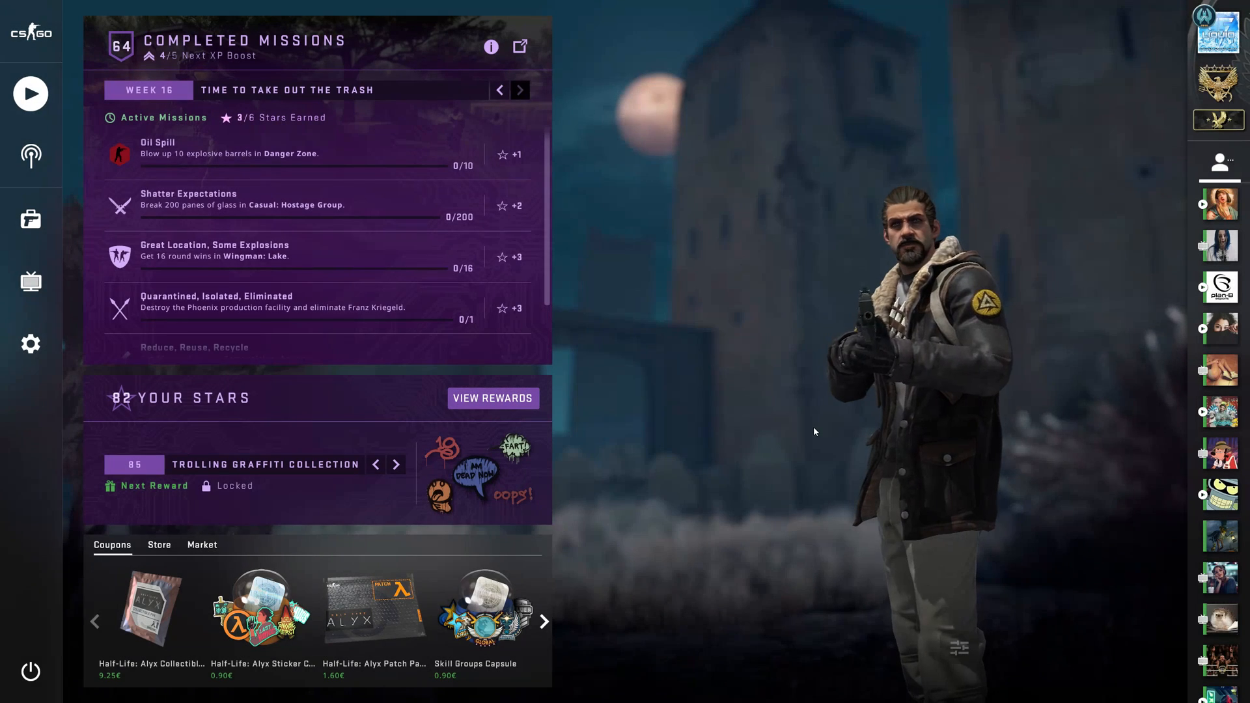
{"action": "left_click", "coordinate": [27, 671]}
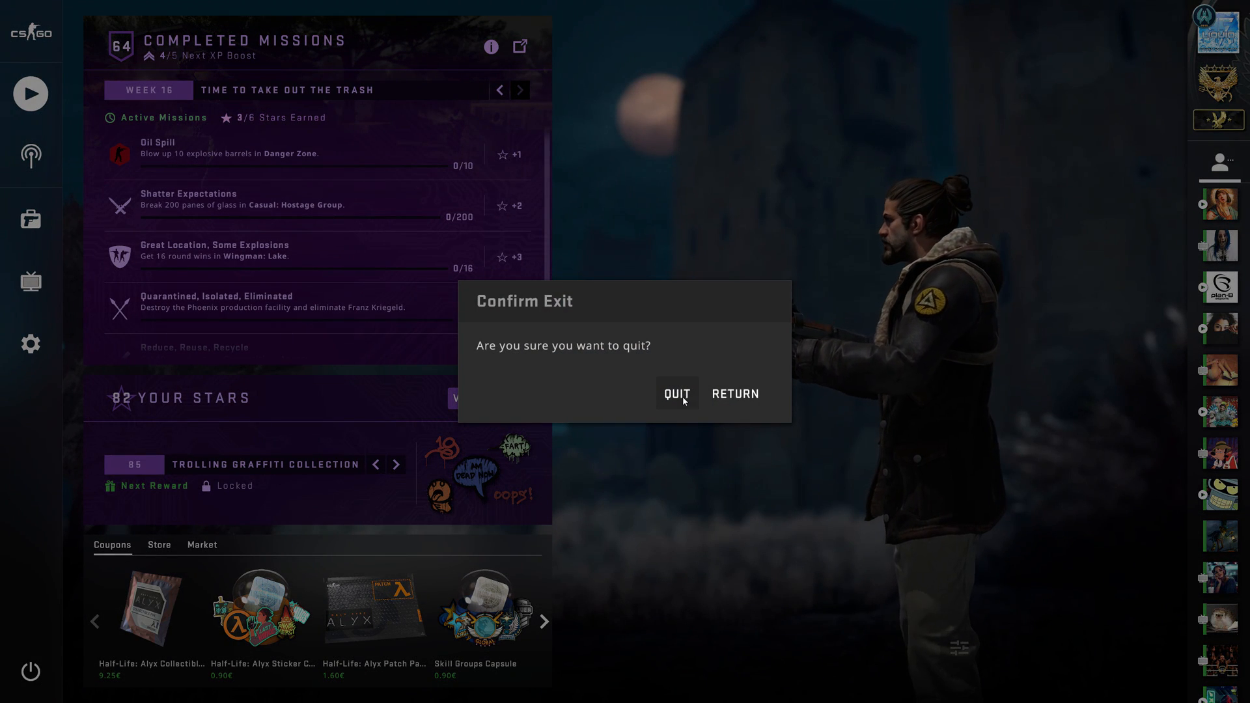
{"action": "left_click", "coordinate": [677, 394]}
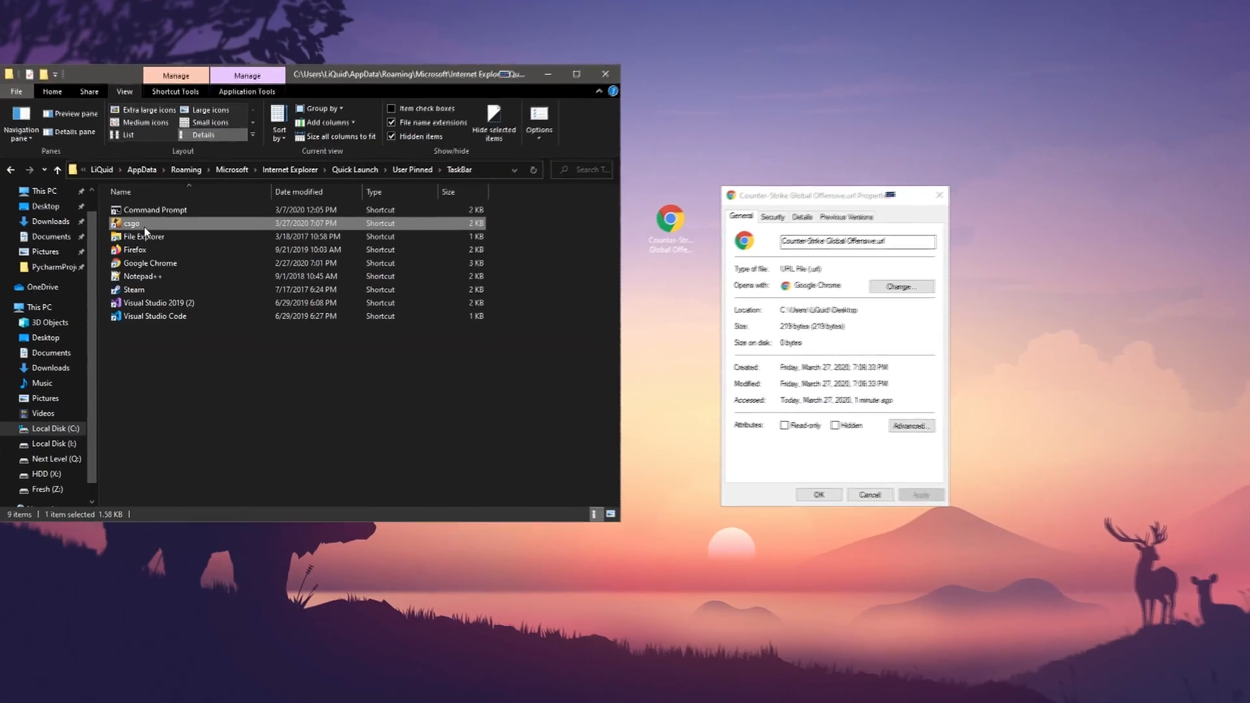
Step: Retarget the csgo shortcut to C:\Users\LiQuid\Desktop\Counter-Strike Global Offensive.url
{"action": "double_click", "coordinate": [131, 223]}
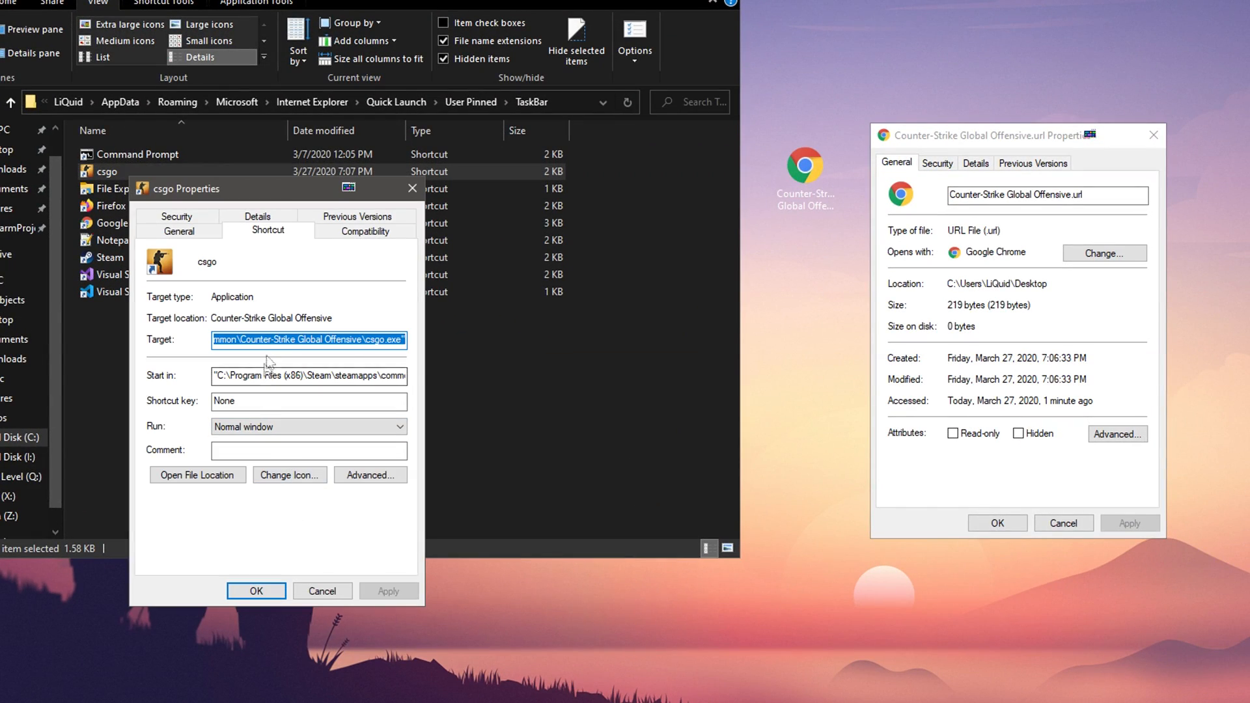
{"action": "mouse_move", "coordinate": [919, 317]}
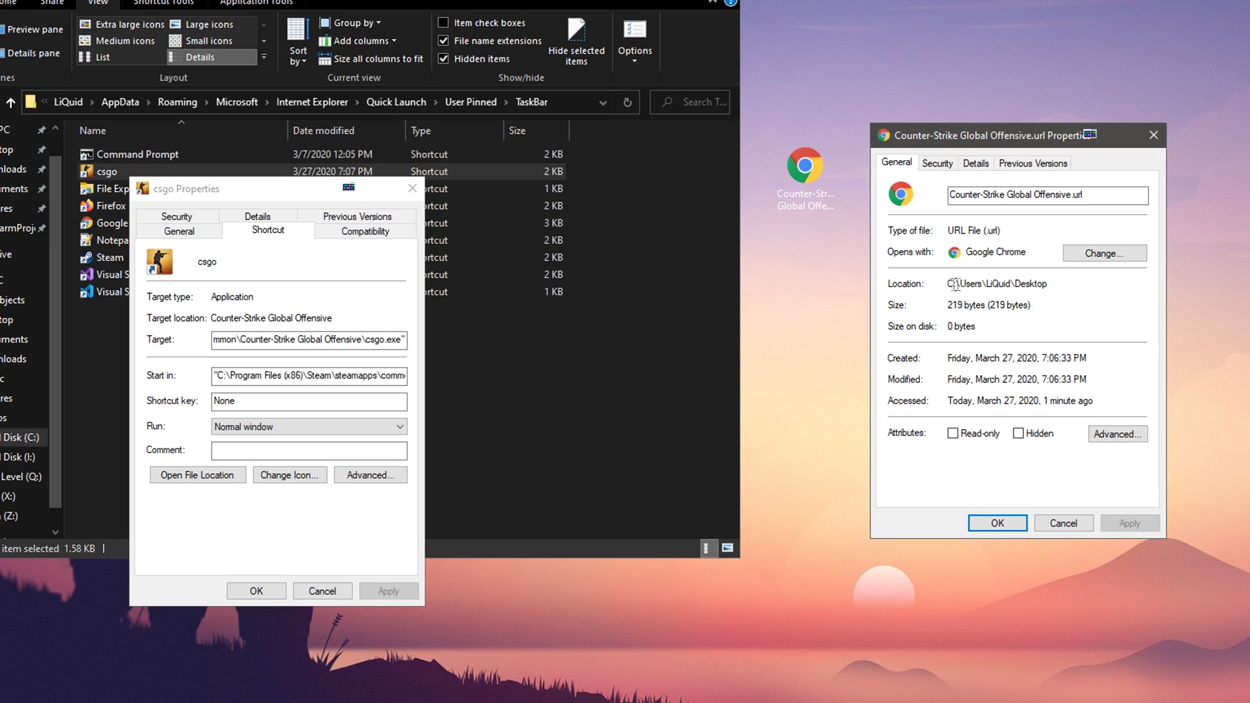
{"action": "left_click_drag", "start_coordinate": [950, 283], "coordinate": [1048, 283]}
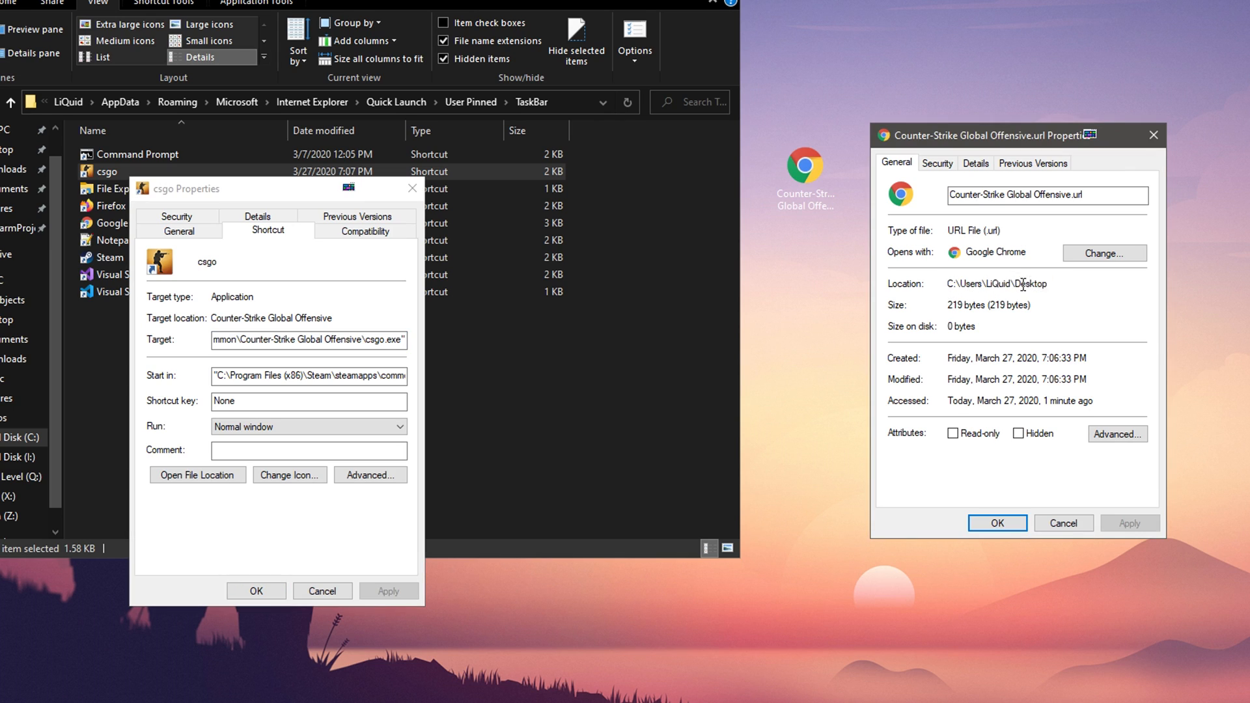
{"action": "right_click", "coordinate": [997, 284]}
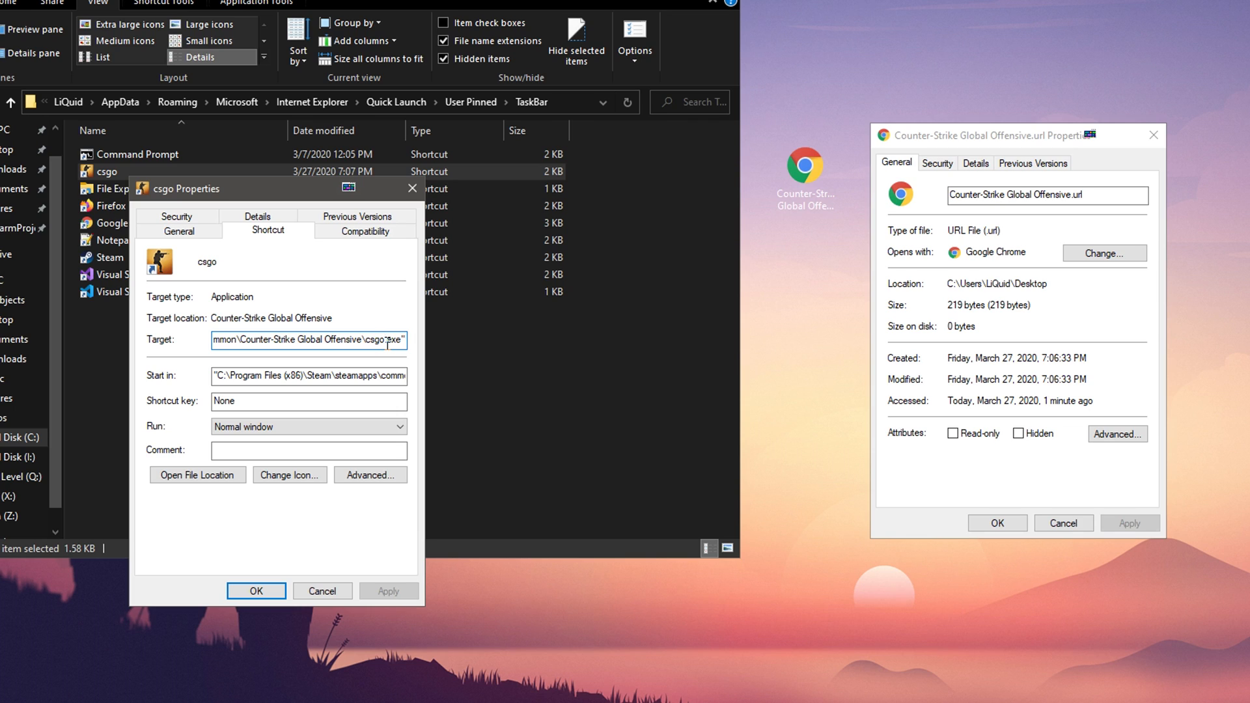
{"action": "type", "text": "C:\\Users\\LiQuid\\Desktop\\"}
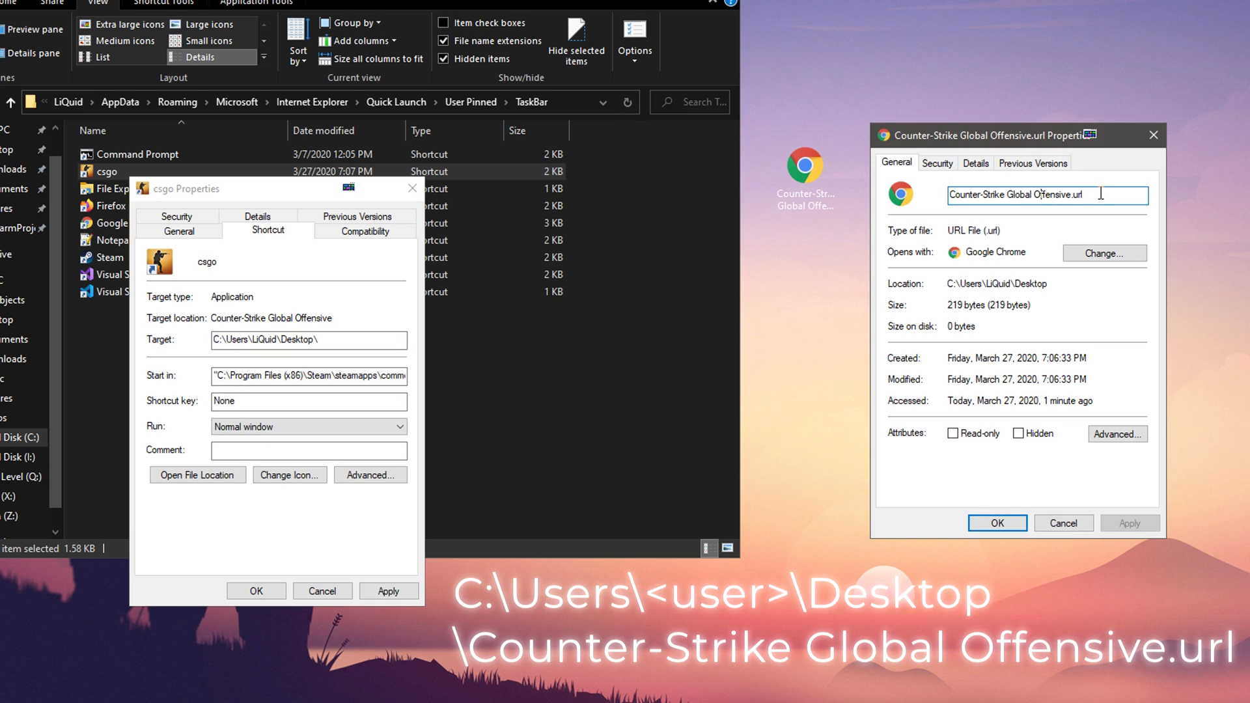
{"action": "right_click", "coordinate": [1035, 195]}
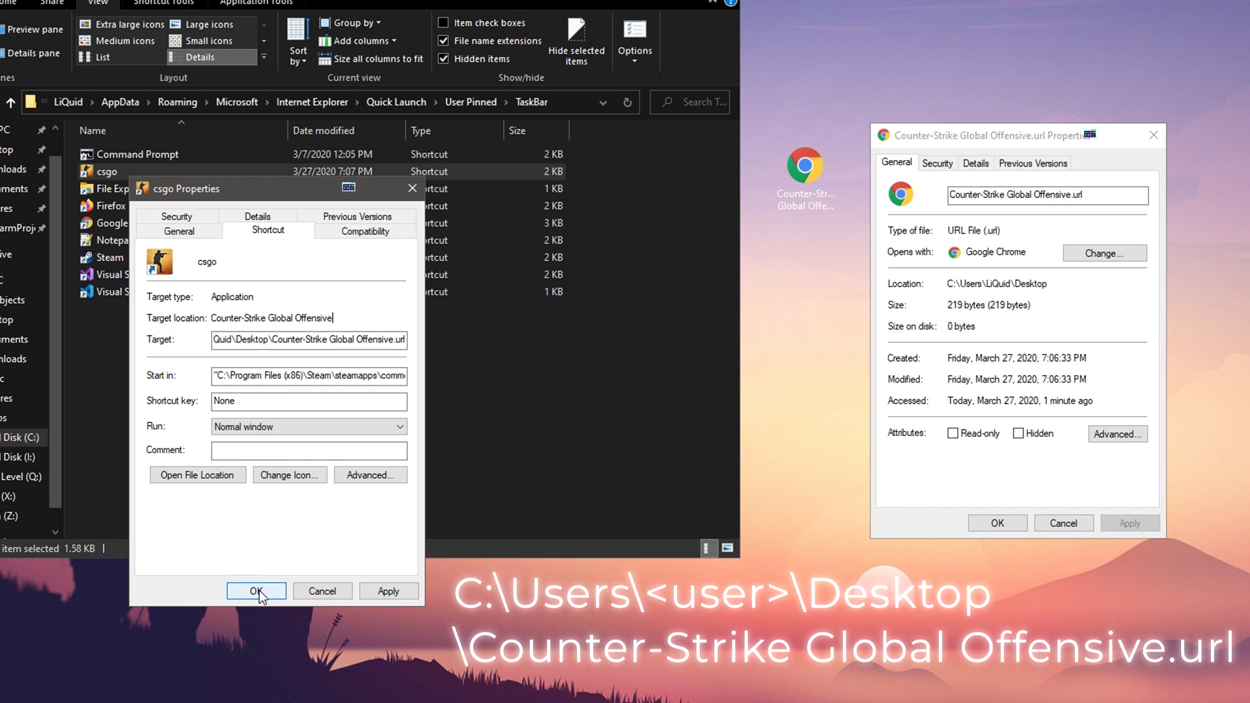
{"action": "left_click", "coordinate": [256, 591]}
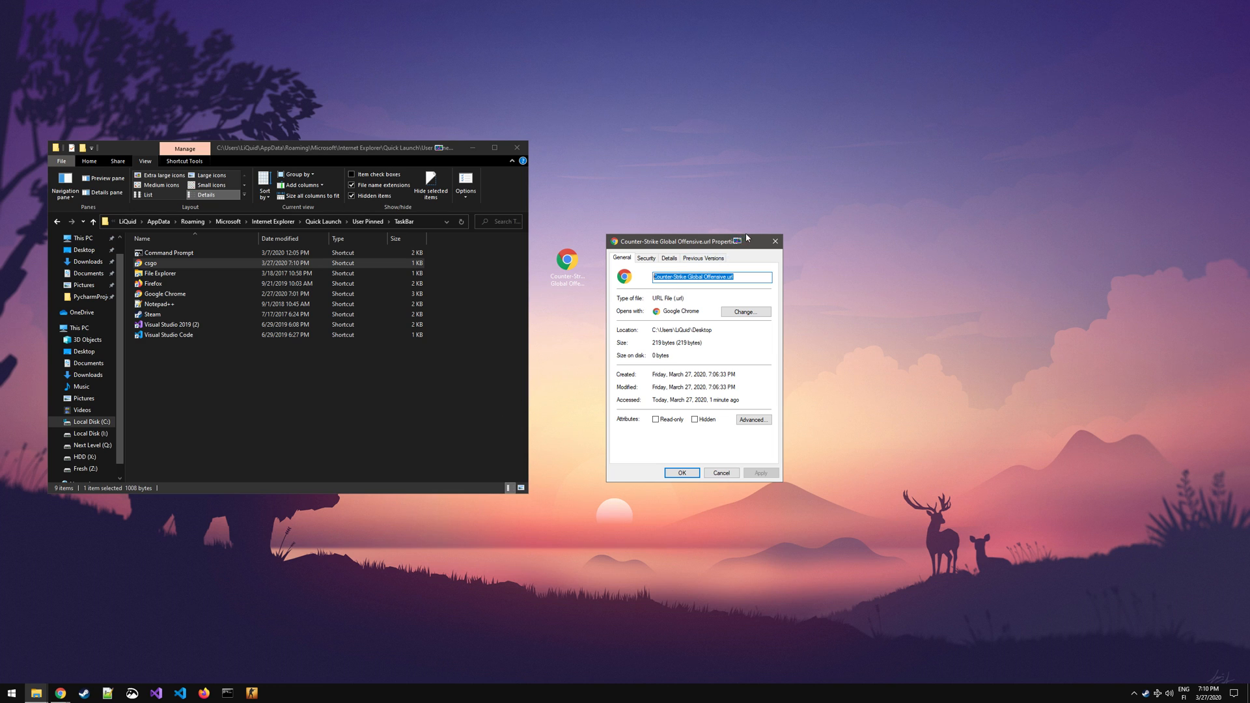
{"action": "mouse_move", "coordinate": [775, 241]}
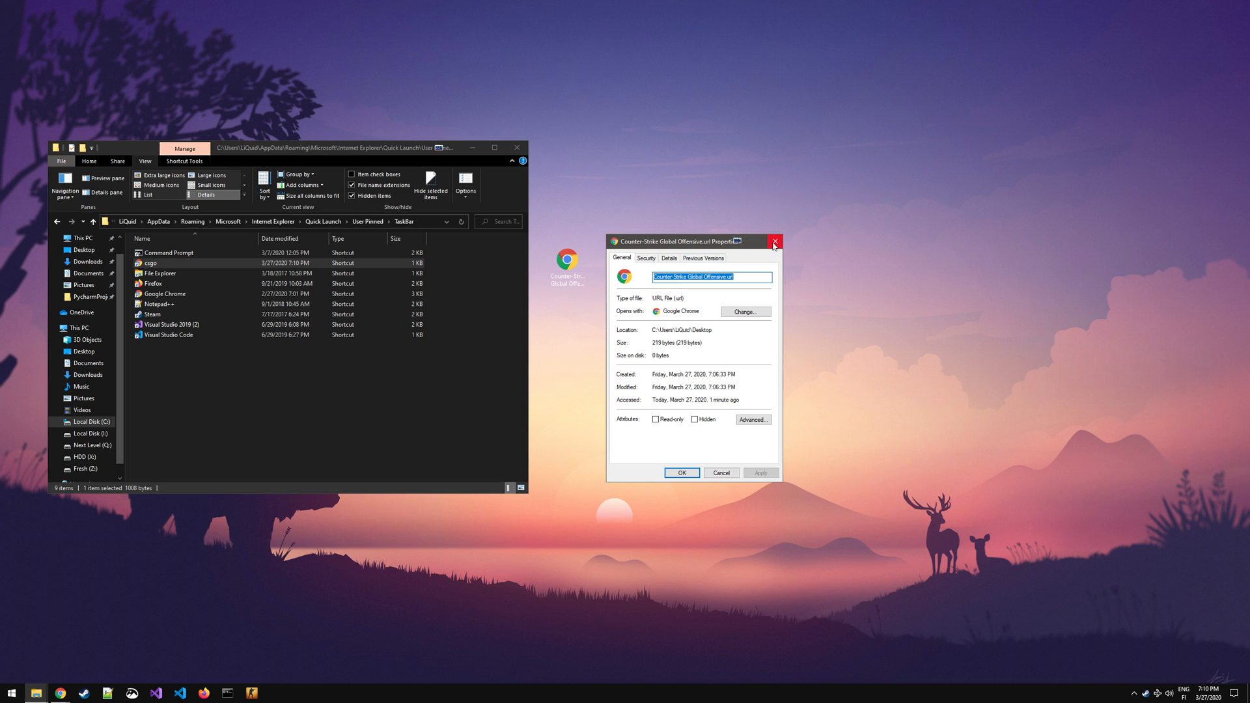
Step: Close both windows and make Internet Browser the always-used app for the desktop .url file
{"action": "left_click", "coordinate": [774, 242]}
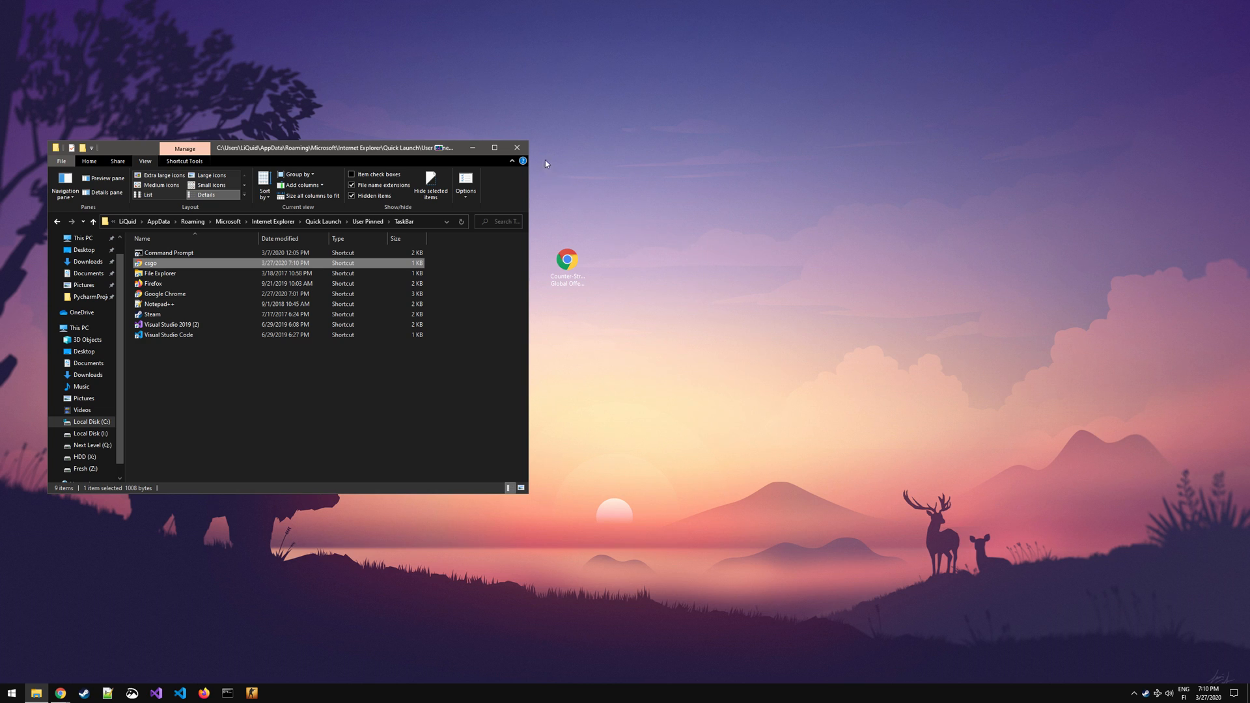
{"action": "mouse_move", "coordinate": [516, 148]}
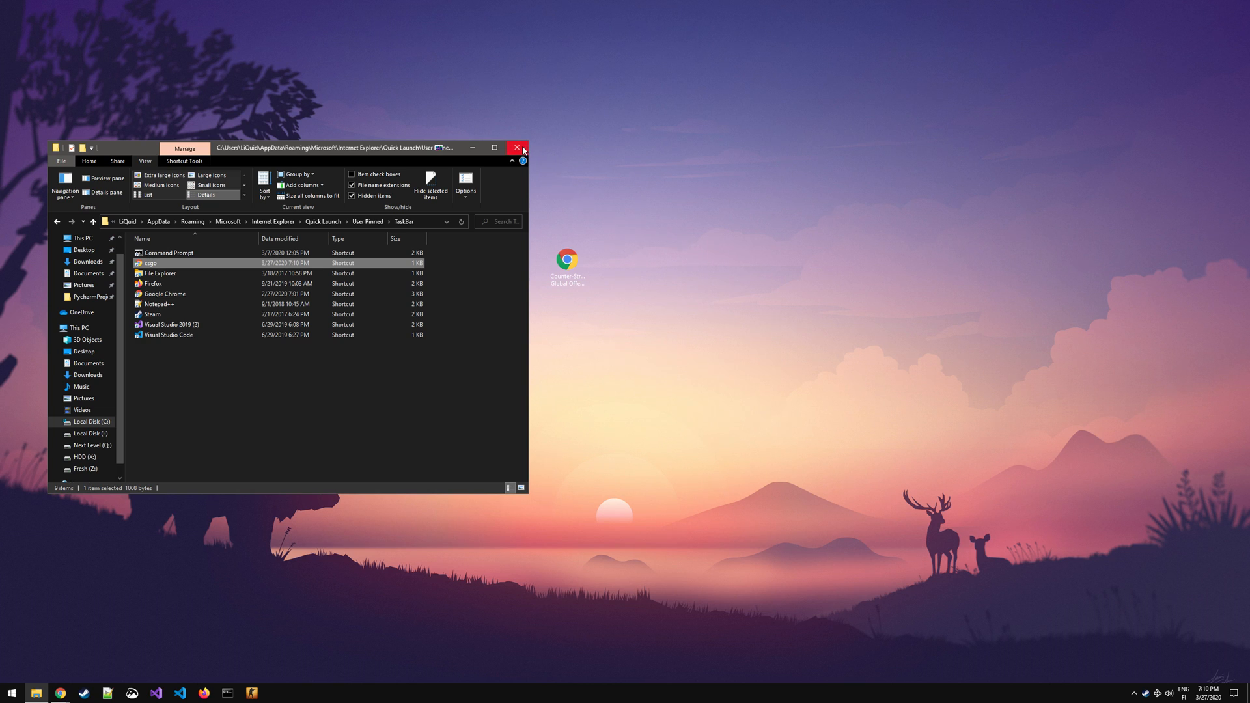
{"action": "left_click", "coordinate": [516, 148]}
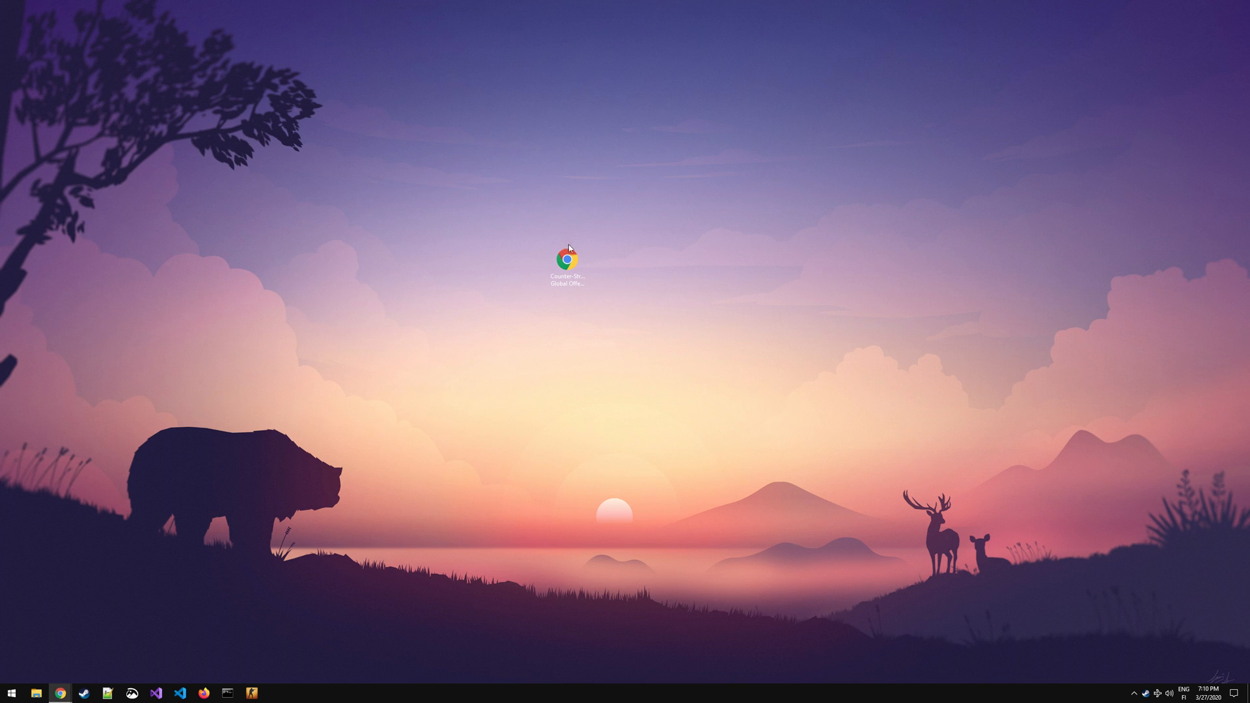
{"action": "left_click", "coordinate": [568, 262]}
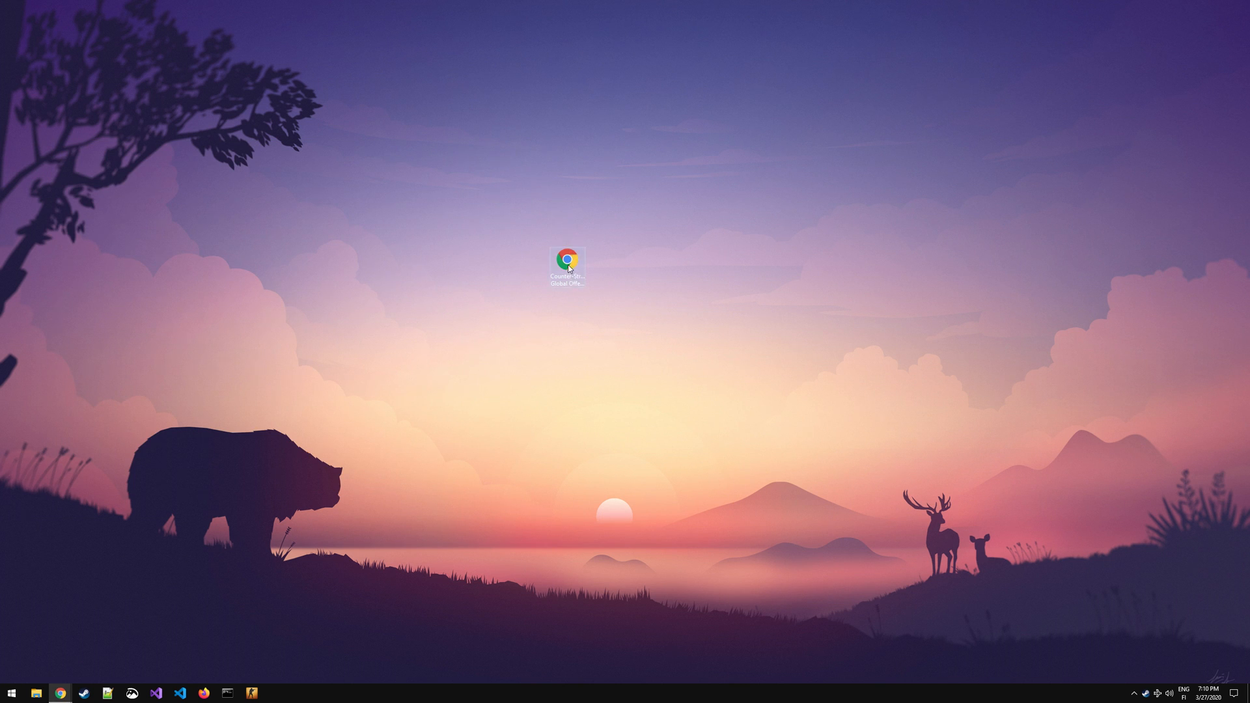
{"action": "right_click", "coordinate": [569, 263]}
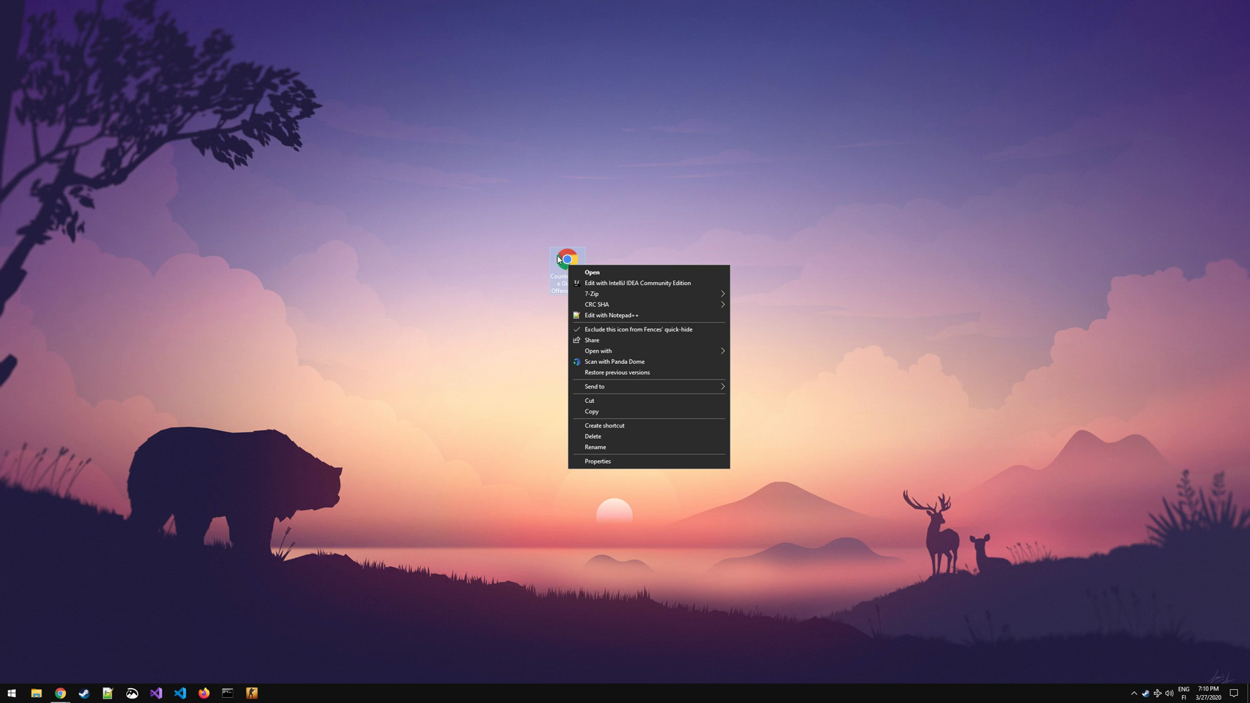
{"action": "mouse_move", "coordinate": [629, 351]}
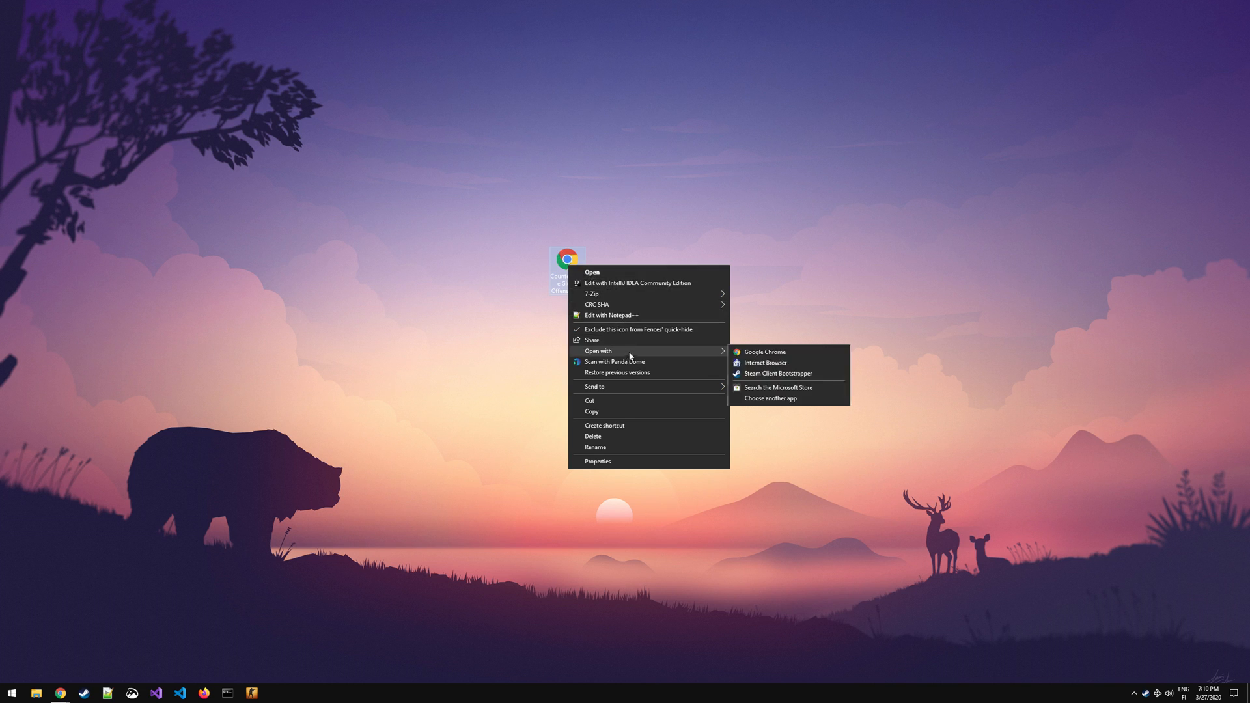
{"action": "mouse_move", "coordinate": [782, 403]}
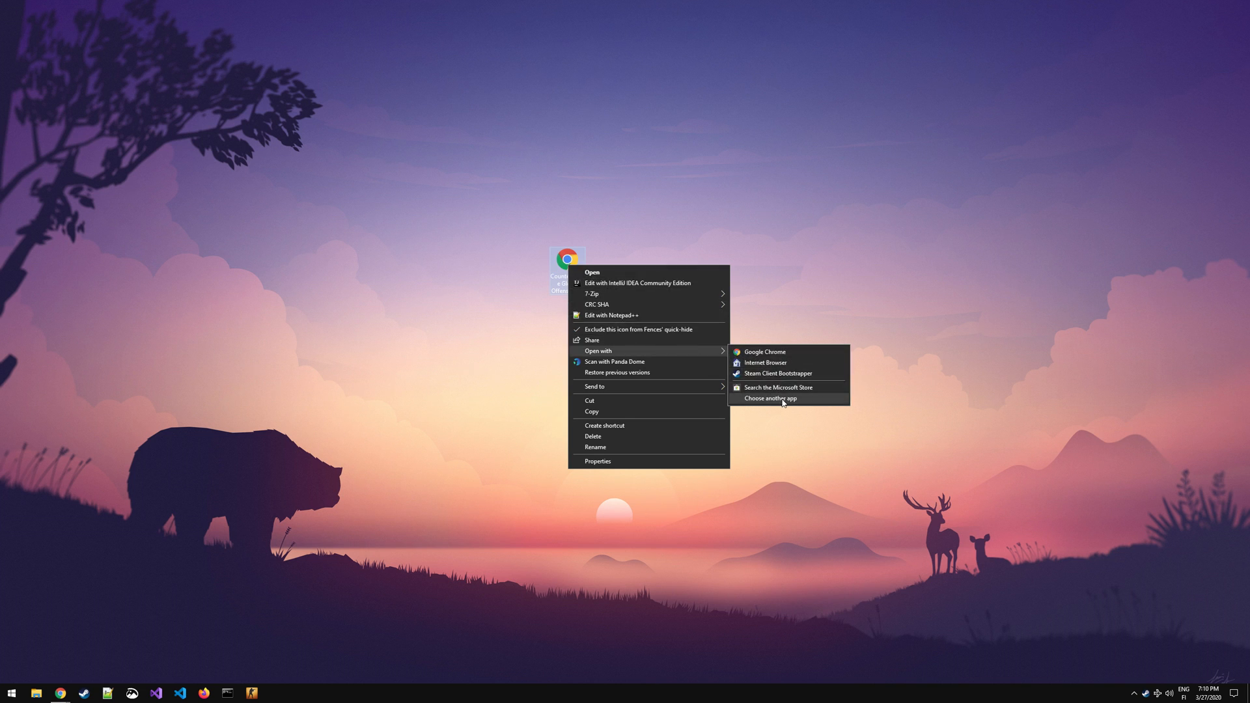
{"action": "left_click", "coordinate": [771, 398]}
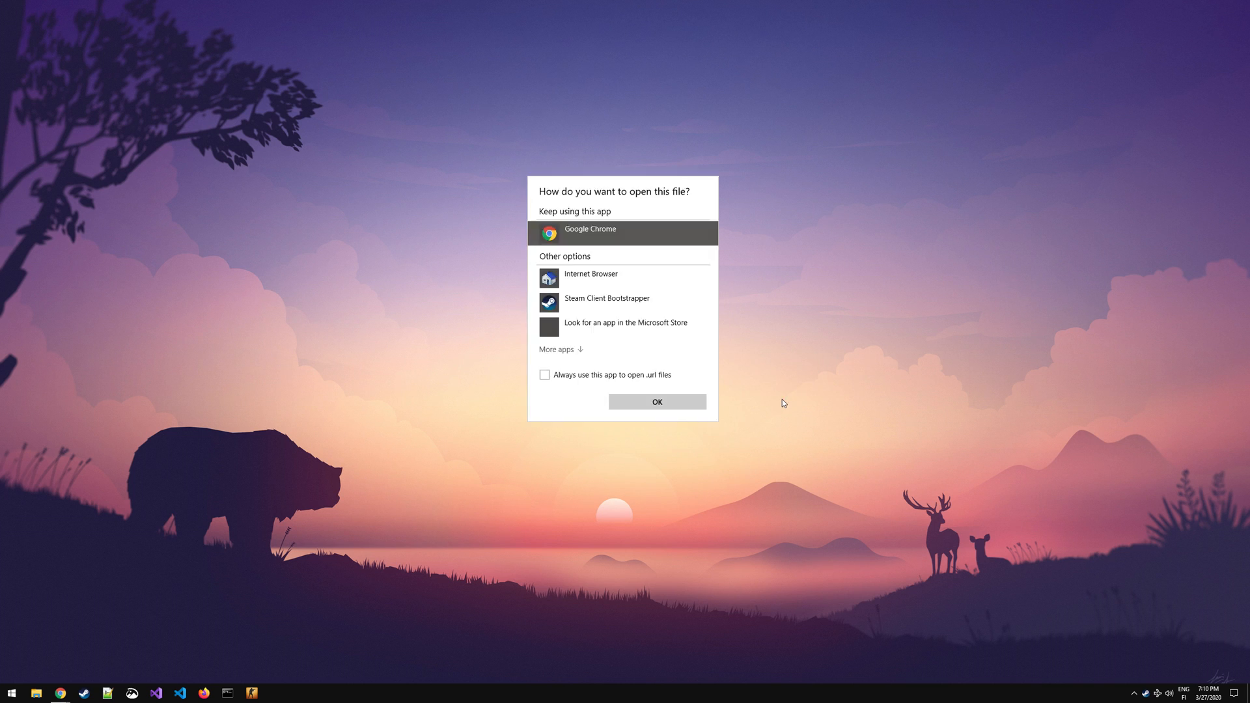
{"action": "mouse_move", "coordinate": [598, 280]}
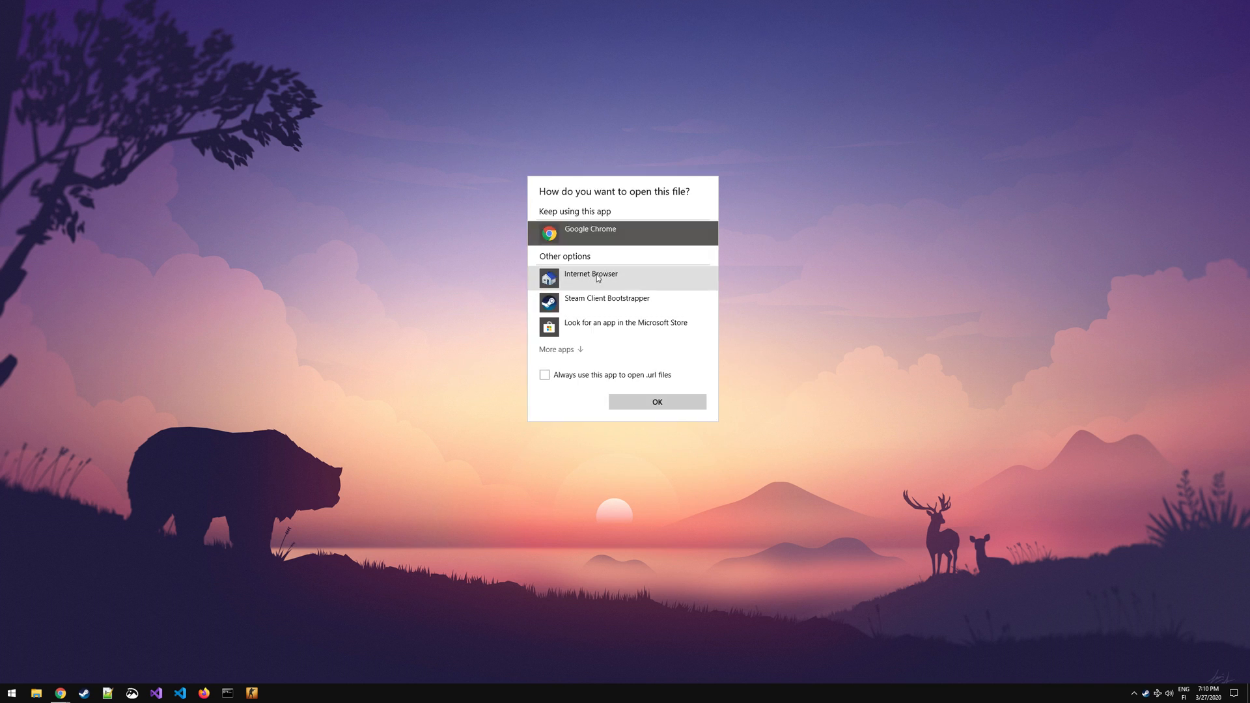
{"action": "left_click", "coordinate": [598, 278]}
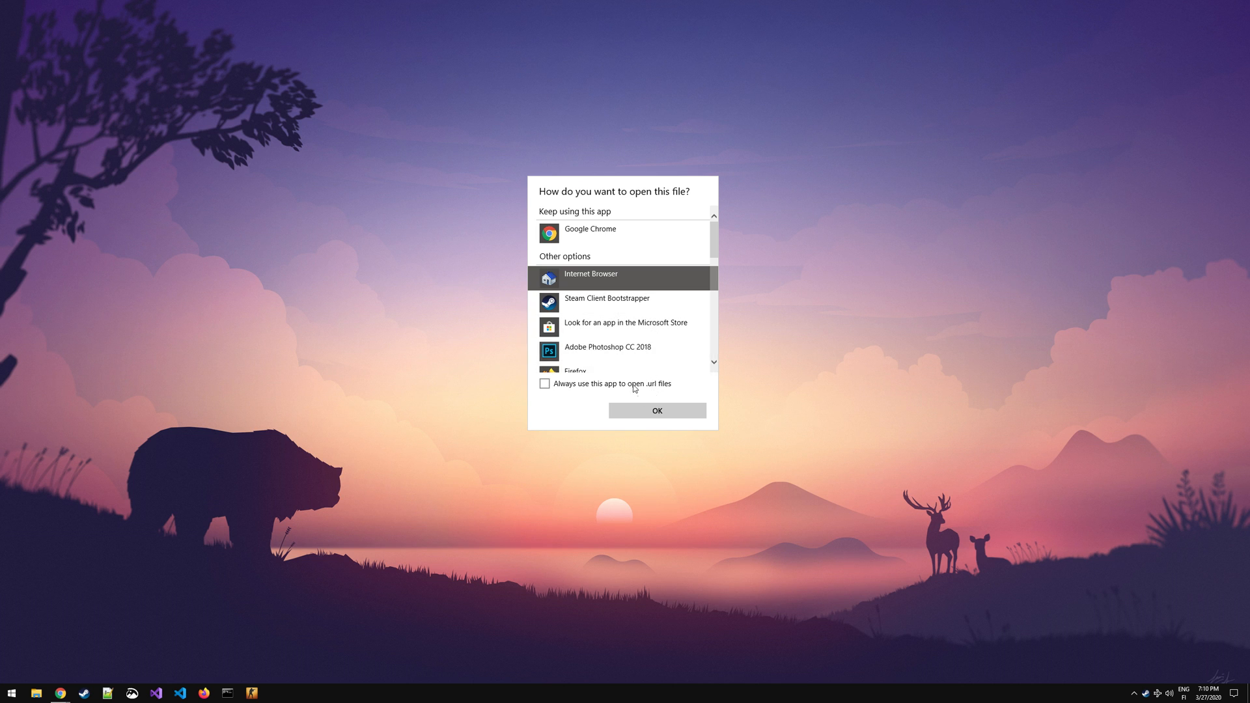
{"action": "left_click", "coordinate": [544, 384]}
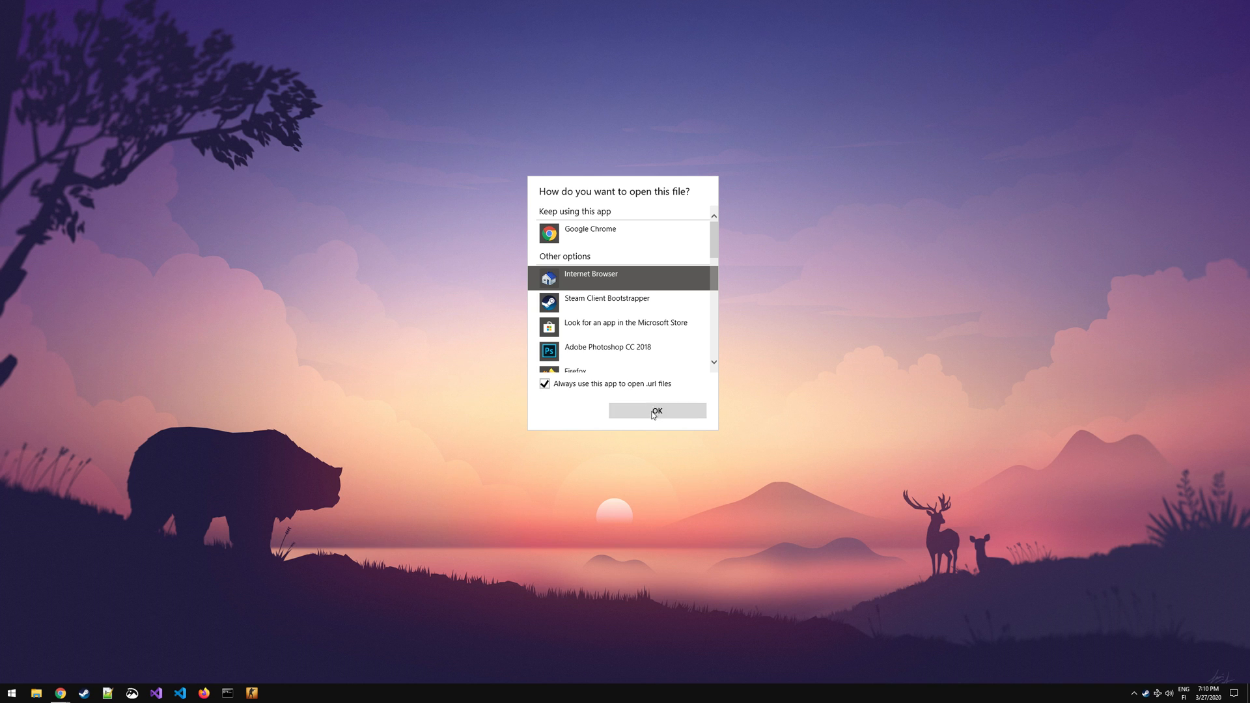
{"action": "left_click", "coordinate": [657, 411]}
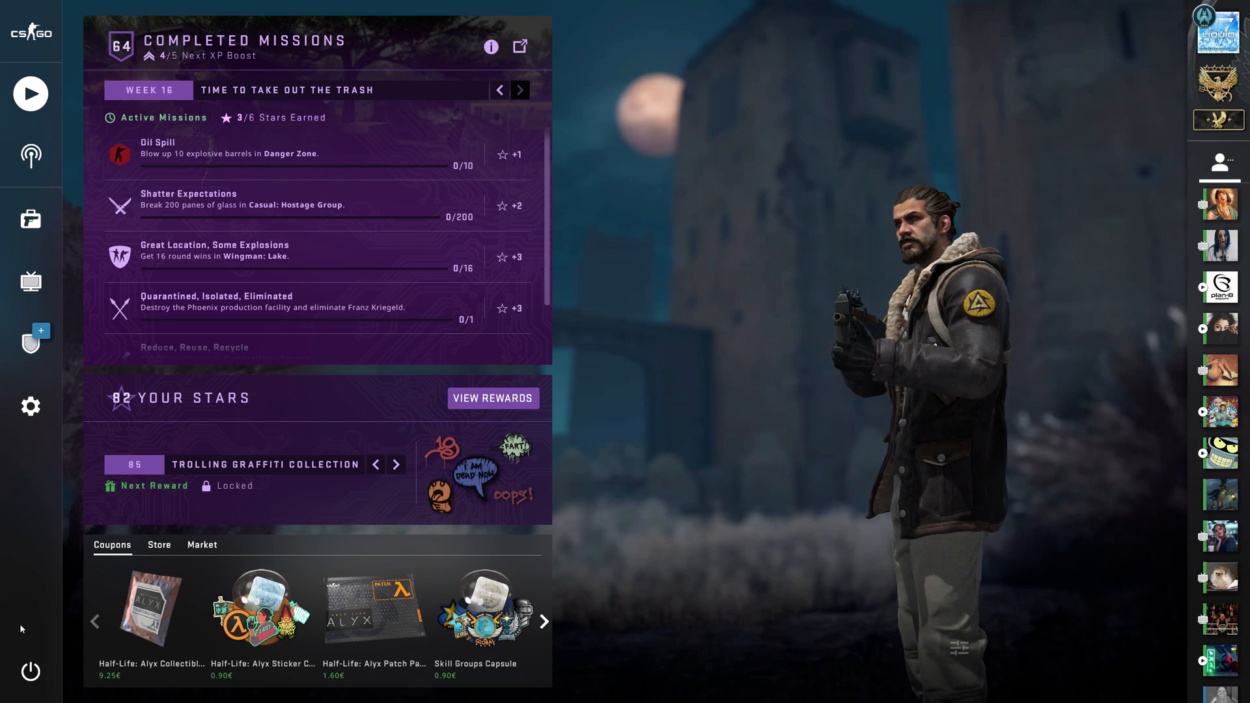
Step: Quit CS:GO from its main menu power button, confirming with QUIT
{"action": "left_click", "coordinate": [29, 671]}
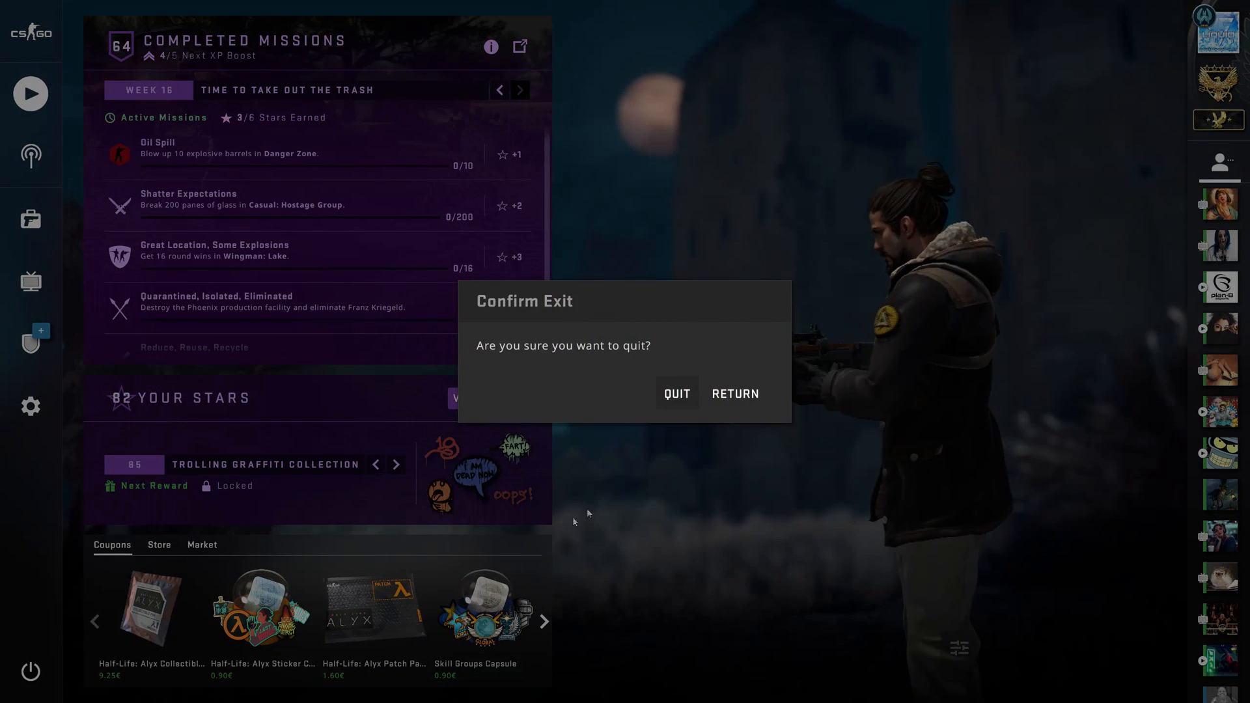
{"action": "left_click", "coordinate": [677, 393]}
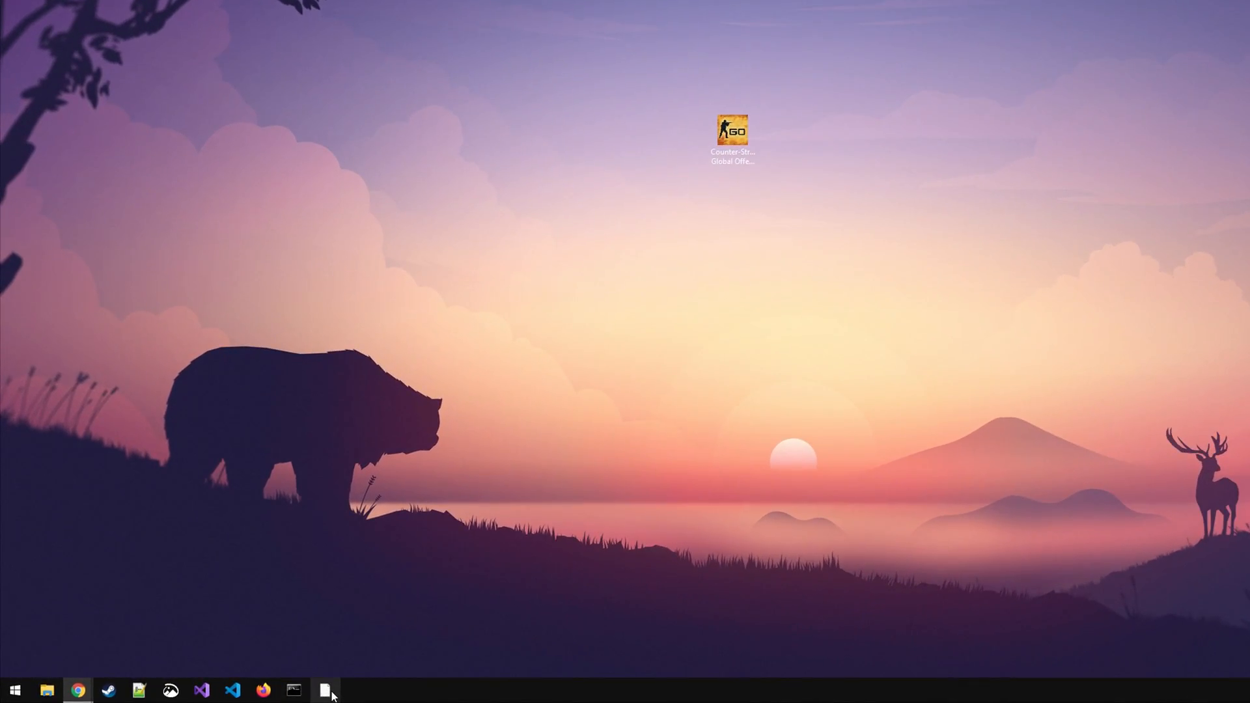
Step: Open the pinned csgo shortcut's Change Icon dialog and browse for an icon file
{"action": "right_click", "coordinate": [327, 688]}
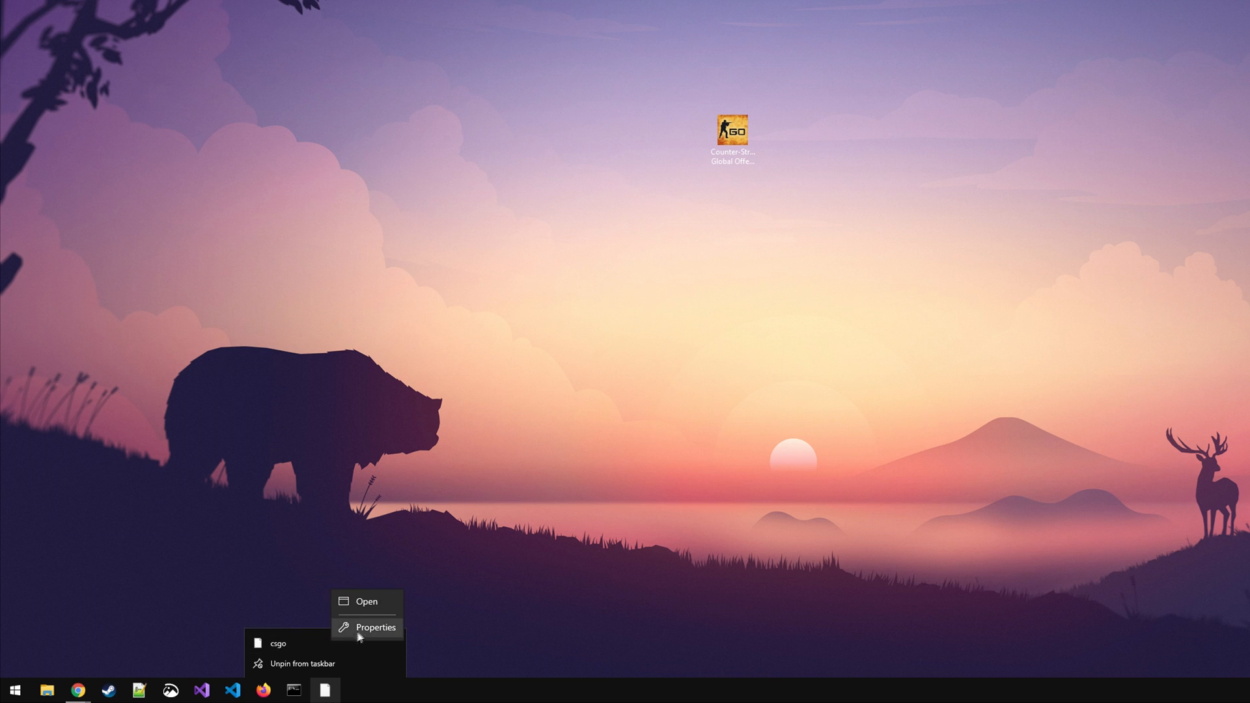
{"action": "left_click", "coordinate": [376, 627]}
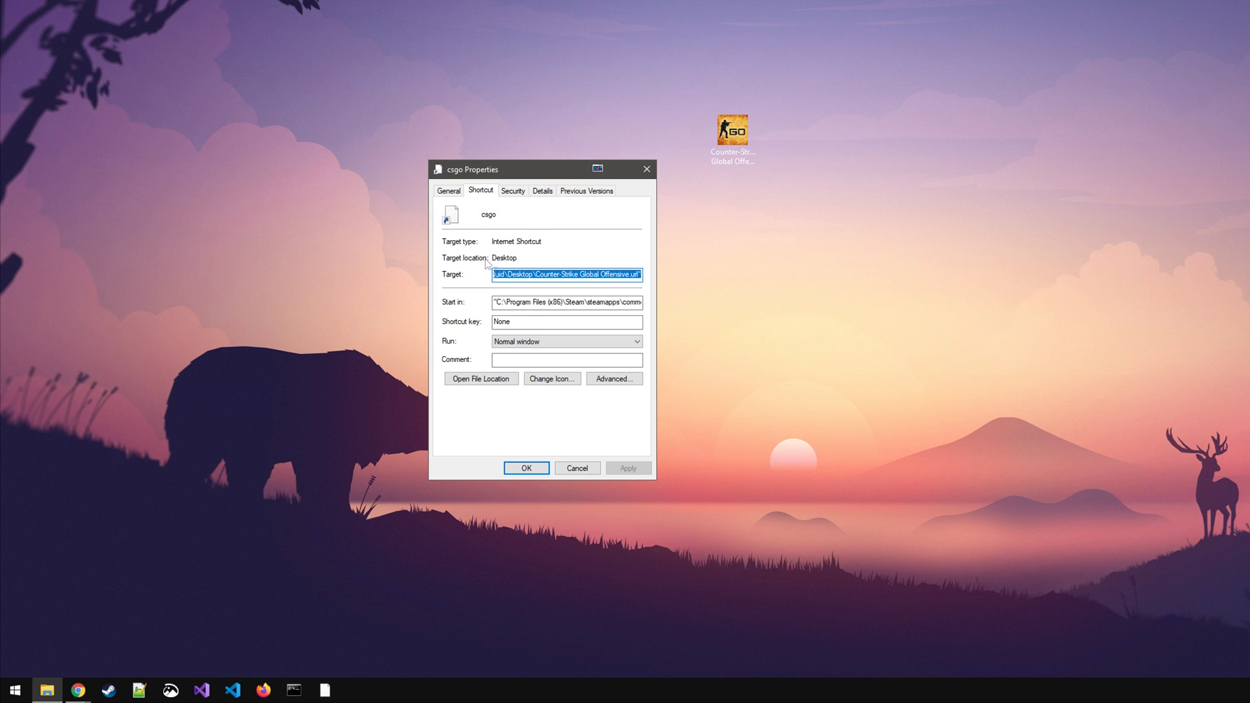
{"action": "left_click", "coordinate": [552, 379]}
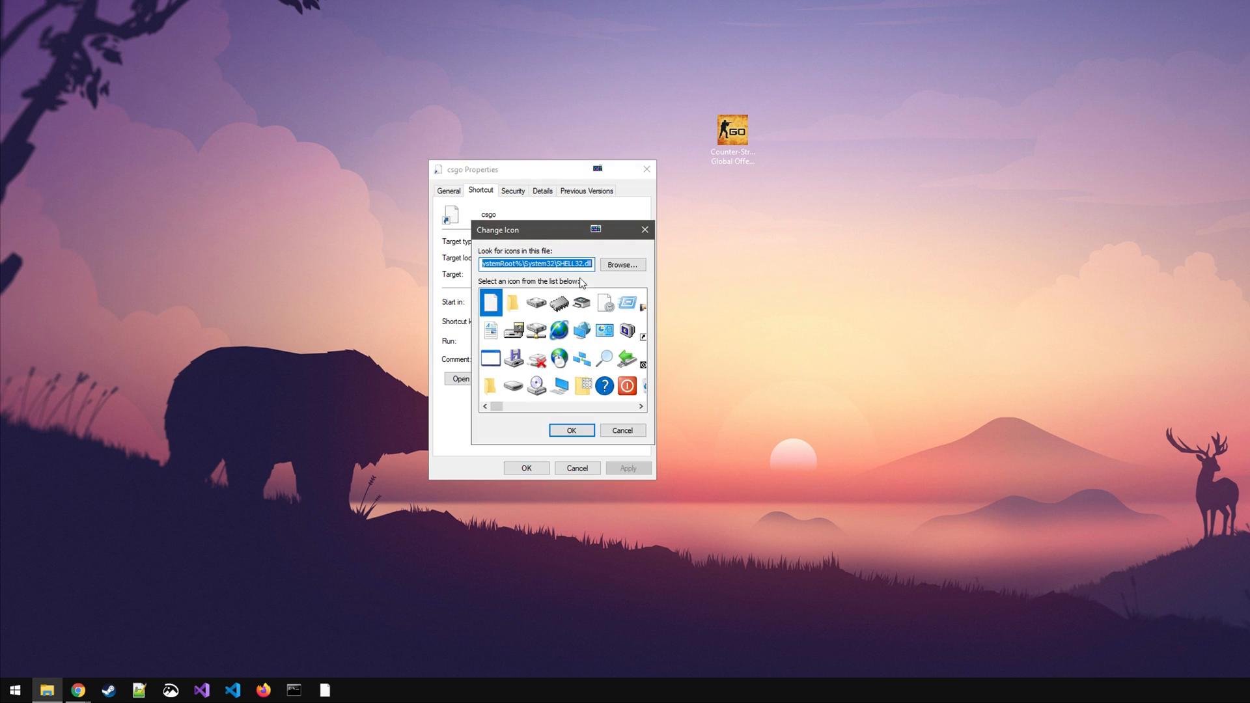
{"action": "left_click", "coordinate": [622, 264]}
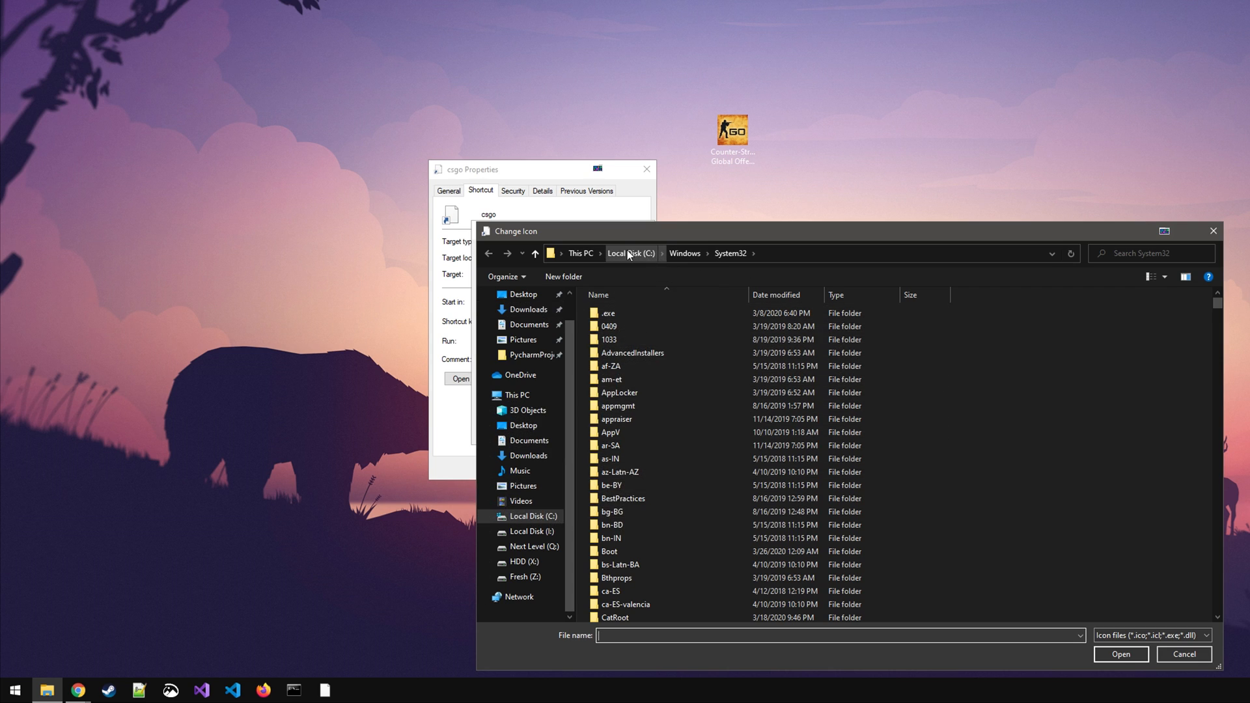
Step: Load game.ico from Steam\steamapps\common\Counter-Strike Global Offensive\csgo\resource as the icon source
{"action": "left_click", "coordinate": [630, 253]}
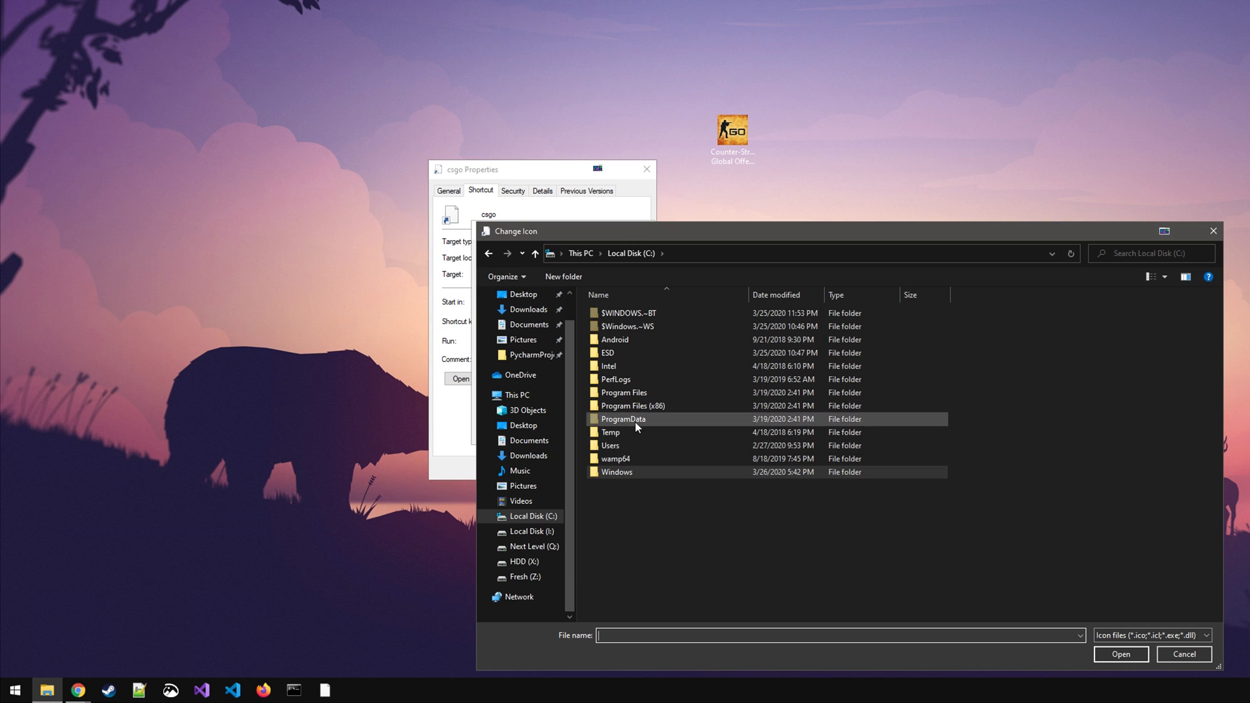
{"action": "double_click", "coordinate": [634, 406]}
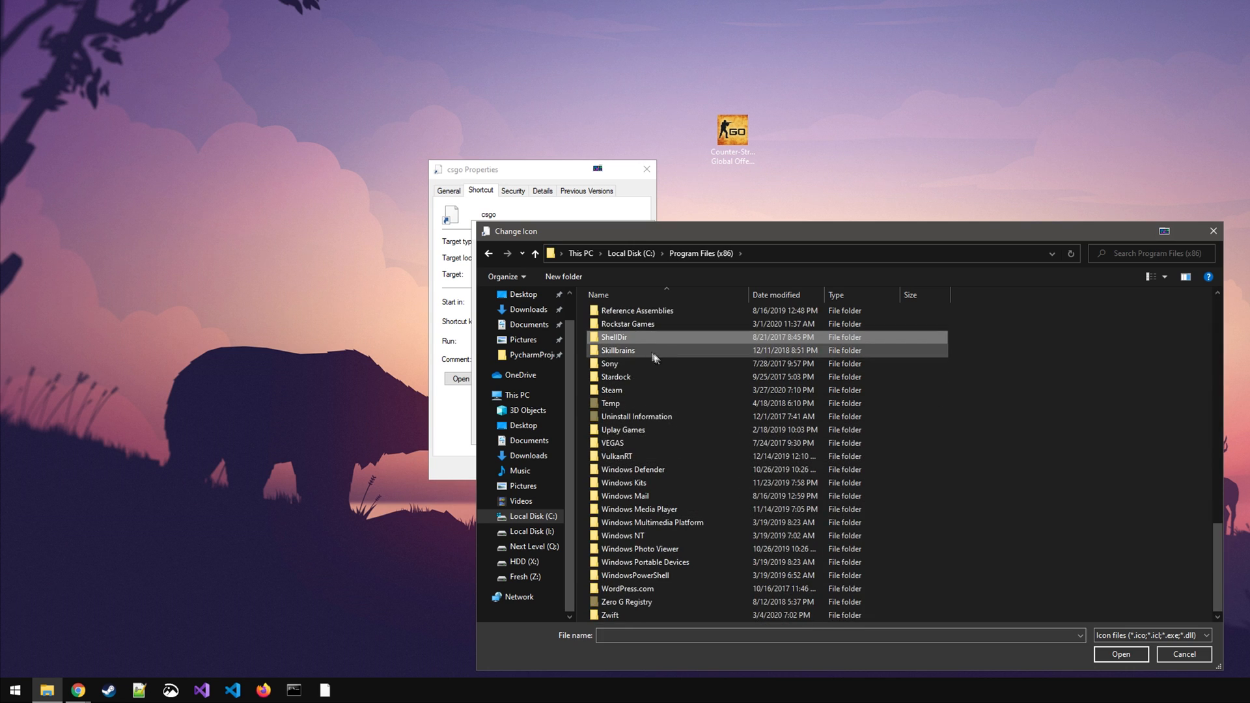
{"action": "left_click", "coordinate": [642, 390]}
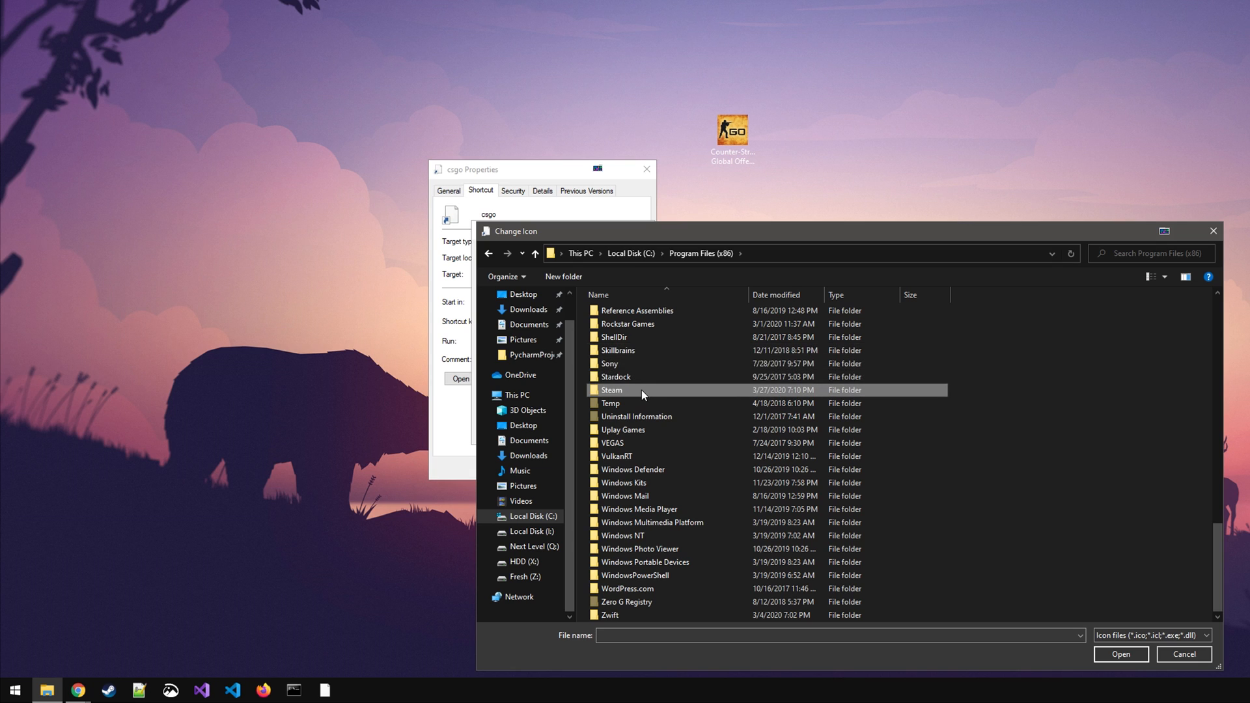
{"action": "double_click", "coordinate": [612, 390]}
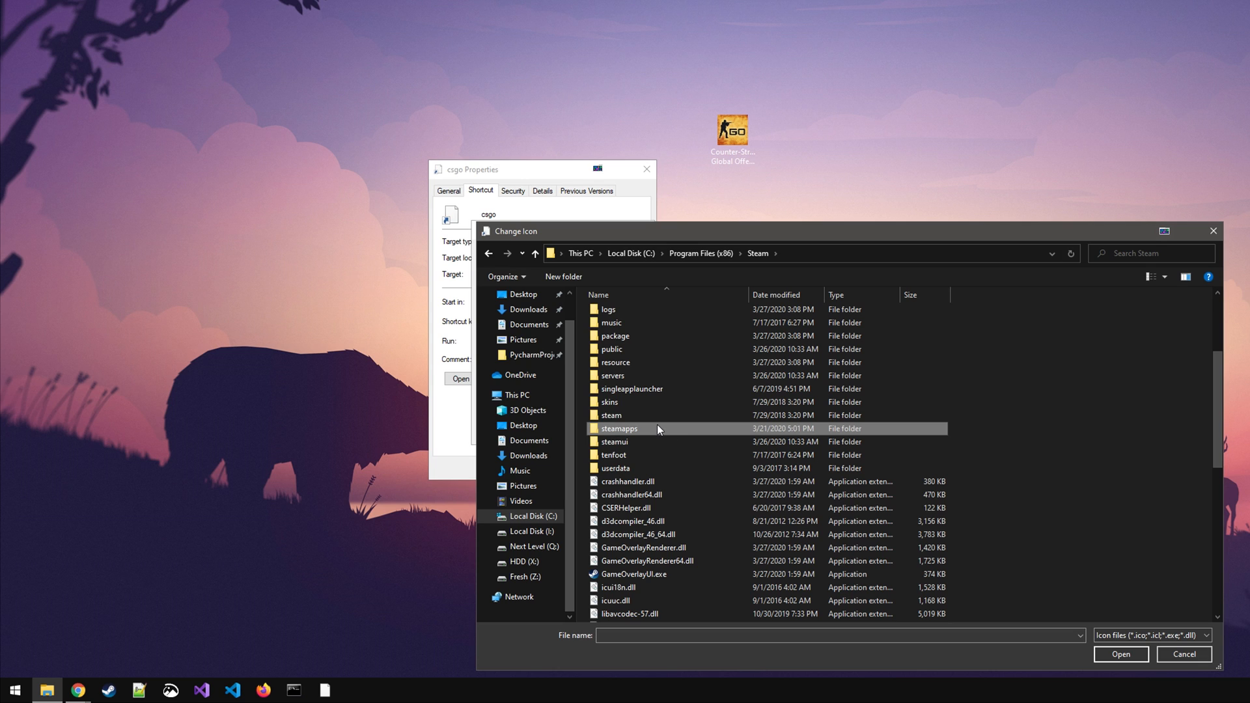
{"action": "double_click", "coordinate": [620, 428]}
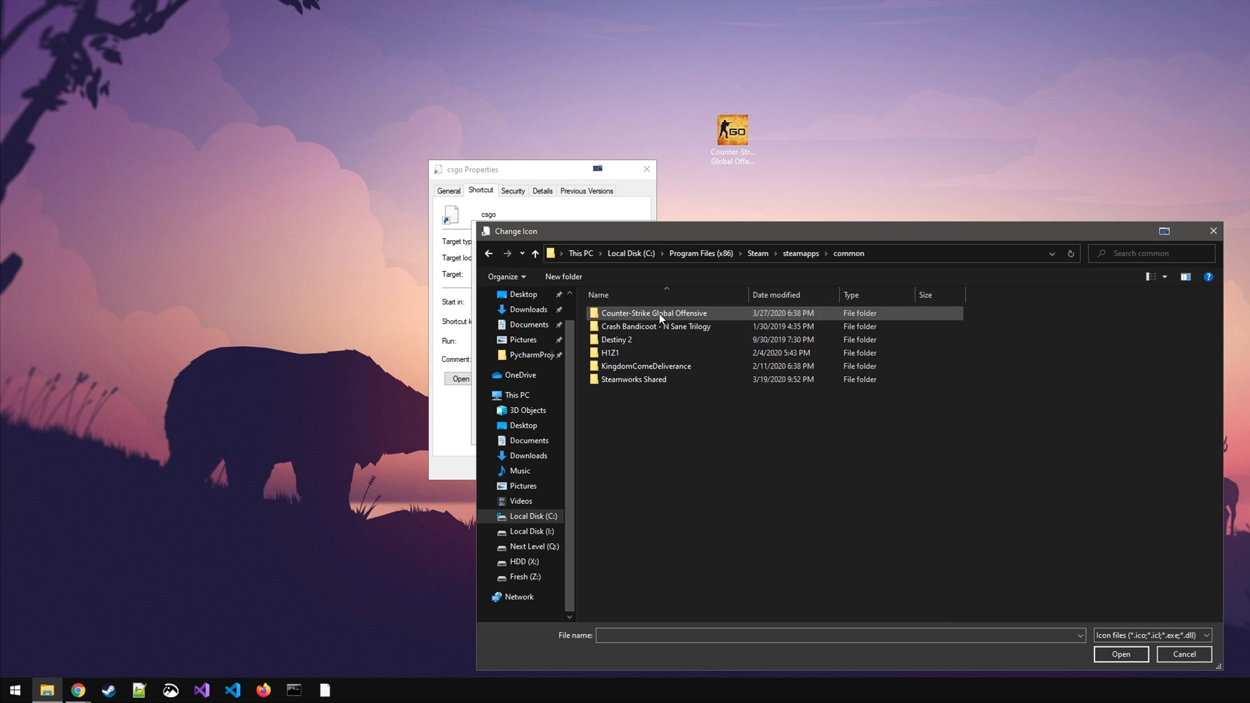
{"action": "double_click", "coordinate": [654, 313]}
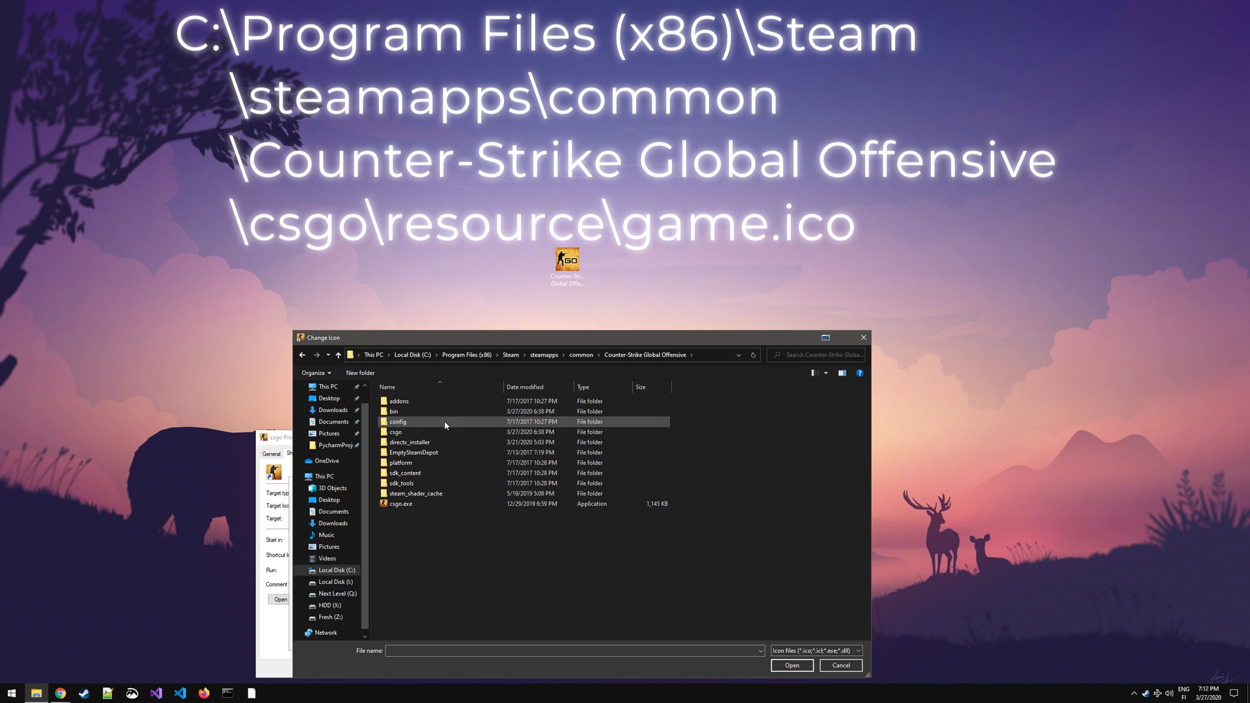
{"action": "mouse_move", "coordinate": [464, 418]}
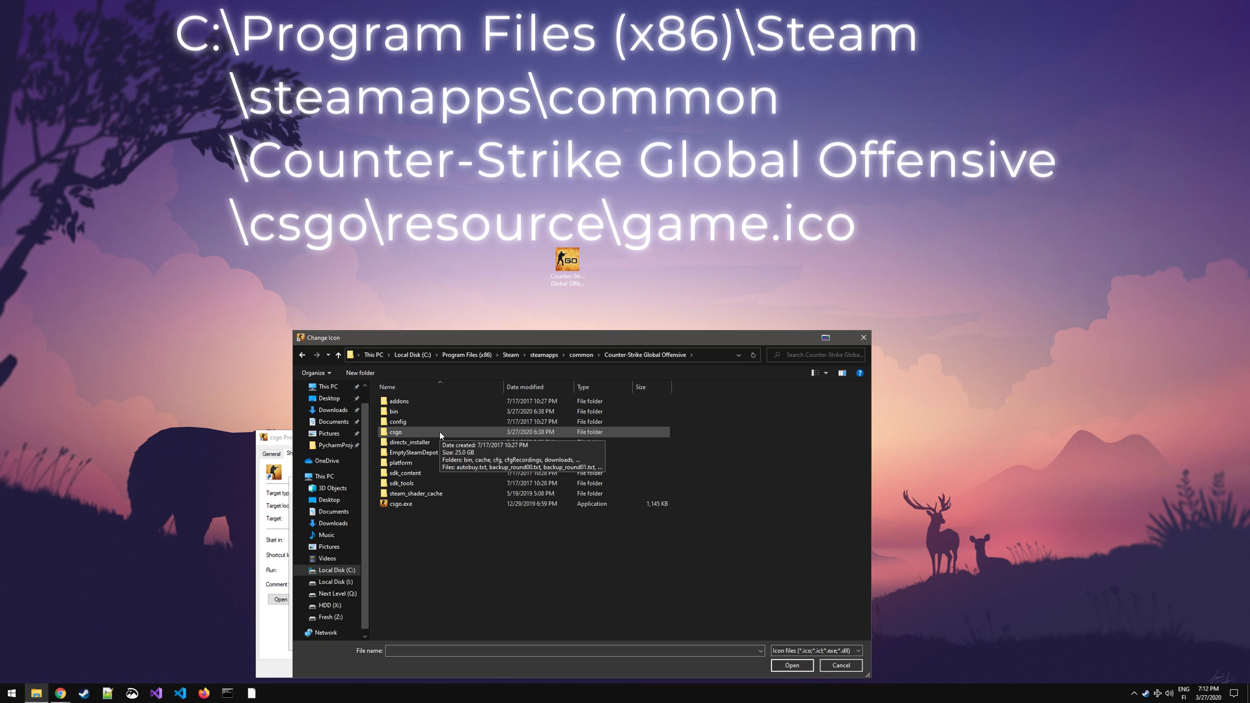
{"action": "double_click", "coordinate": [395, 432]}
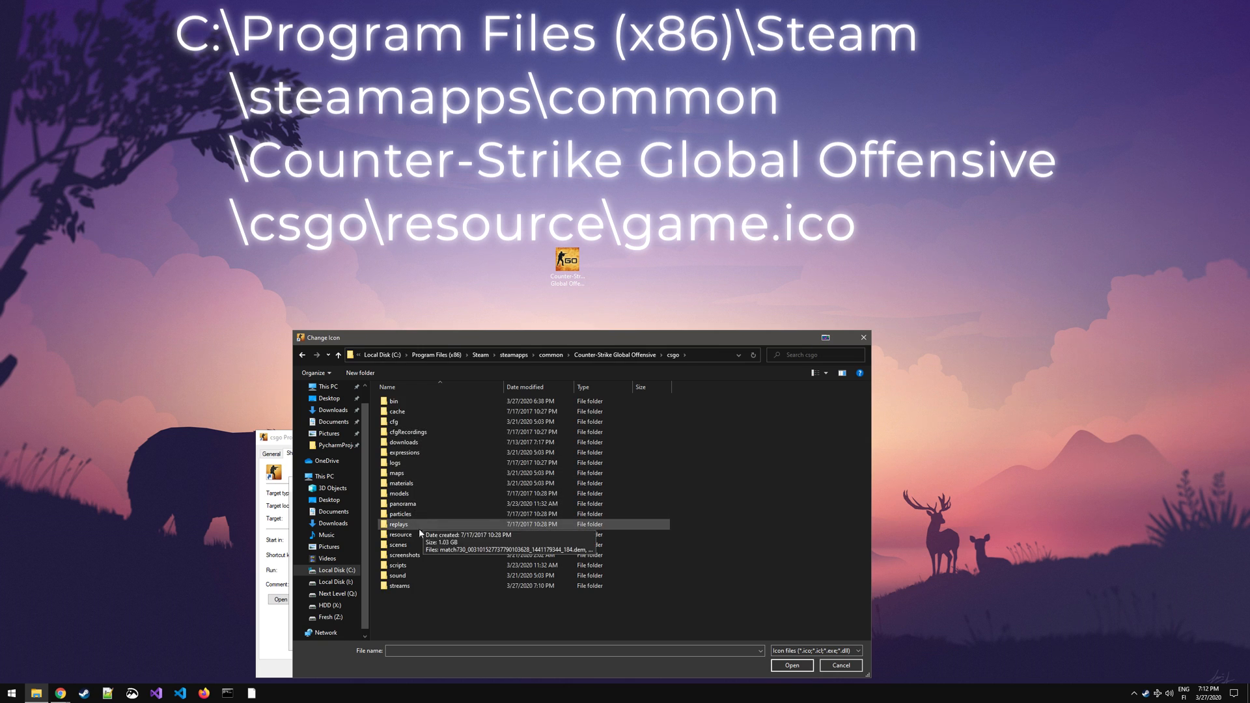
{"action": "double_click", "coordinate": [400, 534]}
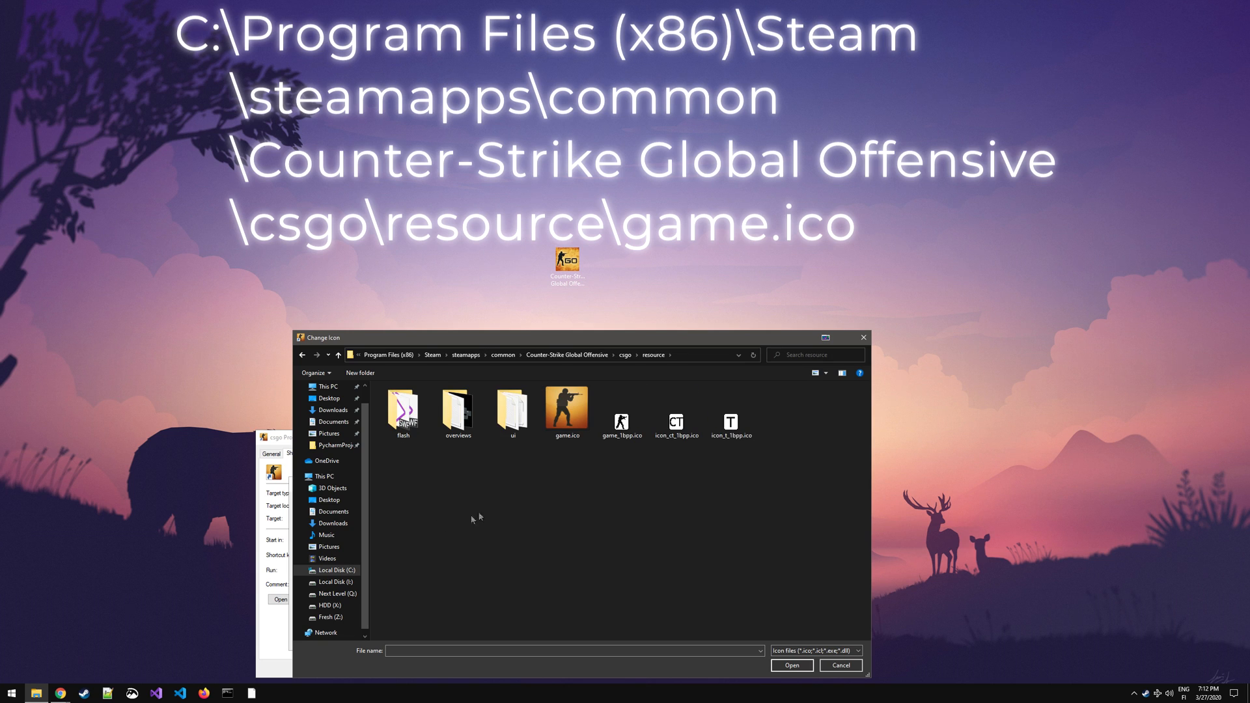
{"action": "left_click", "coordinate": [567, 408]}
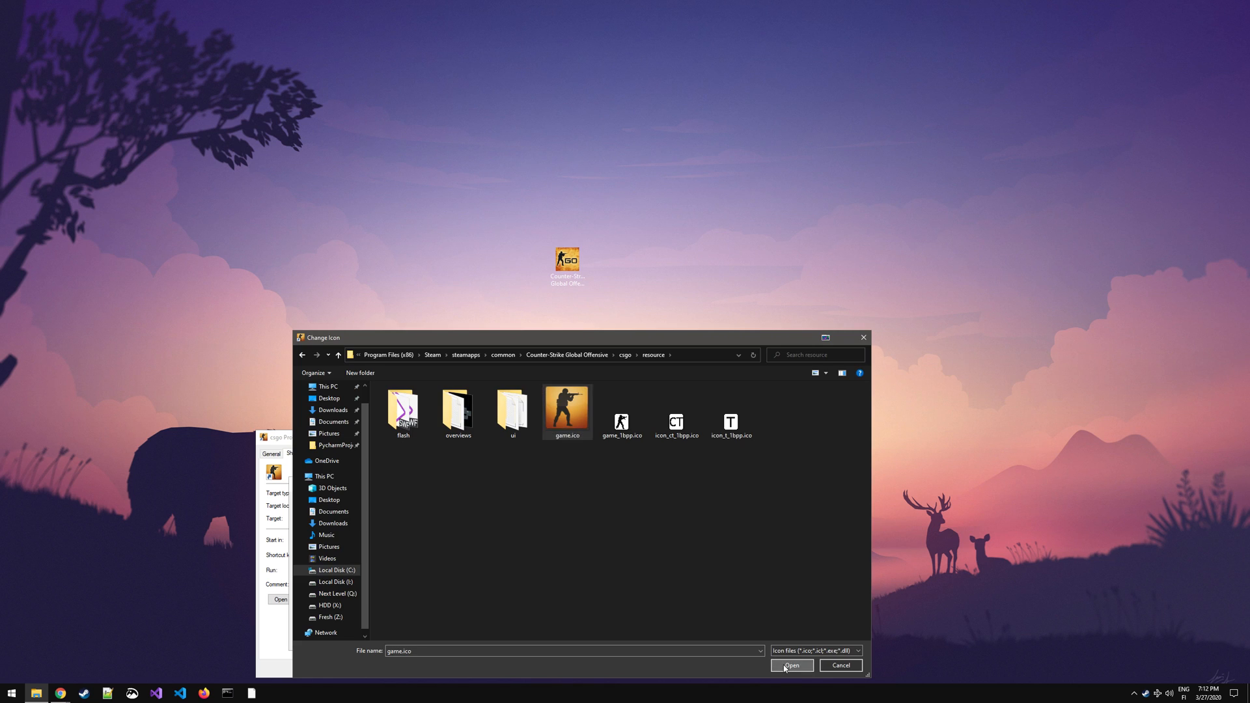
{"action": "left_click", "coordinate": [792, 665]}
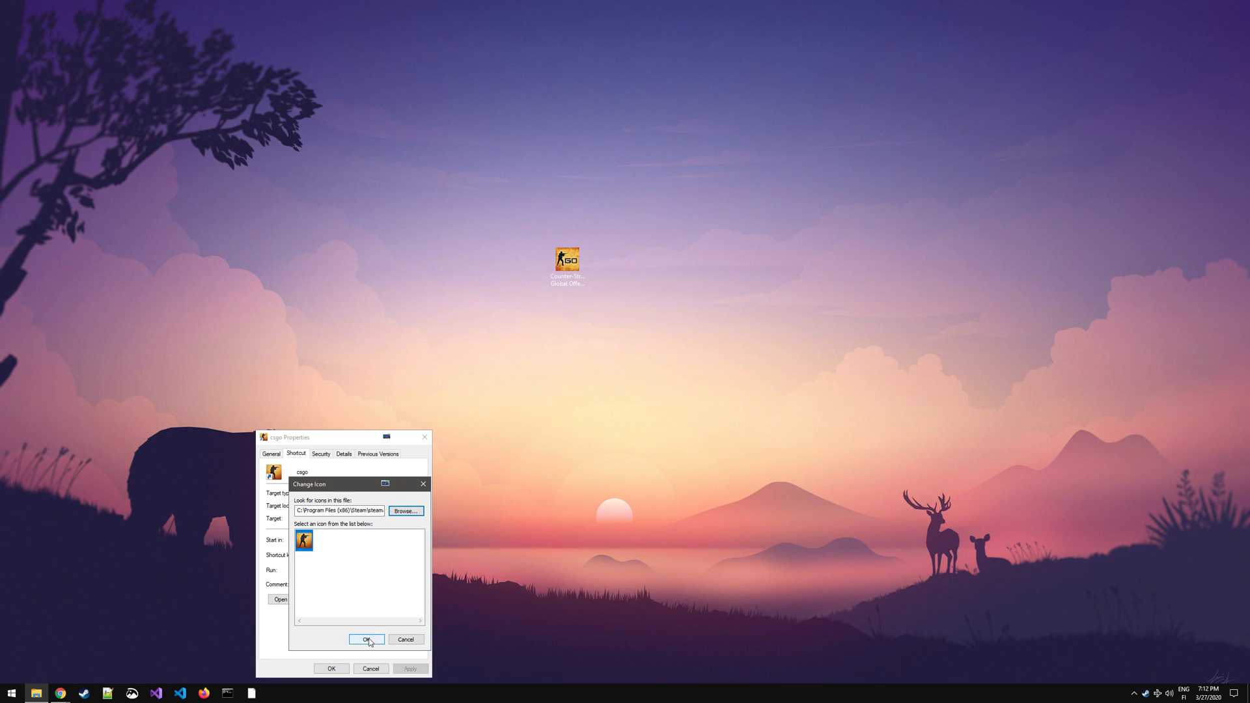
Step: Apply the game.ico icon to the csgo shortcut and close its properties
{"action": "left_click", "coordinate": [366, 639]}
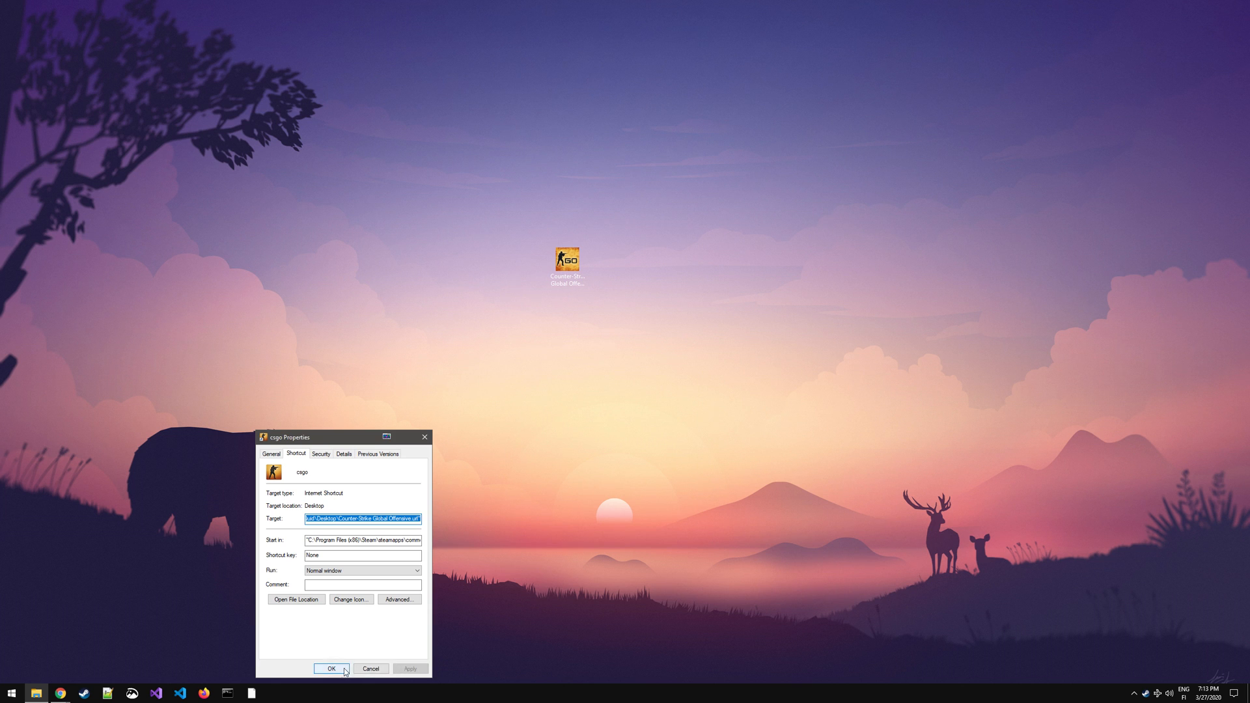
{"action": "left_click", "coordinate": [333, 669]}
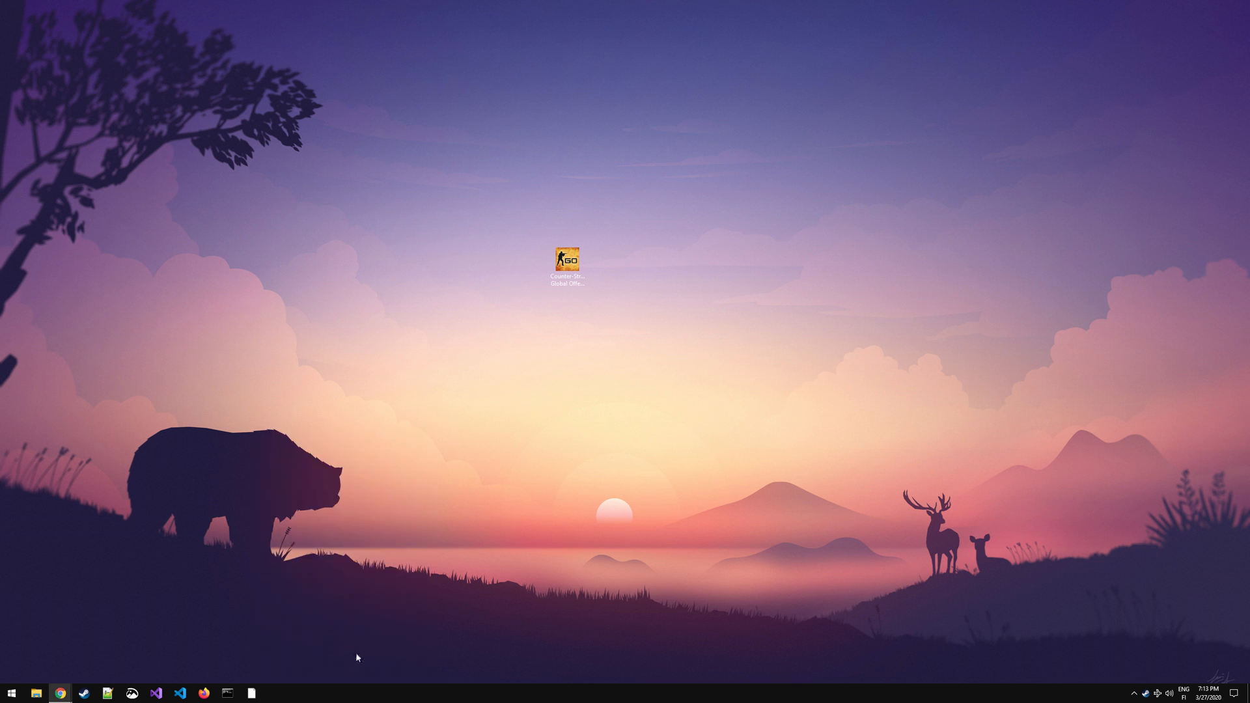
{"action": "mouse_move", "coordinate": [520, 507]}
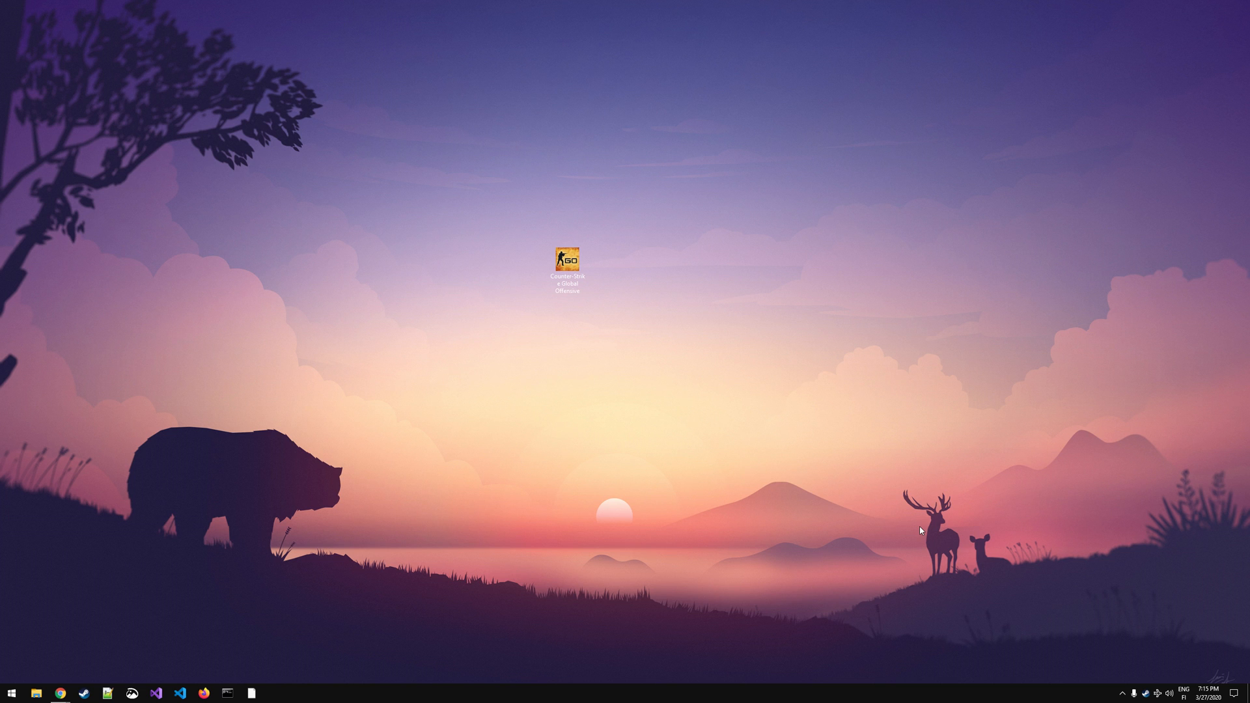
Step: Open Task Manager and select the Windows Explorer process near the list's end
{"action": "key", "text": "Ctrl+Shift+Esc"}
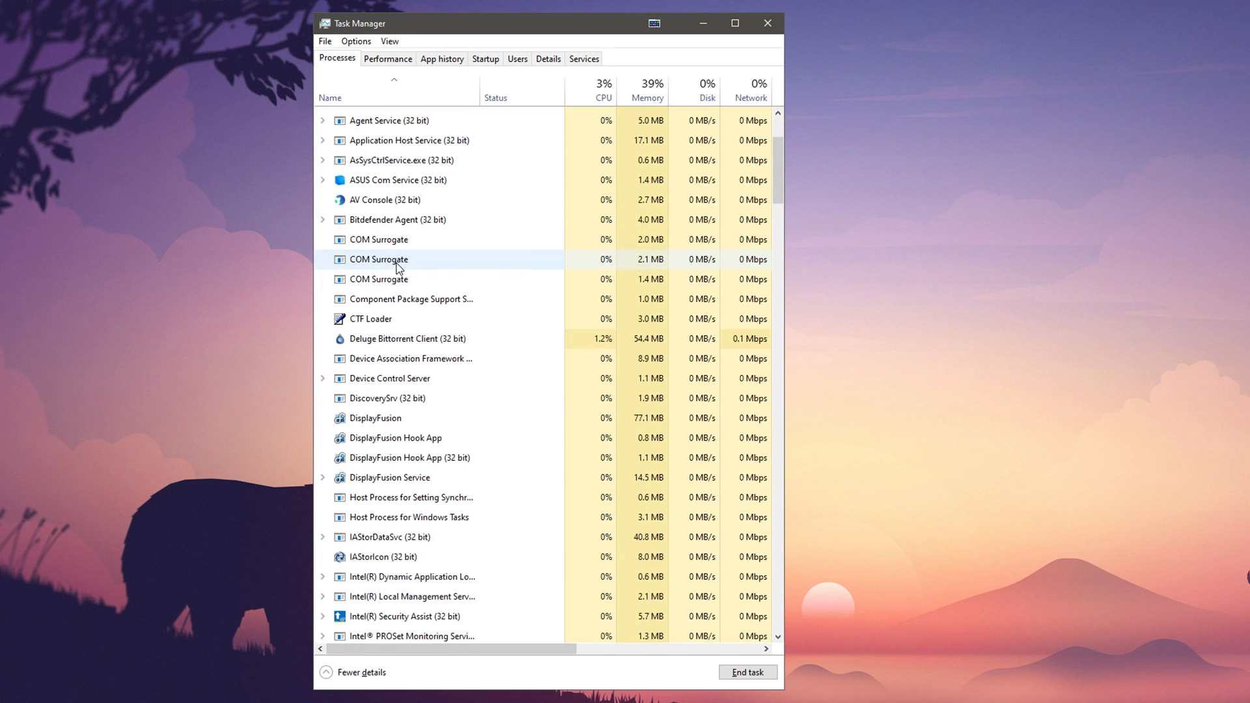
{"action": "scroll", "scroll_direction": "down", "scroll_amount": 3}
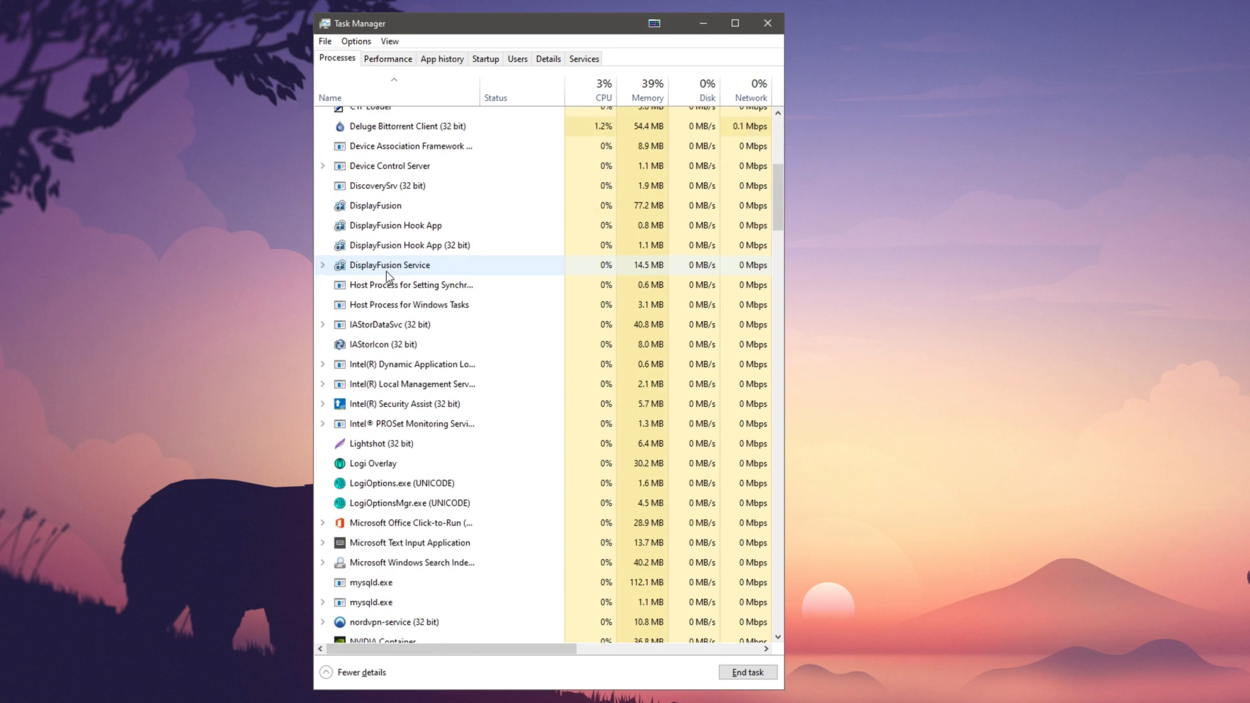
{"action": "scroll", "scroll_direction": "down", "scroll_amount": 3}
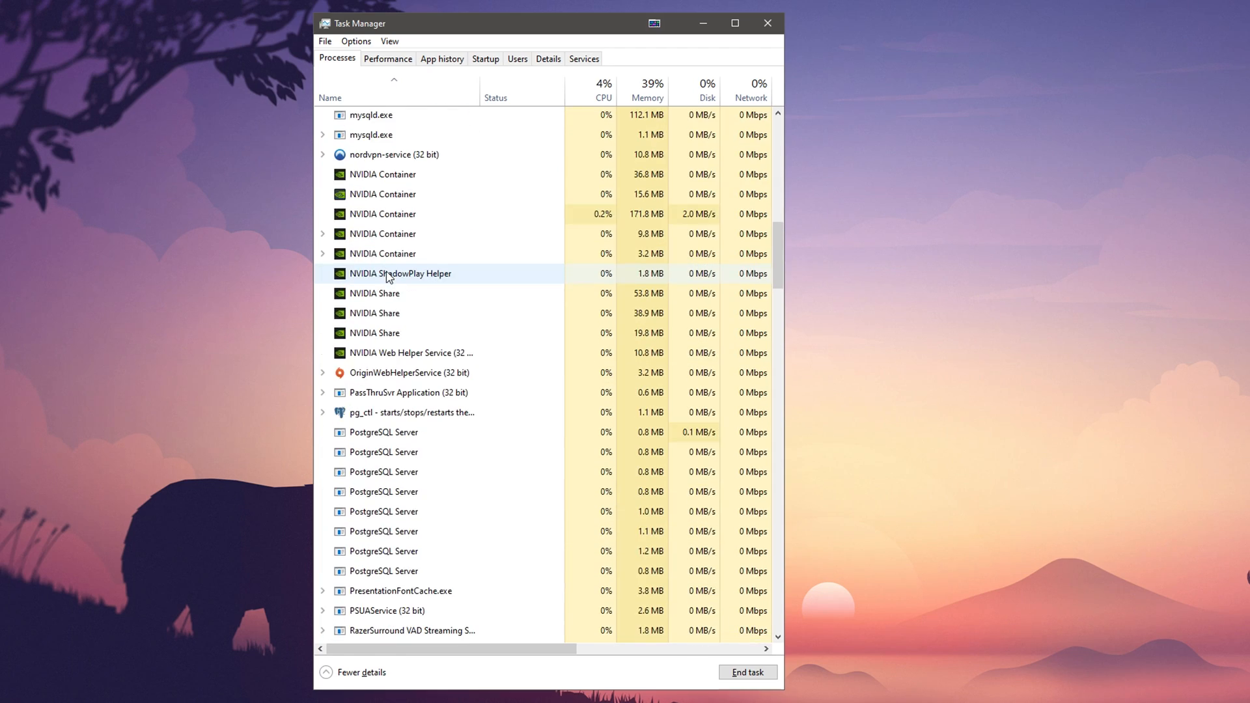
{"action": "scroll", "scroll_direction": "down", "scroll_amount": 3}
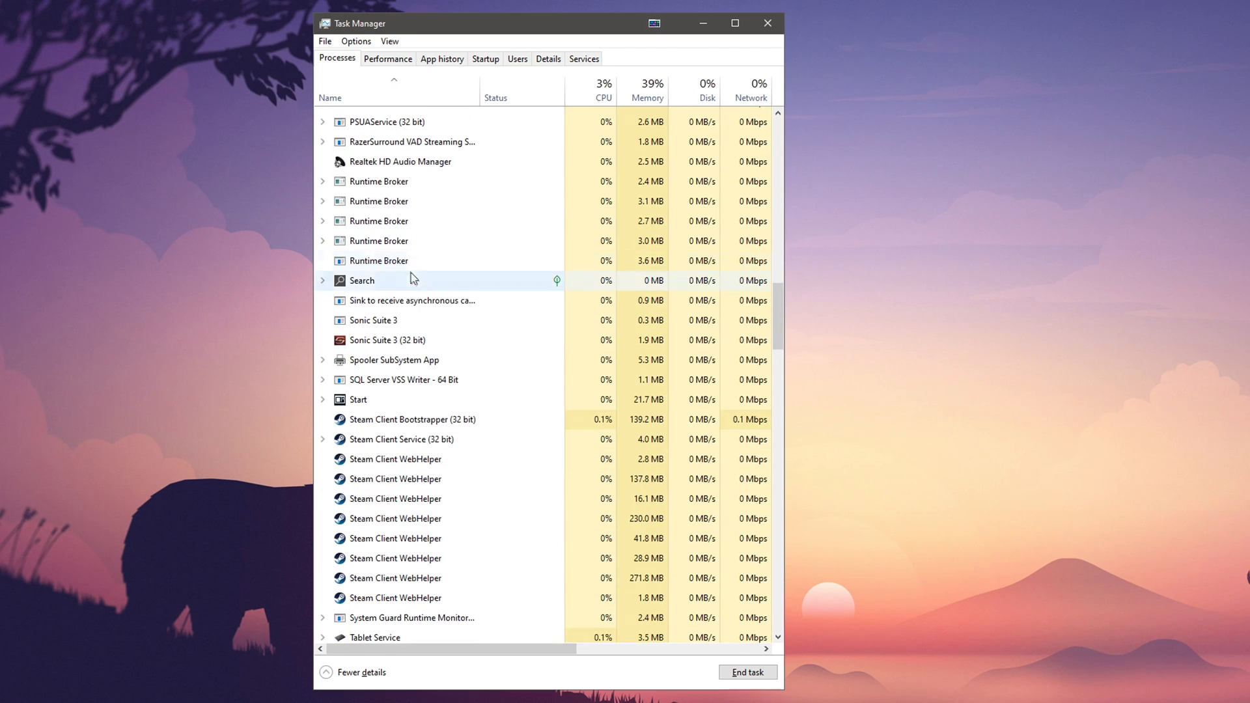
{"action": "scroll", "scroll_direction": "down", "scroll_amount": 3}
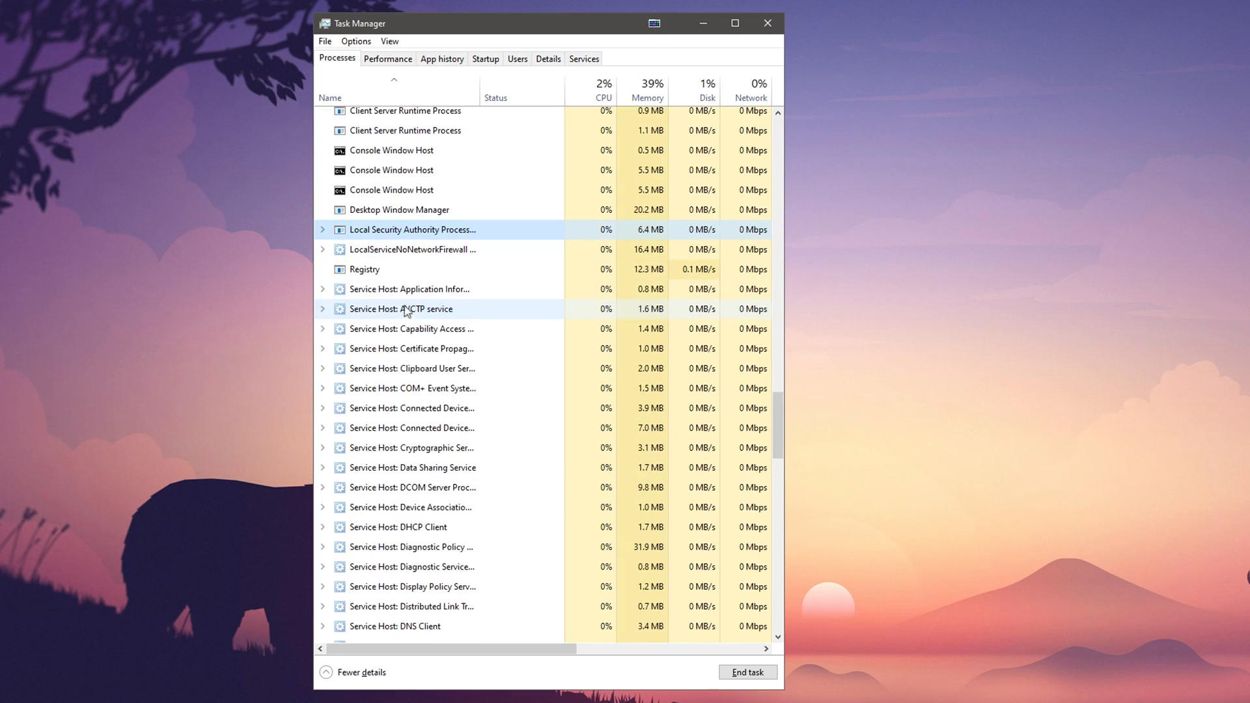
{"action": "scroll", "scroll_direction": "down", "scroll_amount": 3}
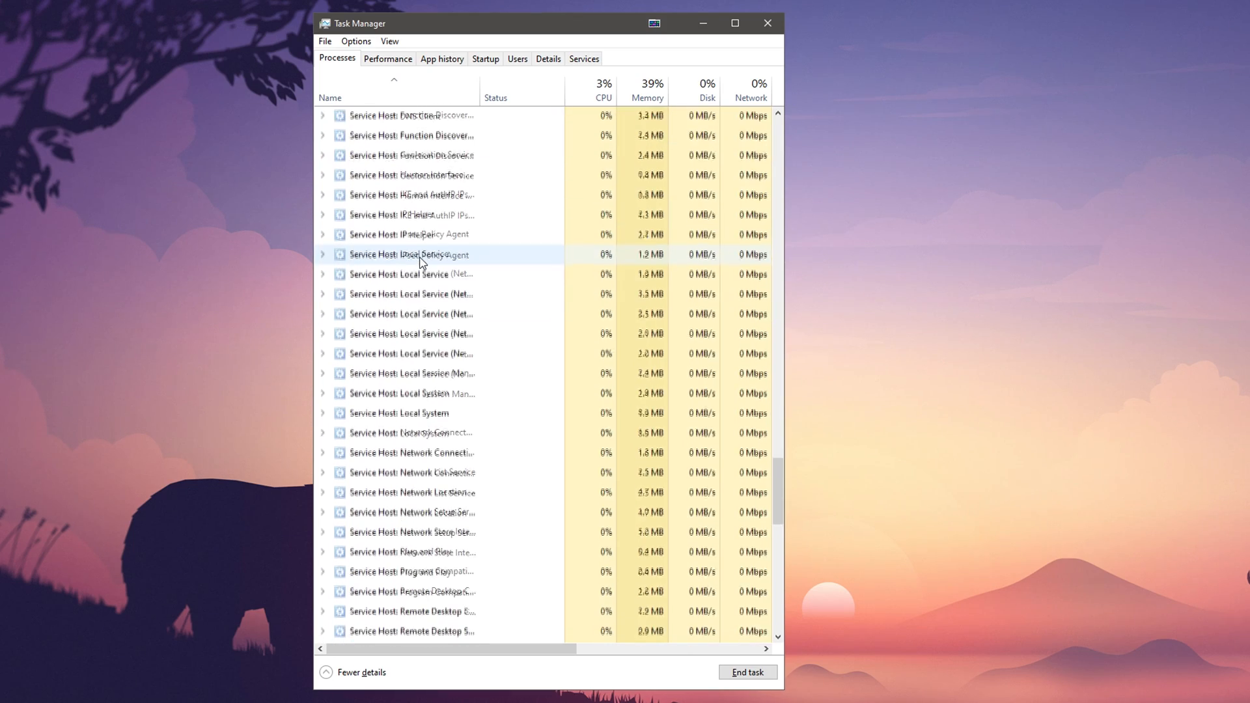
{"action": "scroll", "scroll_direction": "down", "scroll_amount": 3}
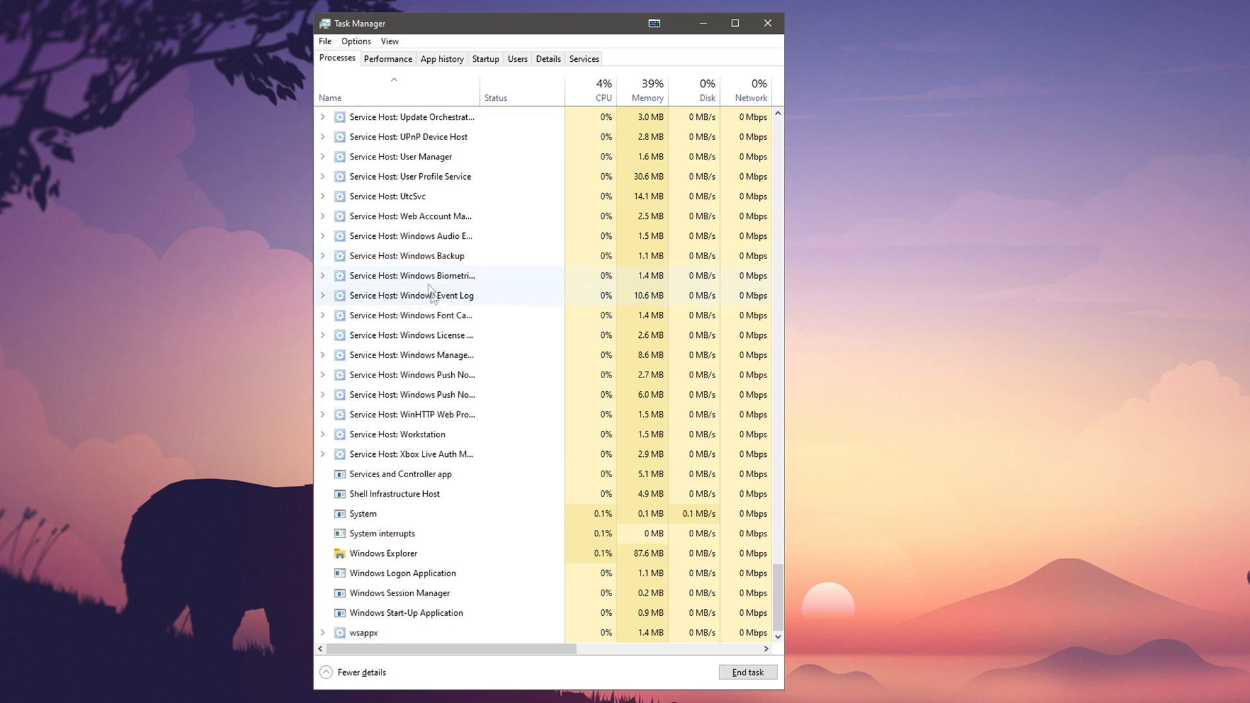
{"action": "left_click", "coordinate": [383, 554]}
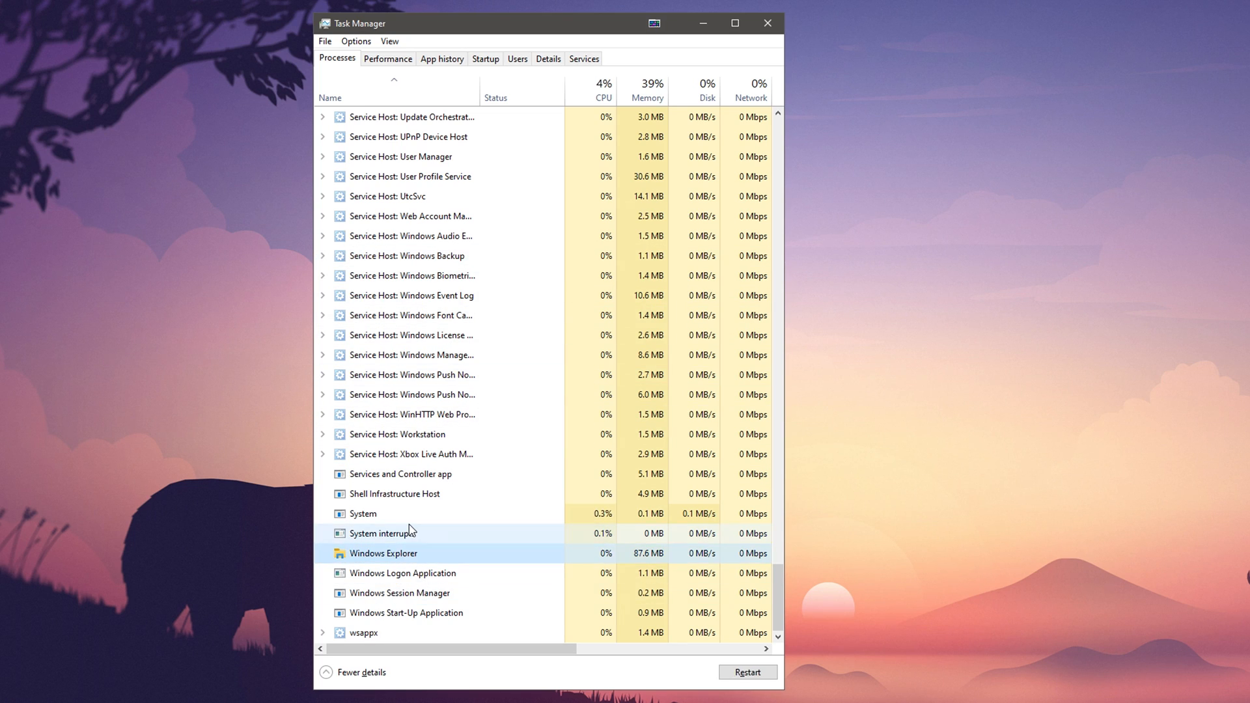
{"action": "mouse_move", "coordinate": [643, 670]}
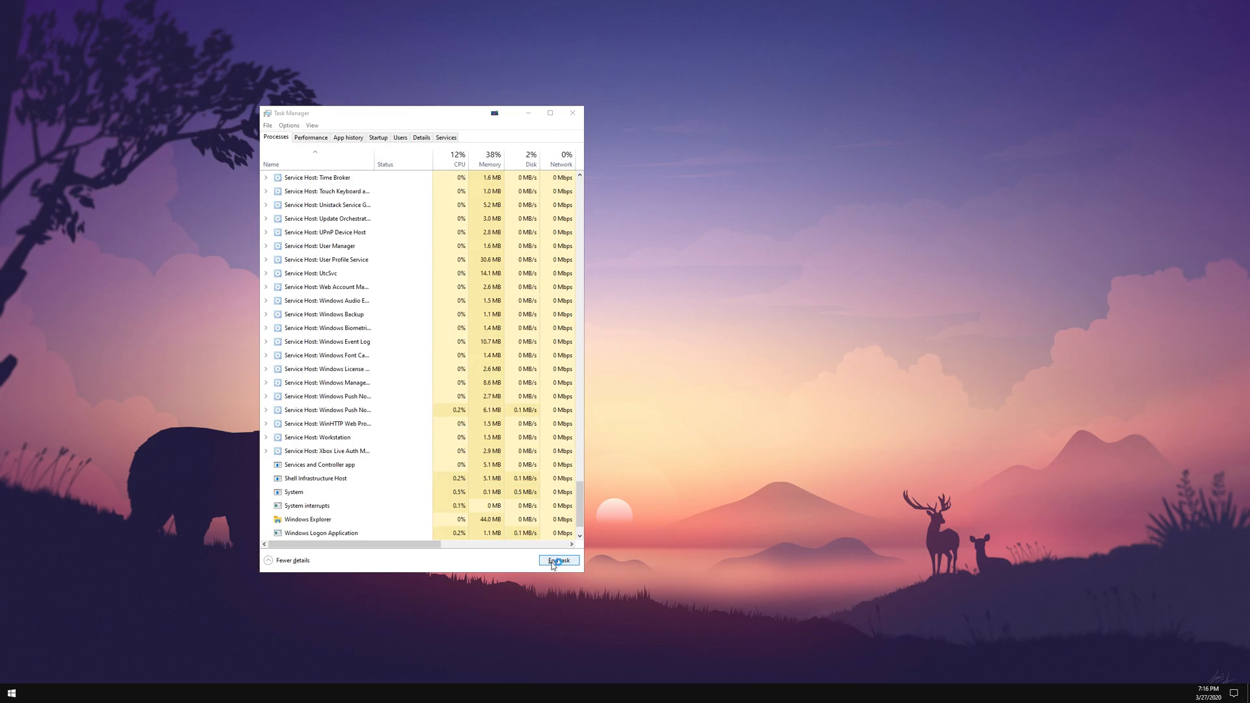
Step: Restart Windows Explorer, then close Task Manager
{"action": "left_click", "coordinate": [559, 560]}
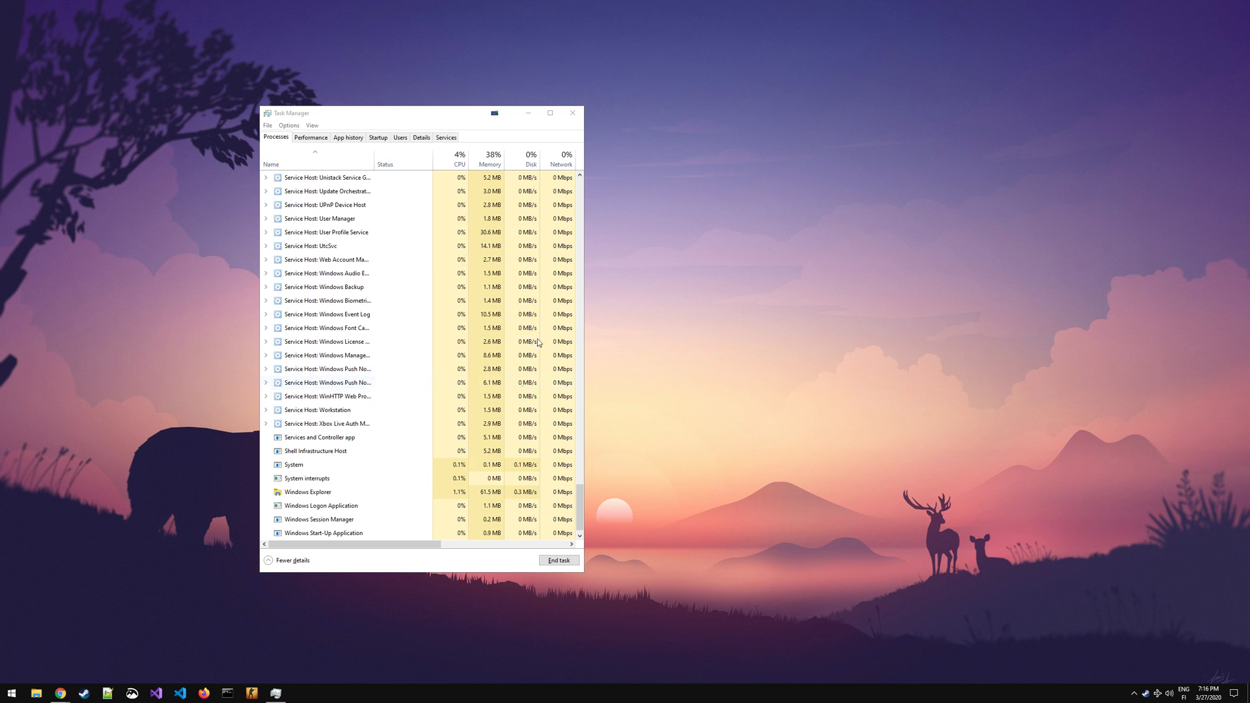
{"action": "left_click", "coordinate": [572, 112]}
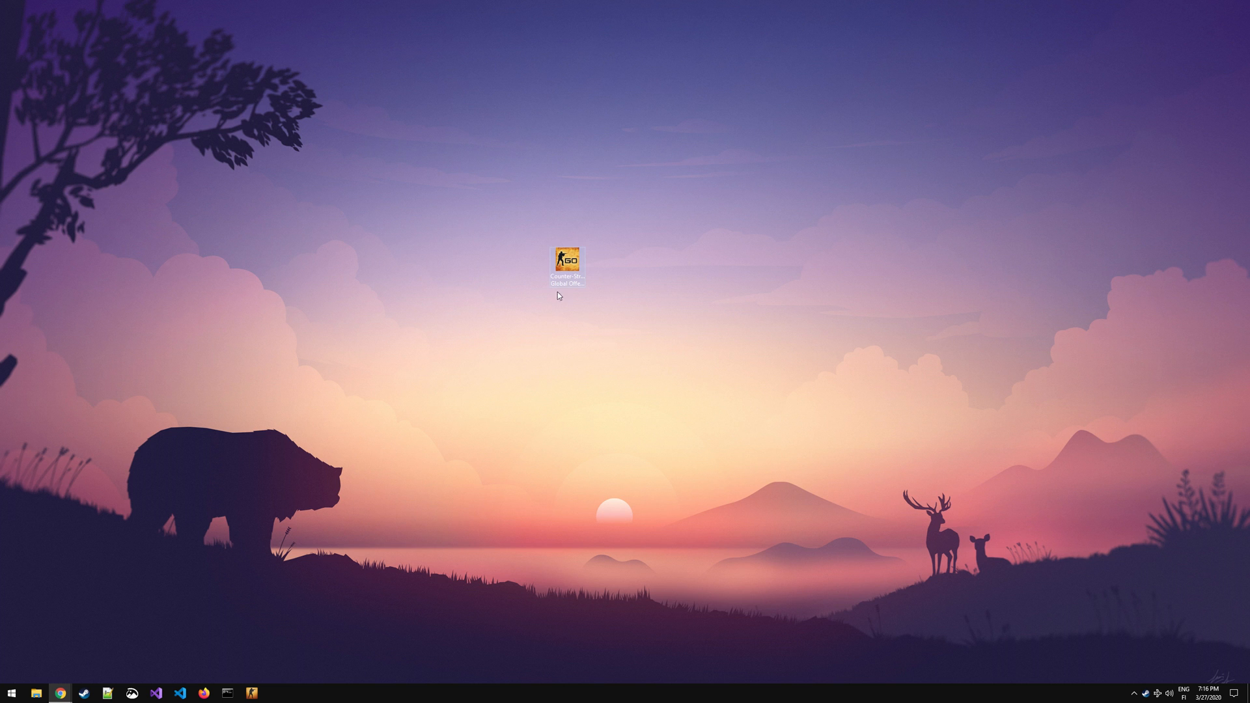